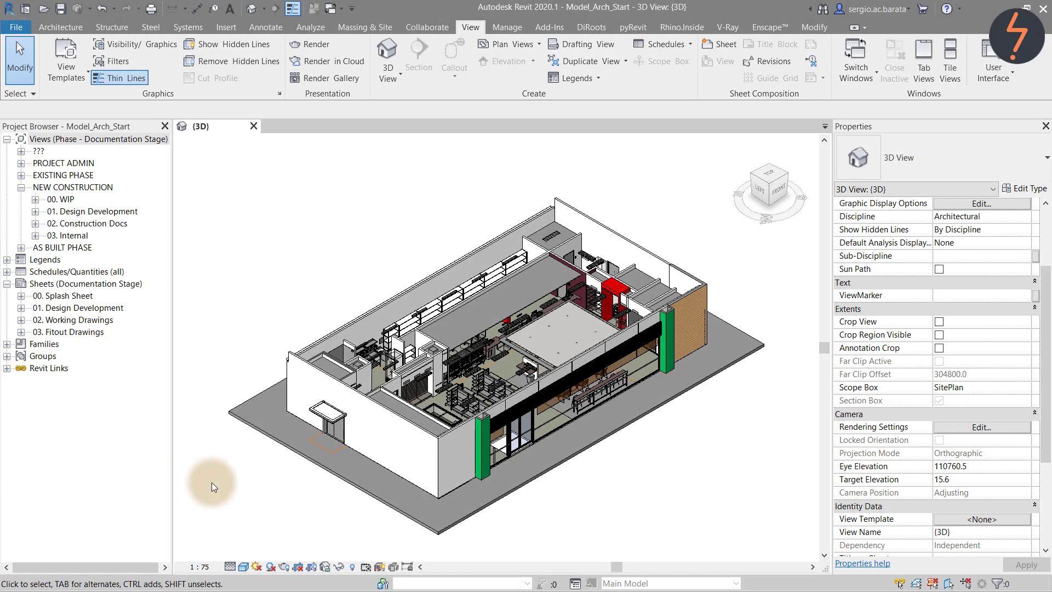
Apply the Families_OFF view template to the 3D view to hide furniture.
{"action": "left_click", "coordinate": [979, 519]}
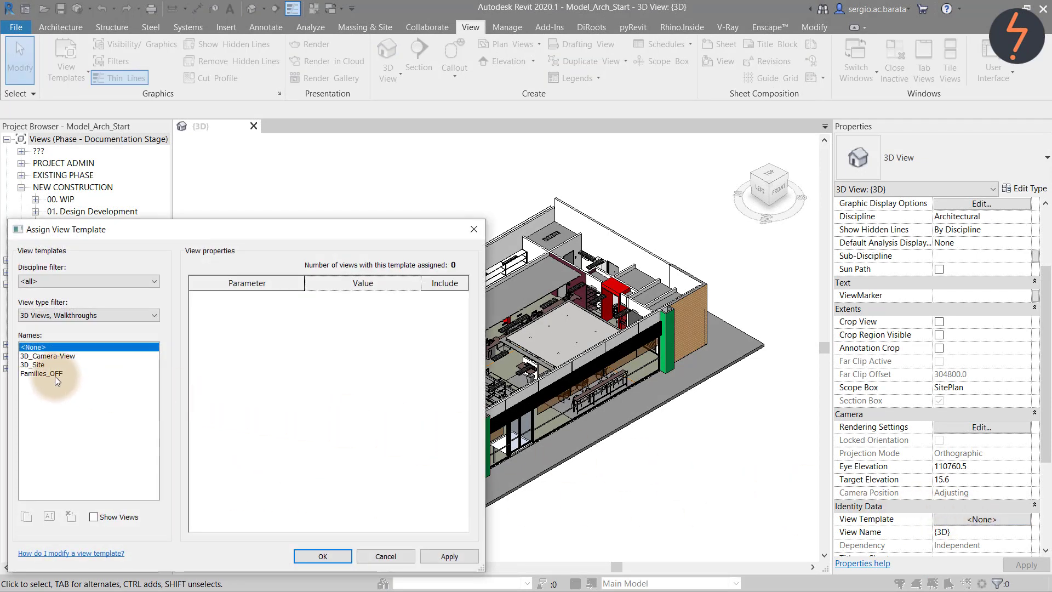
{"action": "left_click", "coordinate": [41, 373]}
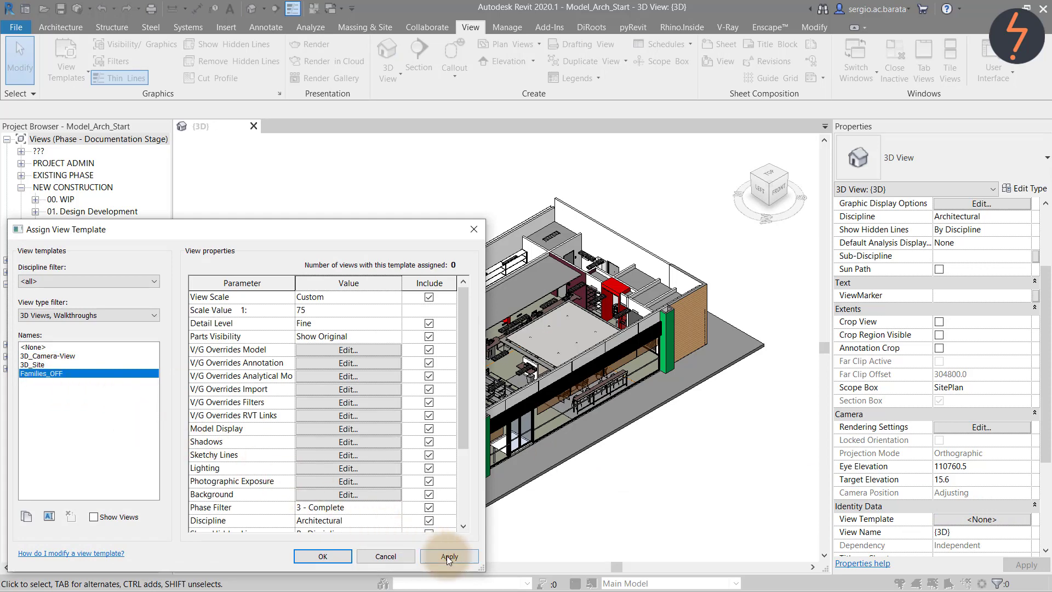
{"action": "left_click", "coordinate": [449, 556]}
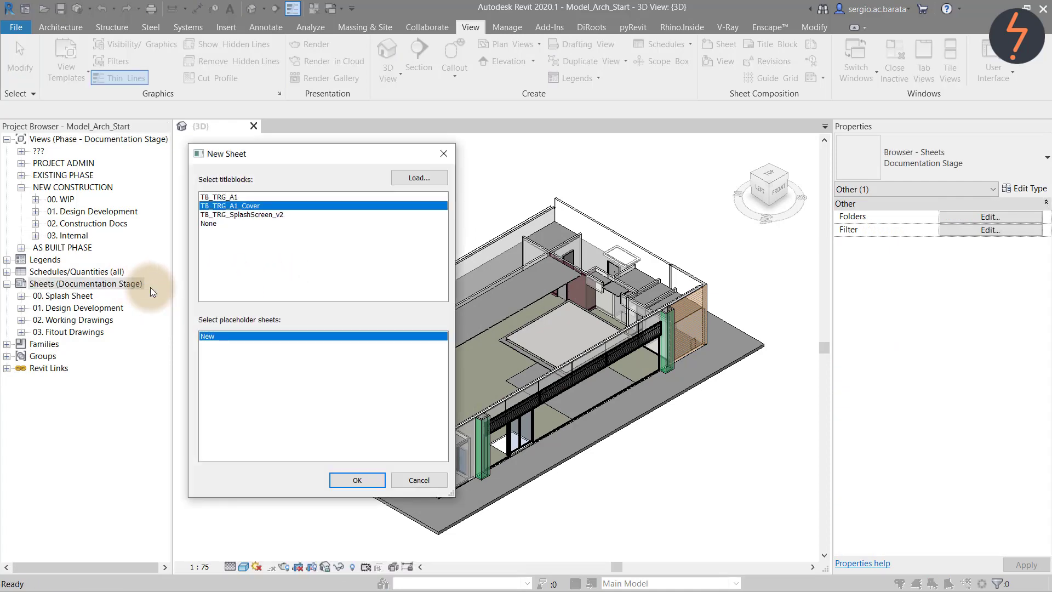
Create a sheet with no title block and rename the {3D} view to Sheet Export.
{"action": "left_click", "coordinate": [208, 224]}
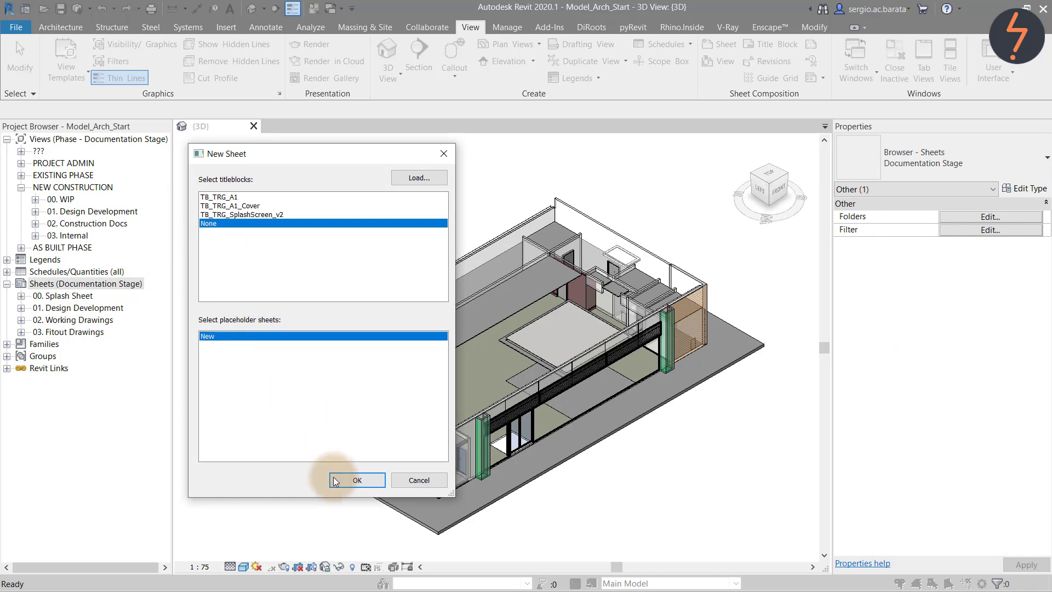
{"action": "left_click", "coordinate": [356, 480]}
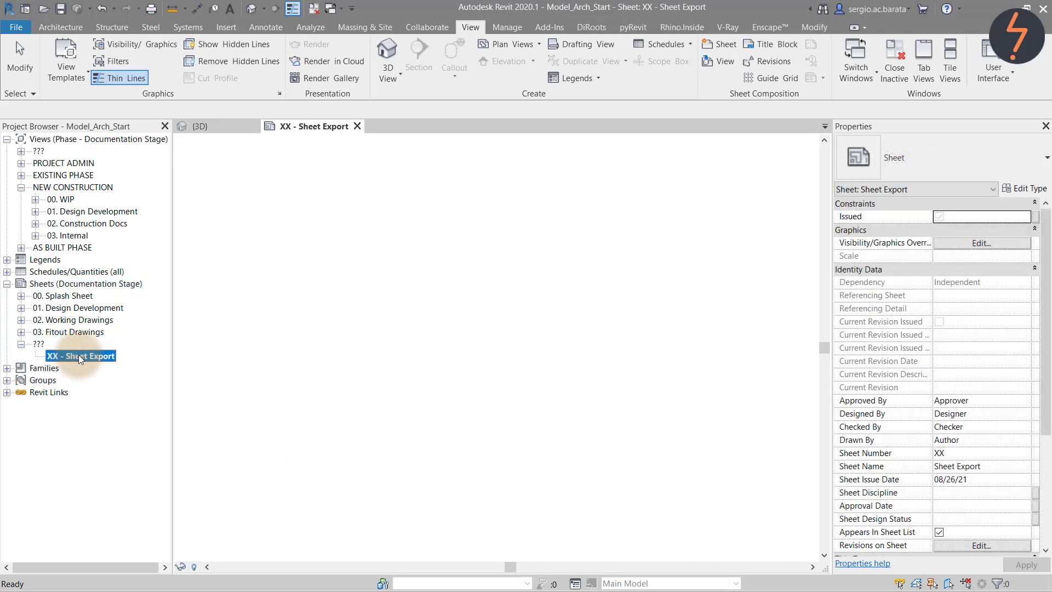
{"action": "left_click", "coordinate": [35, 199]}
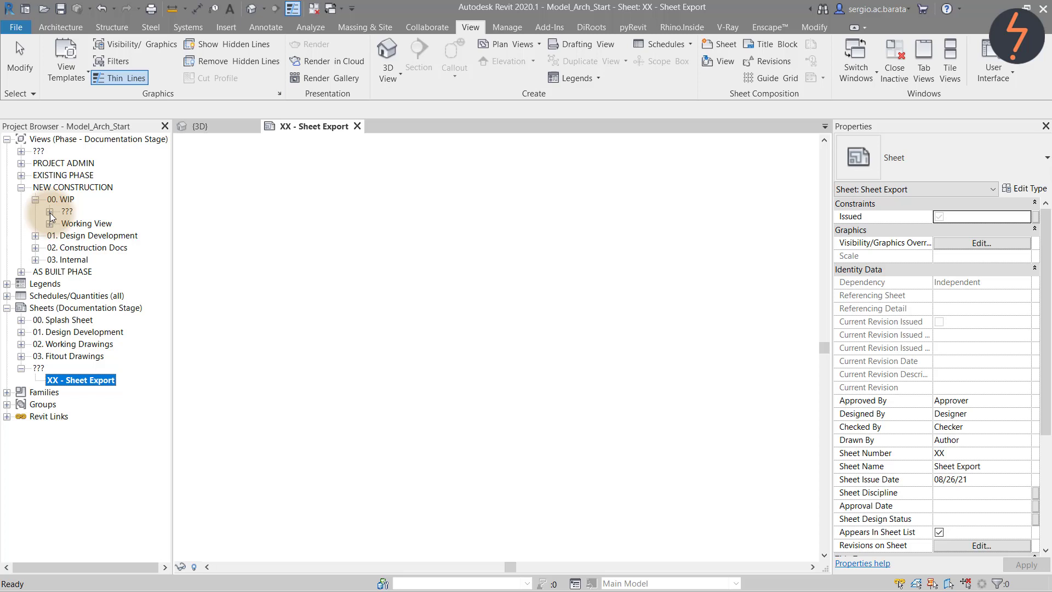
{"action": "left_click", "coordinate": [49, 211]}
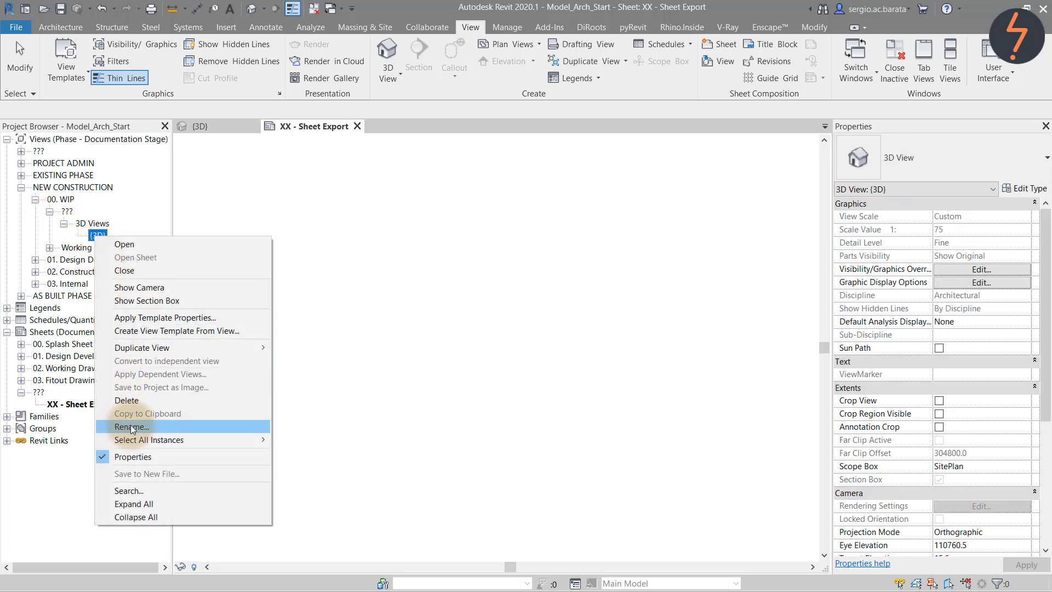
{"action": "left_click", "coordinate": [131, 426]}
{"action": "type", "text": "Sheet Export"}
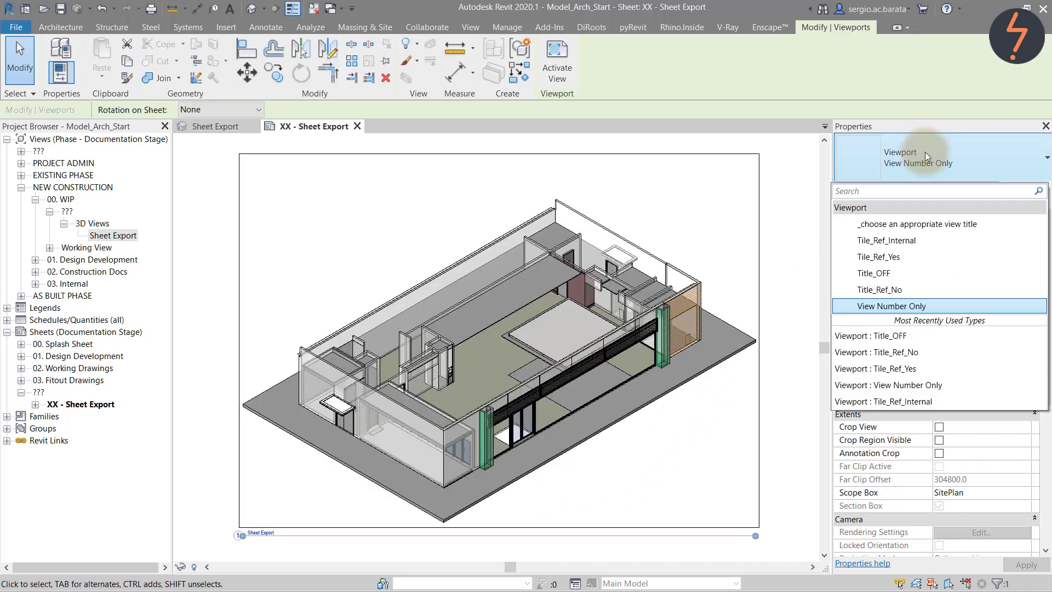
Set the viewport type to Title_OFF and save the sheet to a new file.
{"action": "left_click", "coordinate": [873, 273]}
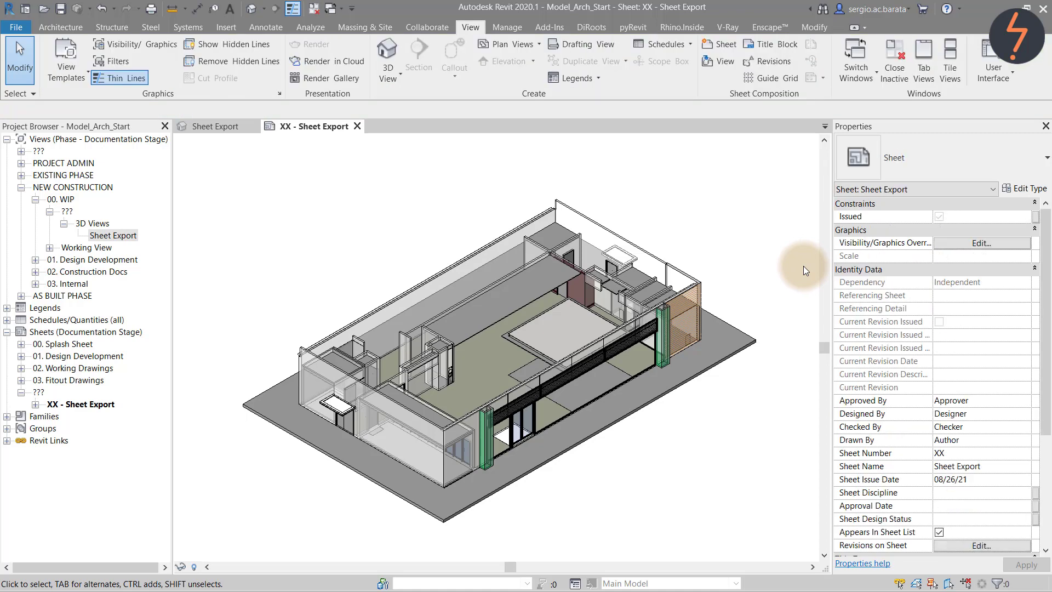
{"action": "right_click", "coordinate": [76, 405]}
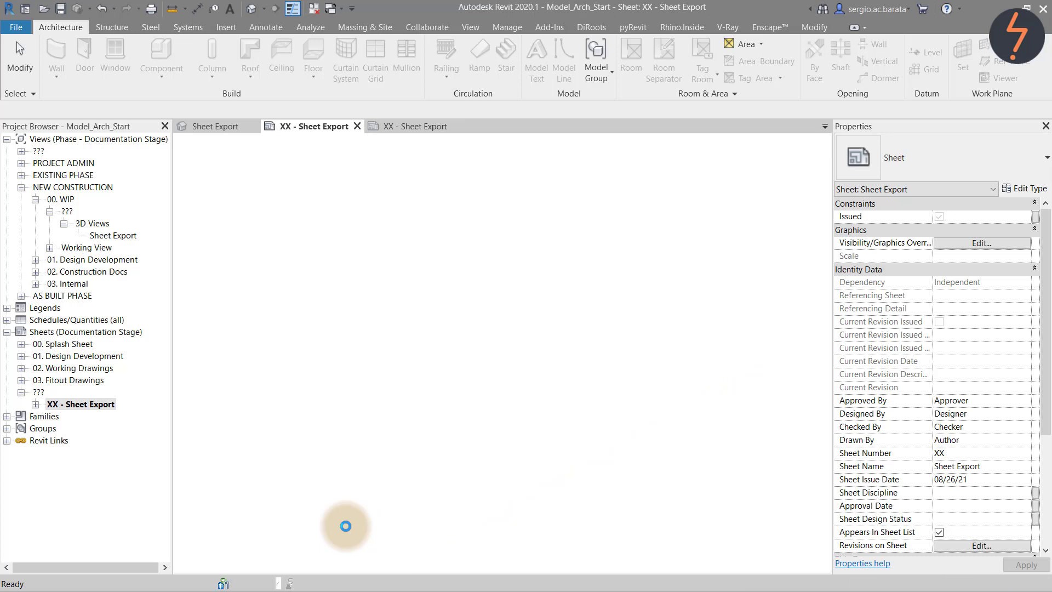
{"action": "left_click", "coordinate": [470, 27]}
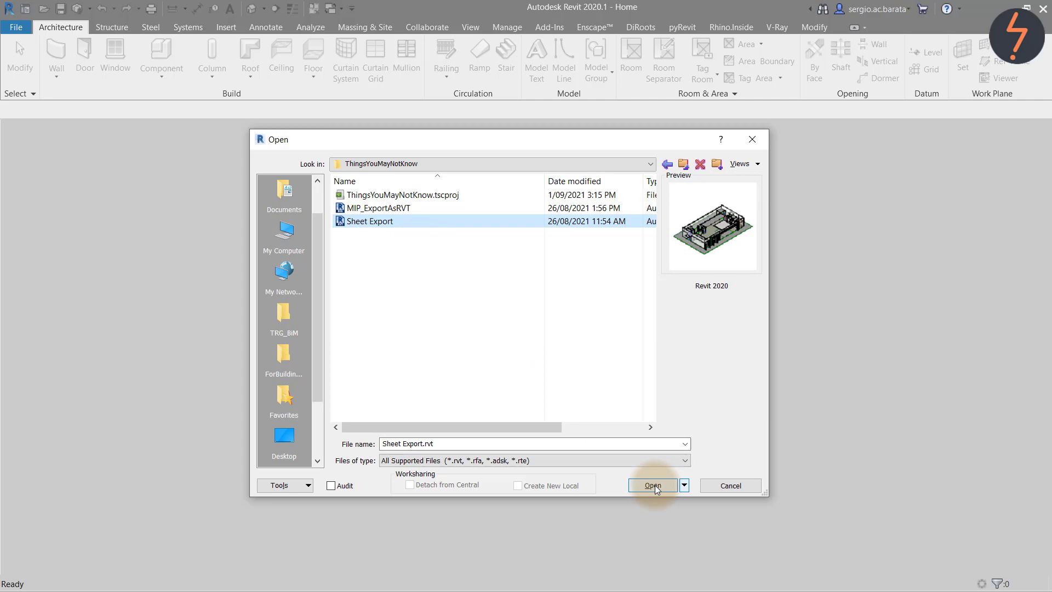
Open Sheet Export.rvt and orbit its 3D view to an isometric angle.
{"action": "left_click", "coordinate": [653, 485]}
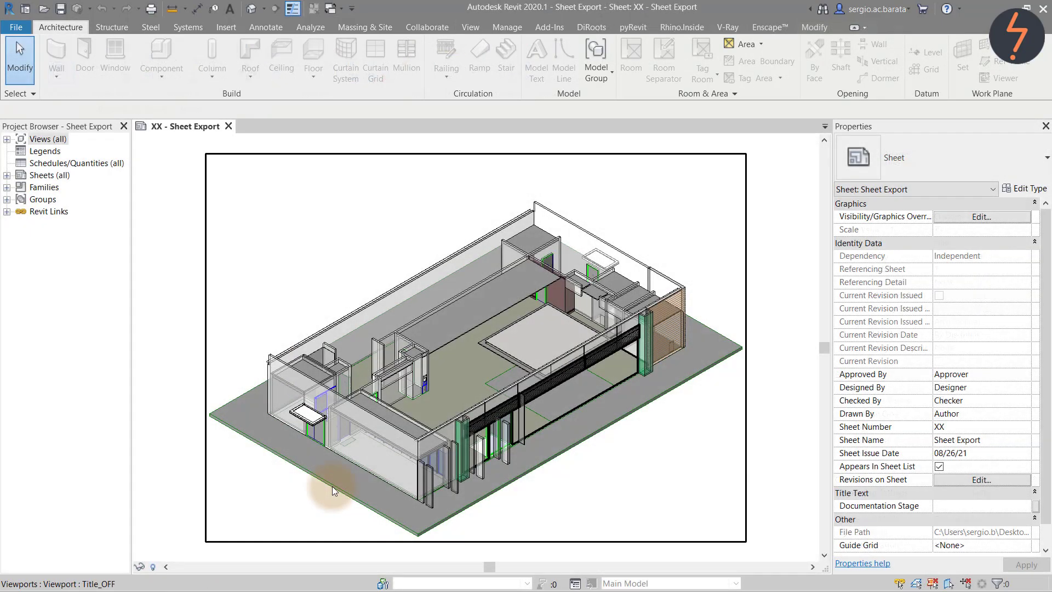
{"action": "left_click", "coordinate": [333, 486]}
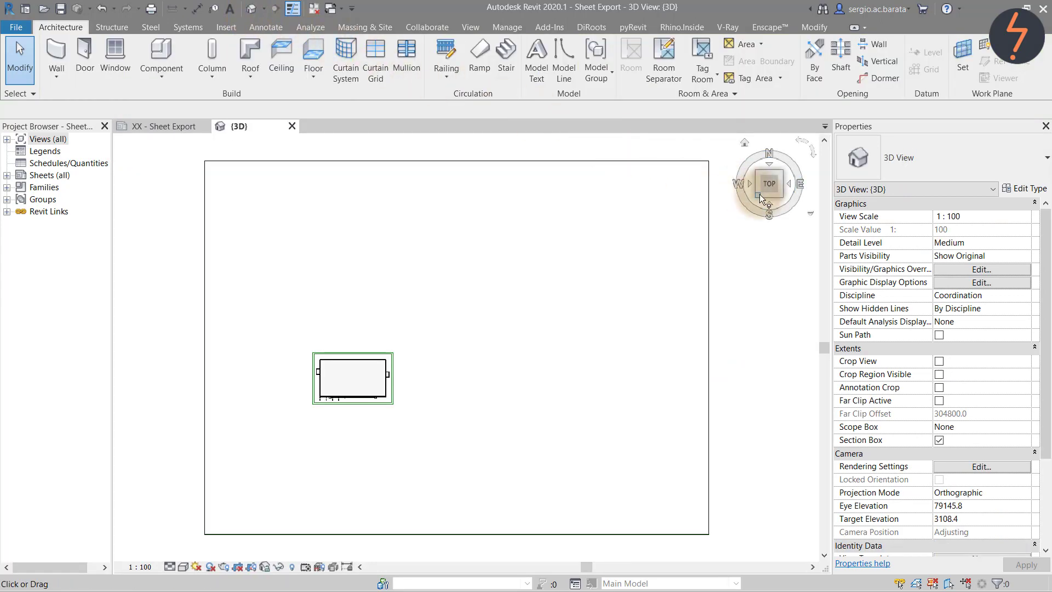
{"action": "left_click", "coordinate": [761, 197]}
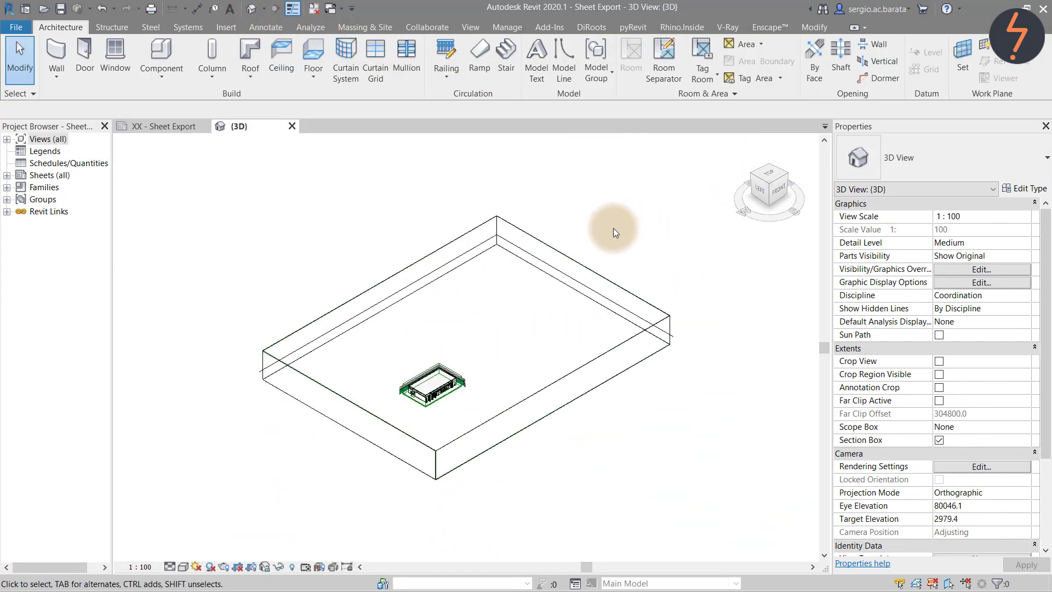
{"action": "right_click", "coordinate": [615, 232]}
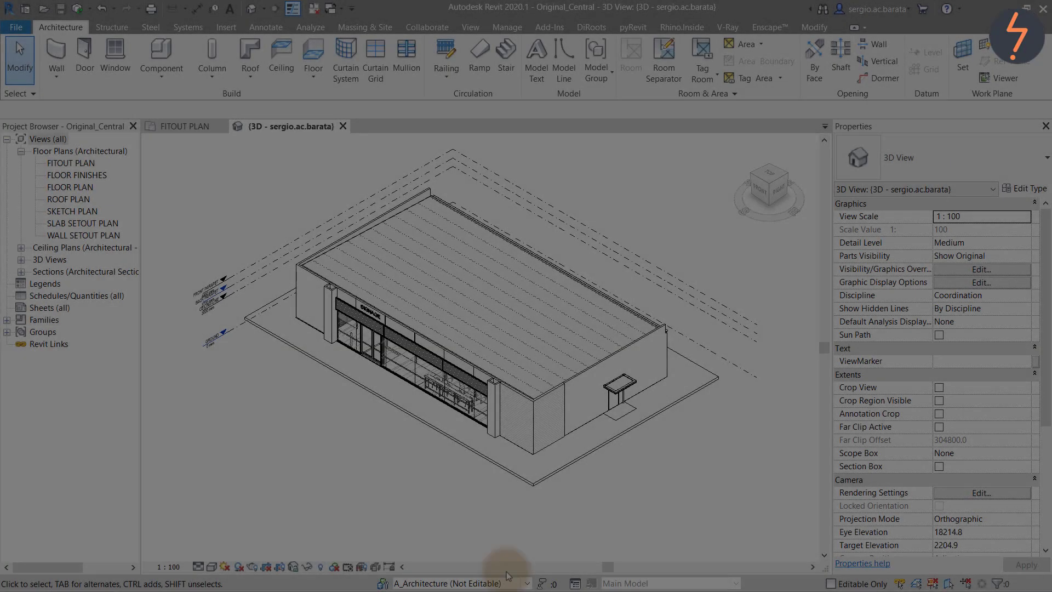
Set the central model's 3D view worksharing display to Owners.
{"action": "left_click", "coordinate": [529, 583]}
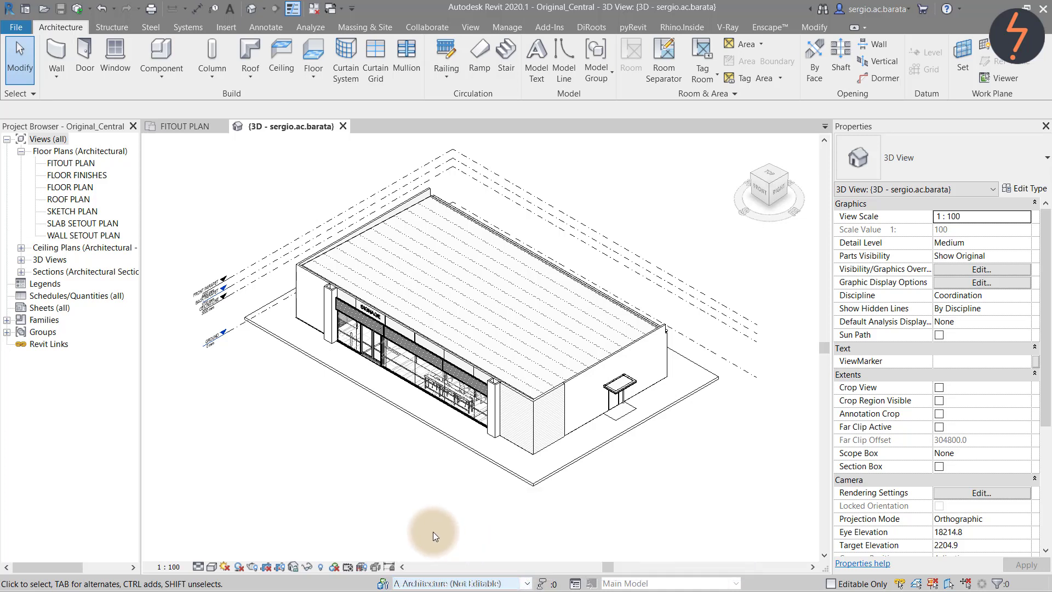
{"action": "mouse_move", "coordinate": [334, 566]}
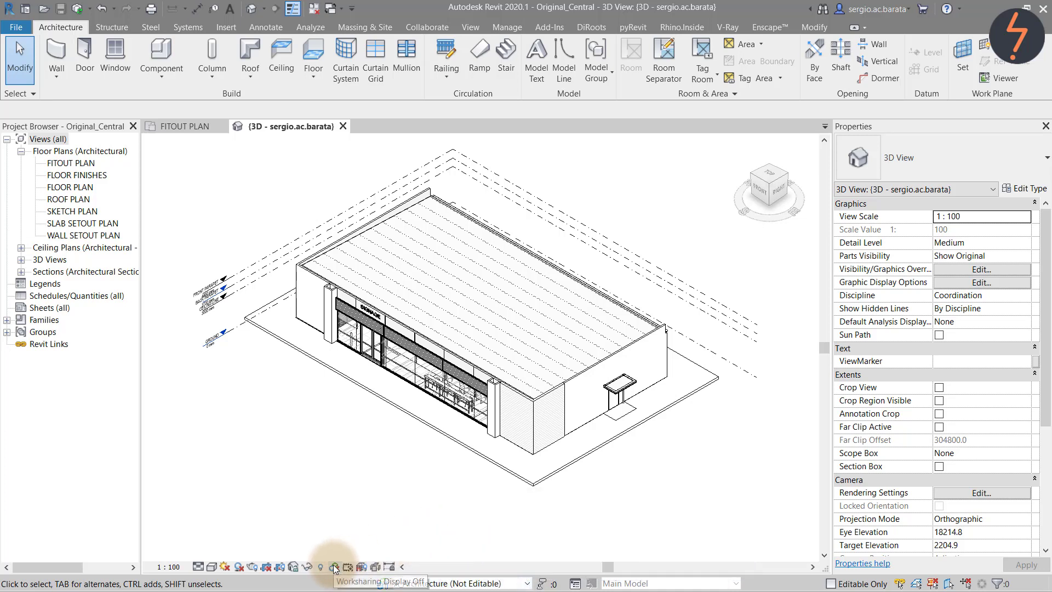
{"action": "left_click", "coordinate": [335, 567]}
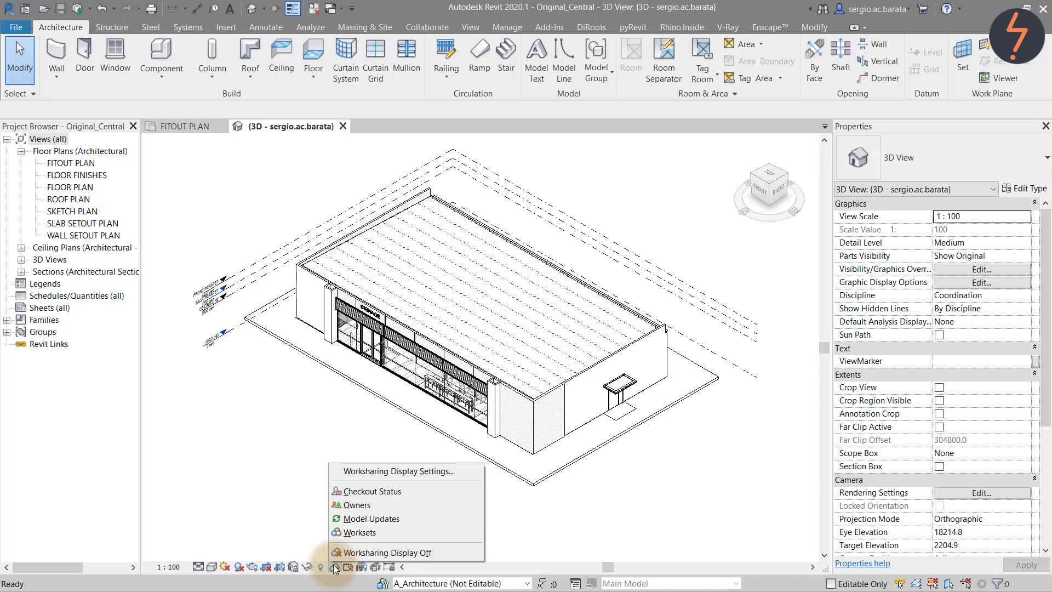
{"action": "mouse_move", "coordinate": [353, 505]}
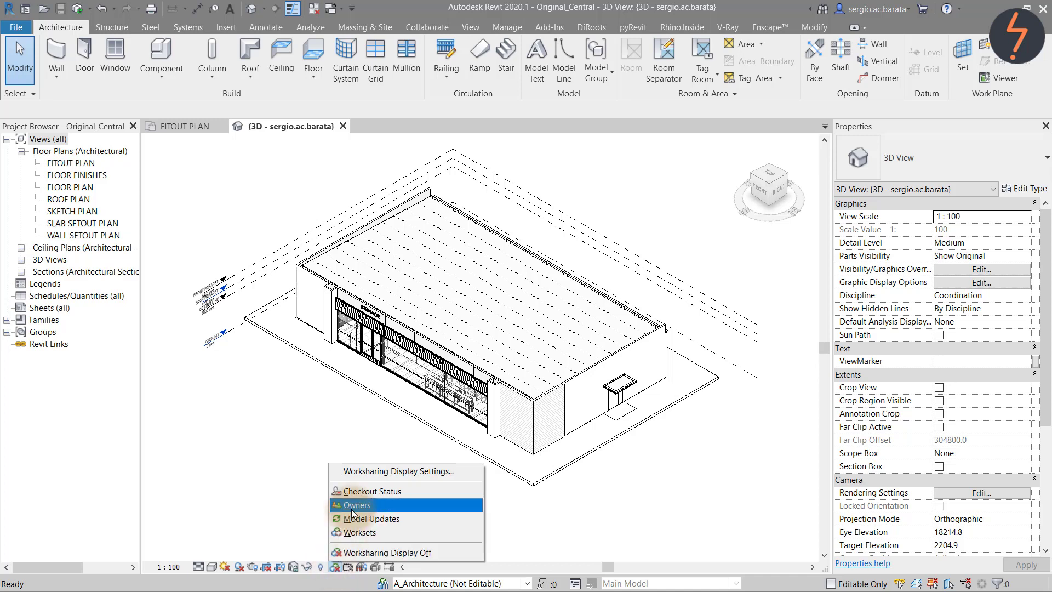
{"action": "left_click", "coordinate": [356, 504]}
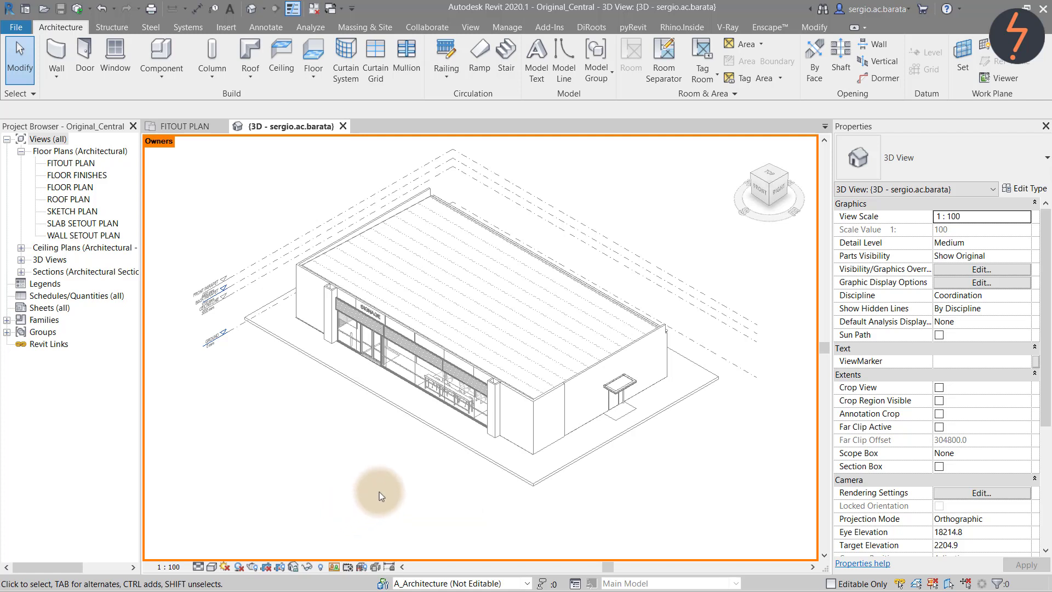
{"action": "mouse_move", "coordinate": [439, 458]}
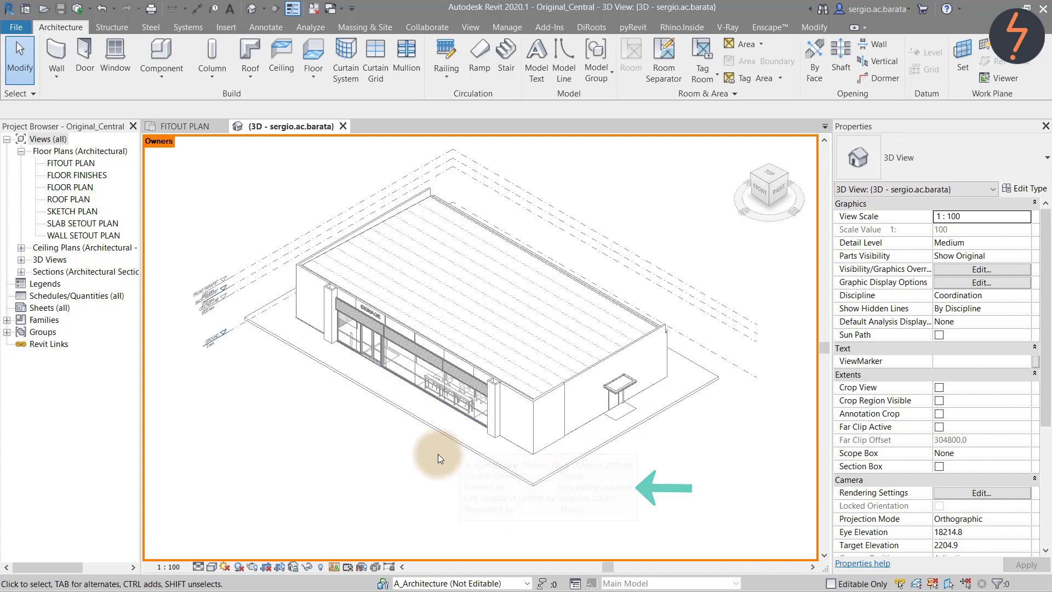
{"action": "mouse_move", "coordinate": [465, 449]}
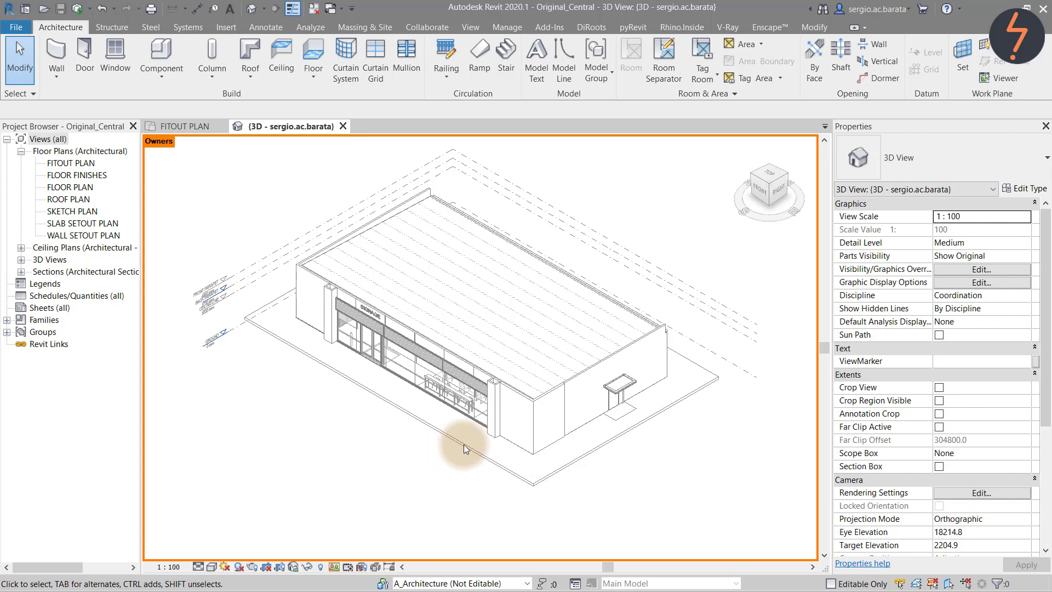
{"action": "mouse_move", "coordinate": [621, 394]}
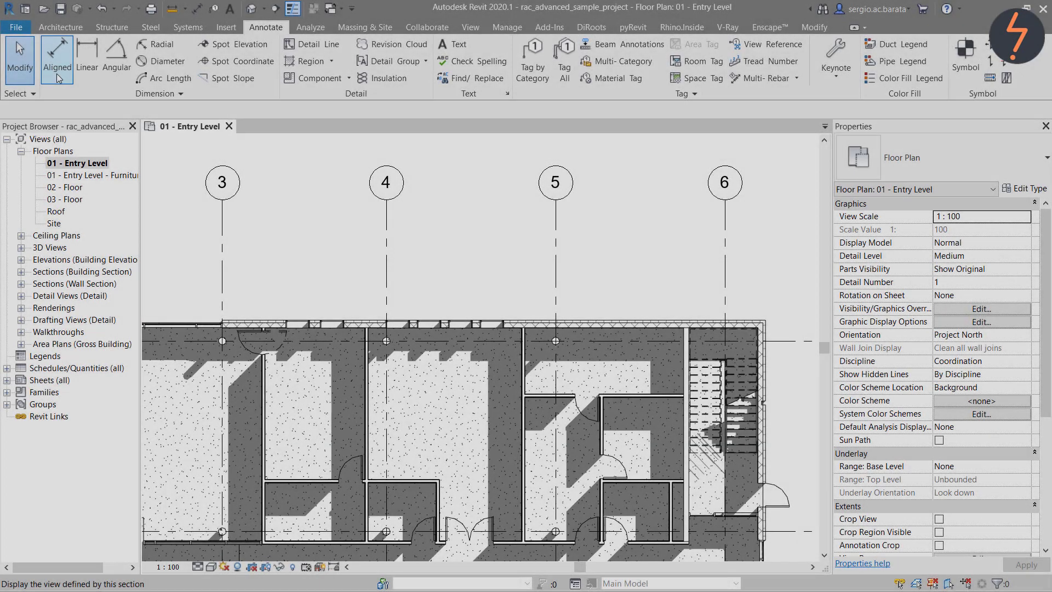
Place an aligned dimension string picking entire walls between grids 4 and 10.
{"action": "left_click", "coordinate": [55, 52]}
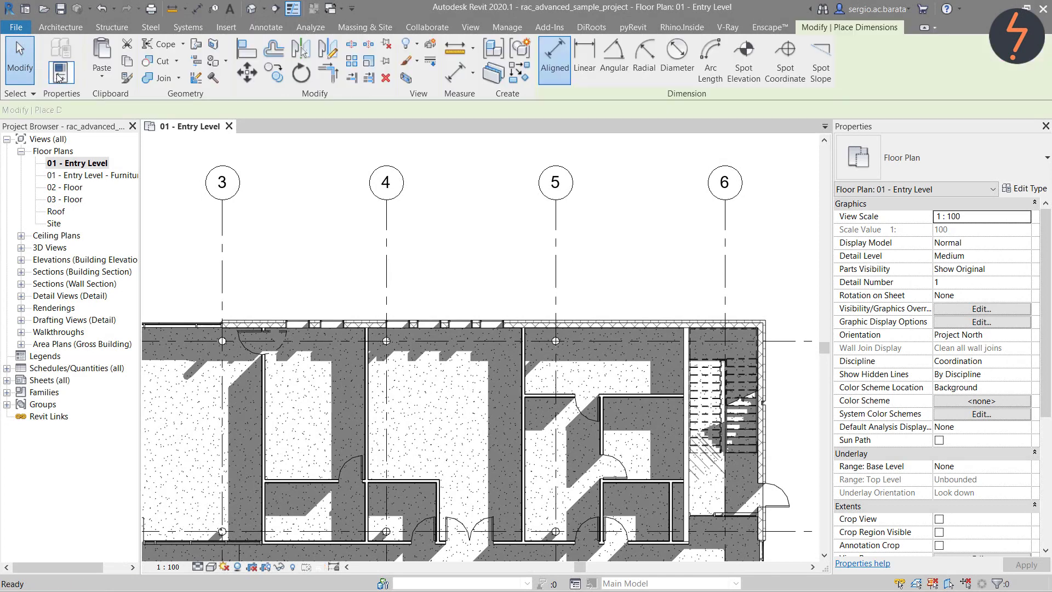
{"action": "left_click", "coordinate": [555, 52]}
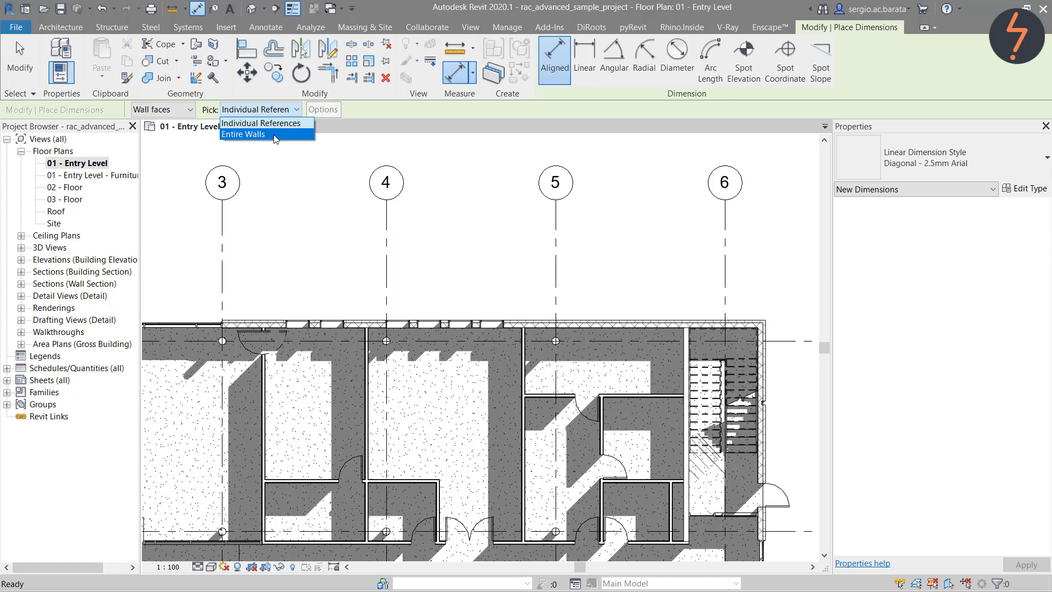
{"action": "left_click", "coordinate": [244, 135]}
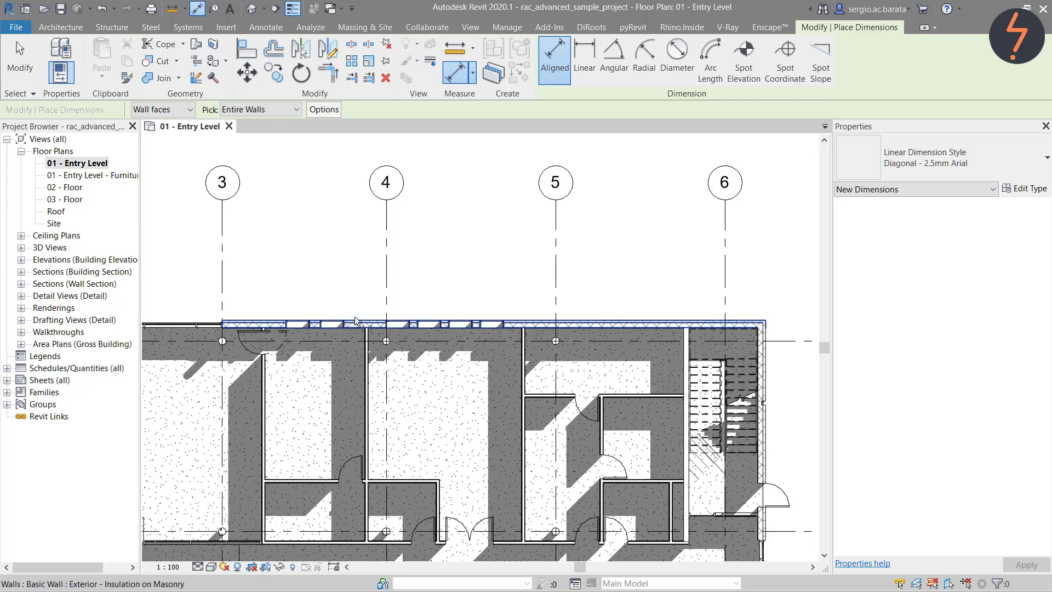
{"action": "left_click", "coordinate": [356, 321]}
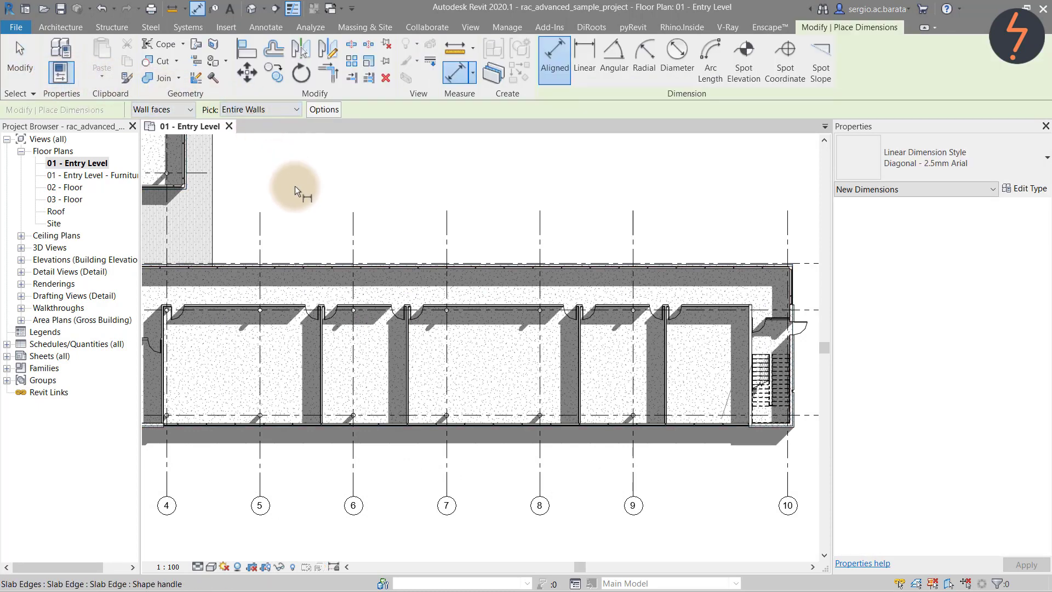
{"action": "left_click", "coordinate": [384, 301]}
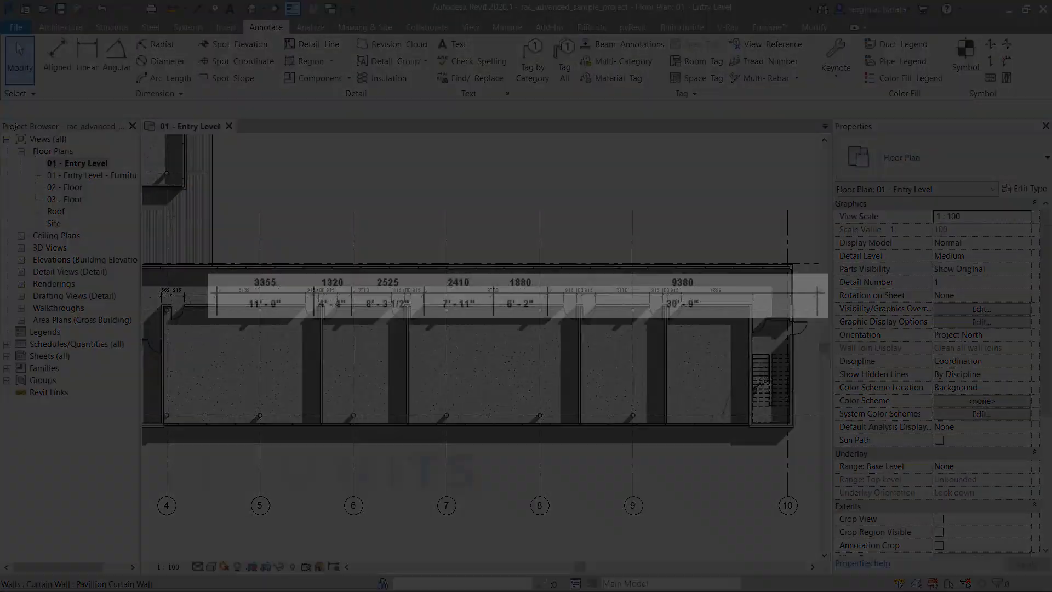
Select the corridor dimension string and open its type properties.
{"action": "left_click", "coordinate": [470, 27]}
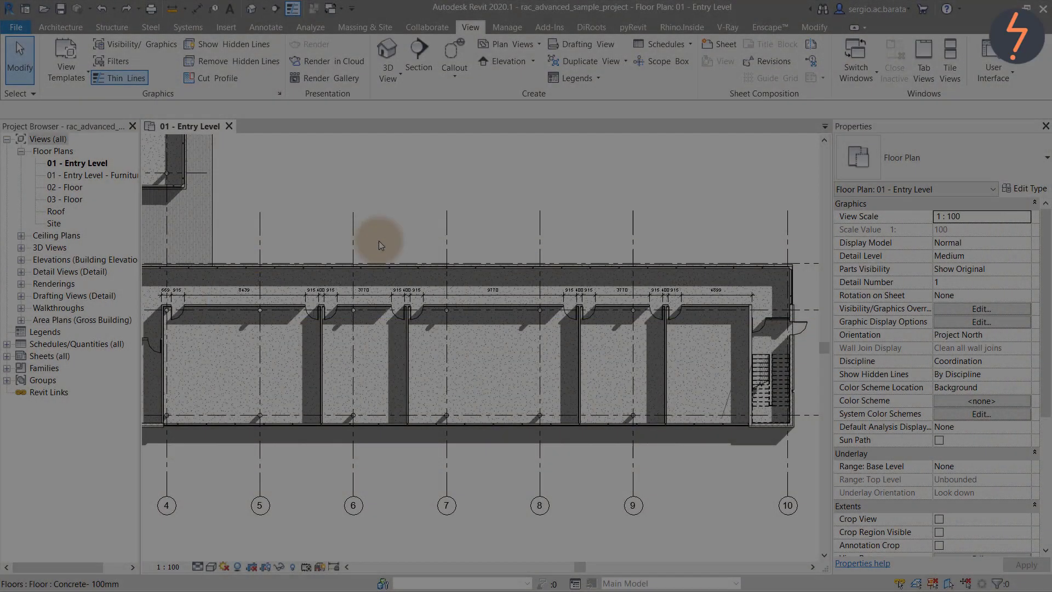
{"action": "left_click", "coordinate": [386, 298]}
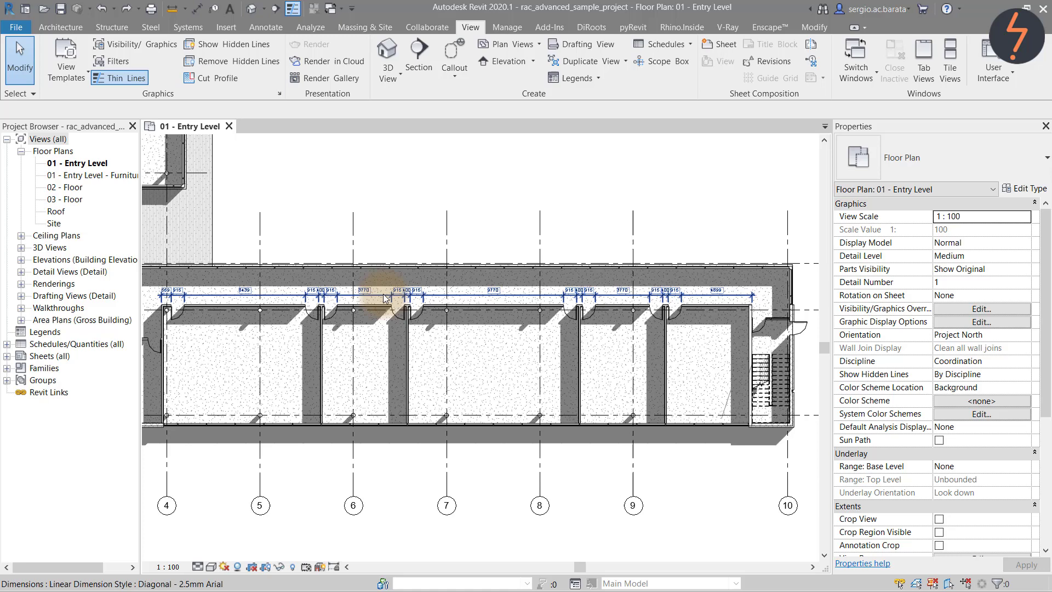
{"action": "left_click", "coordinate": [384, 293]}
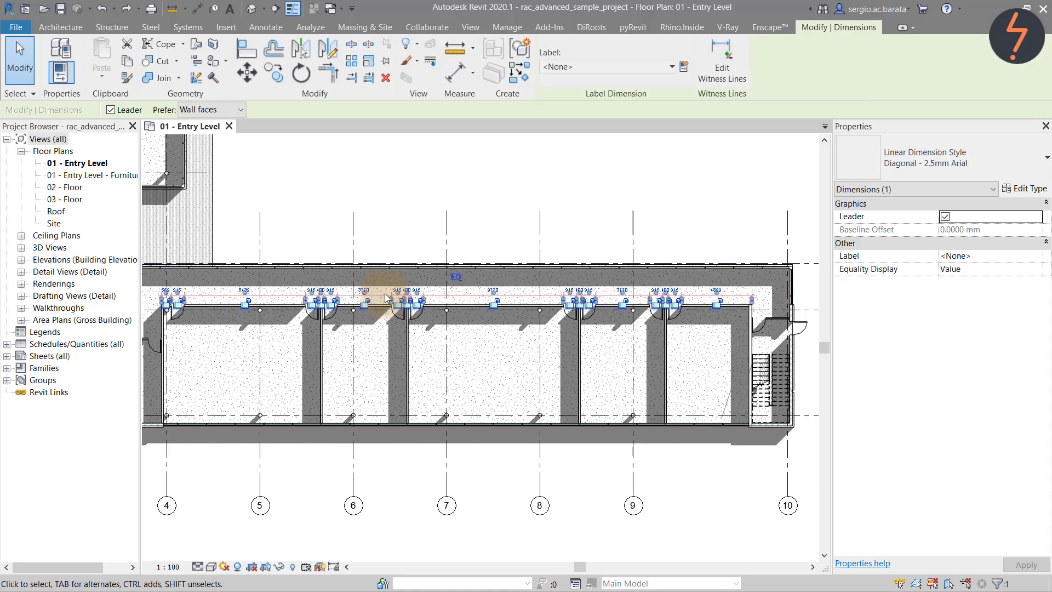
{"action": "left_click", "coordinate": [1027, 188]}
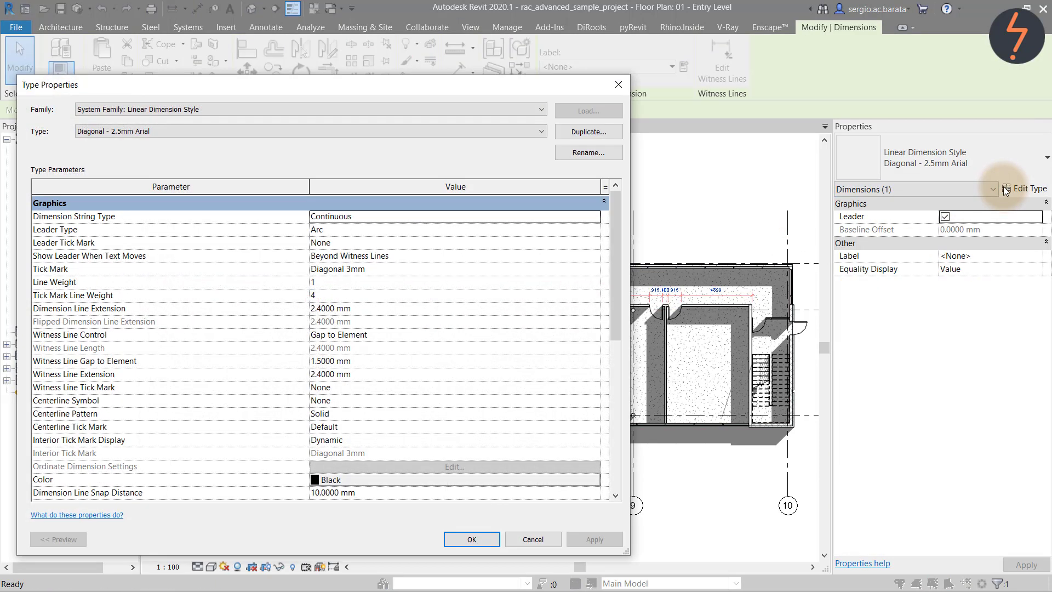
{"action": "scroll", "scroll_direction": "down", "scroll_amount": 3}
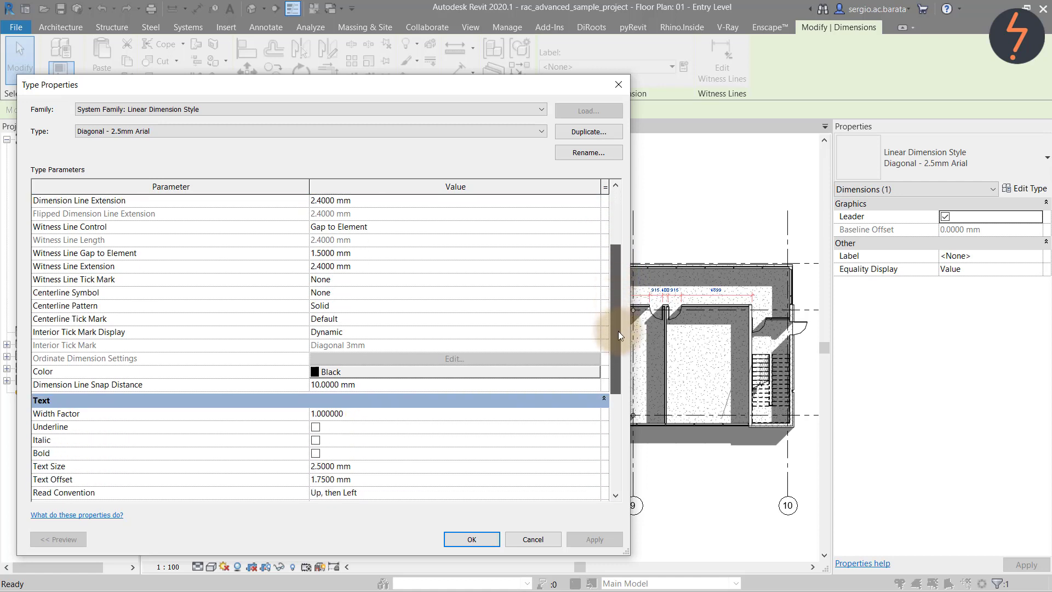
{"action": "scroll", "scroll_direction": "down", "scroll_amount": 3}
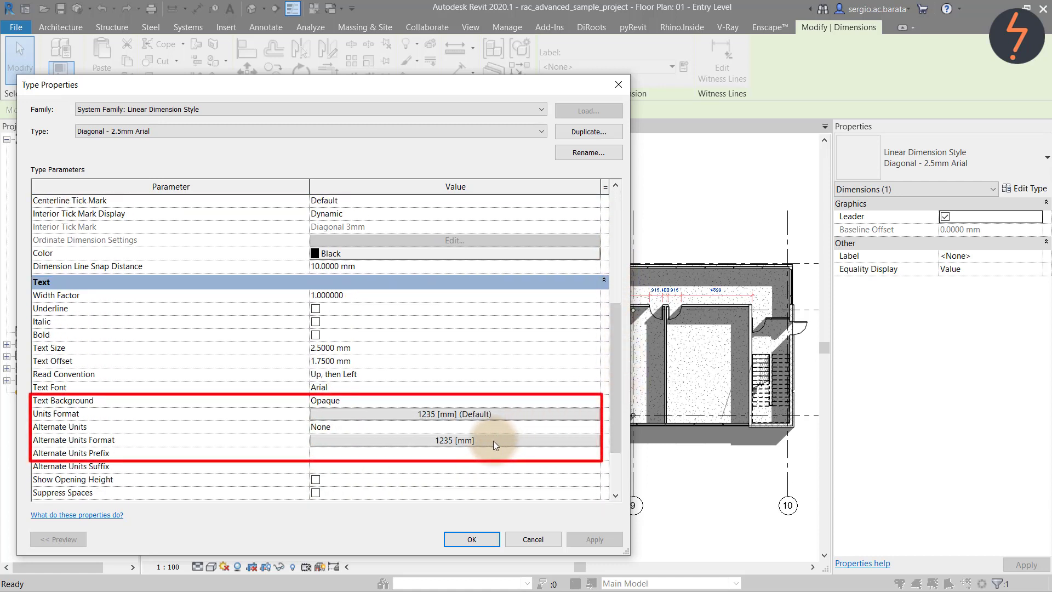
Set alternate units to feet and fractional inches, displayed below the millimetre values.
{"action": "left_click", "coordinate": [455, 414]}
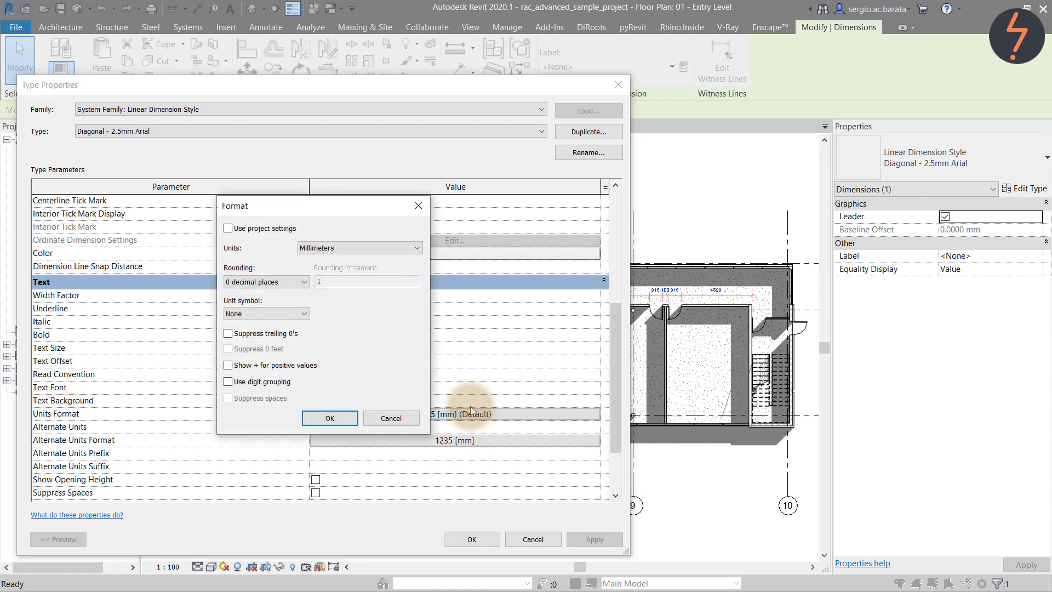
{"action": "left_click", "coordinate": [359, 248]}
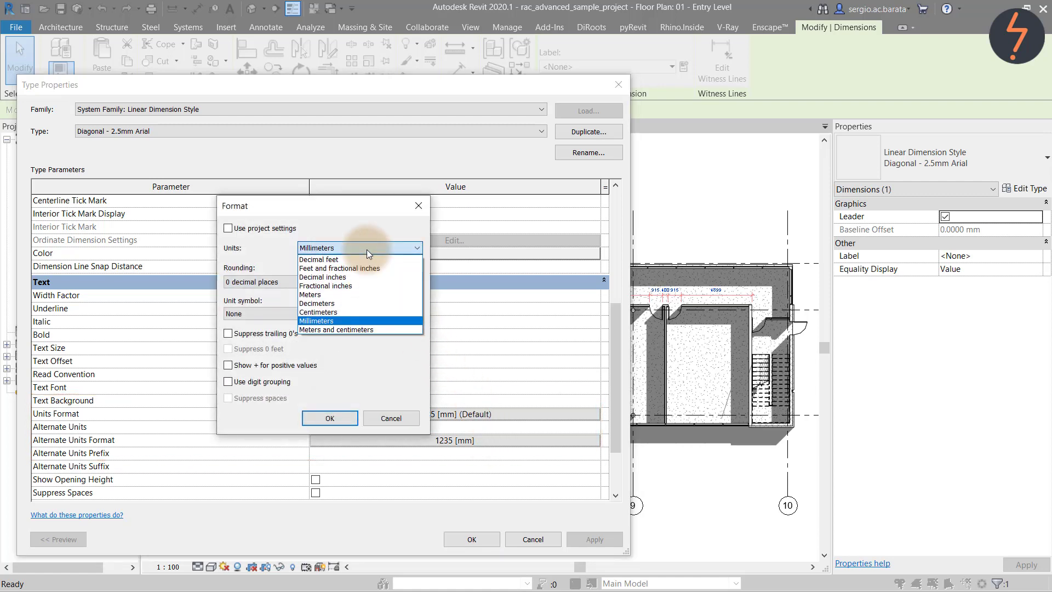
{"action": "left_click", "coordinate": [340, 268]}
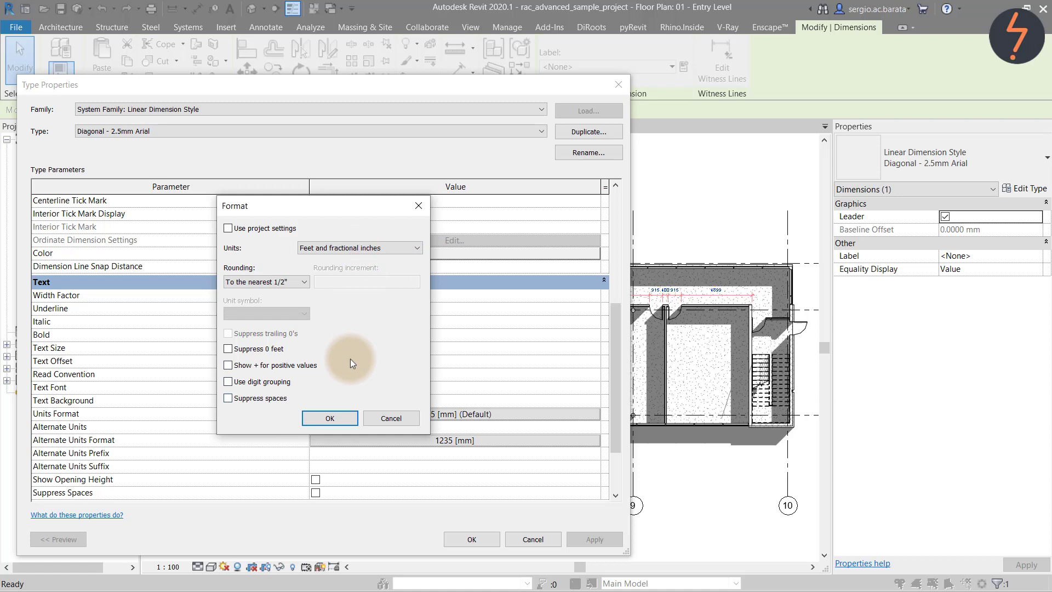
{"action": "left_click", "coordinate": [329, 418]}
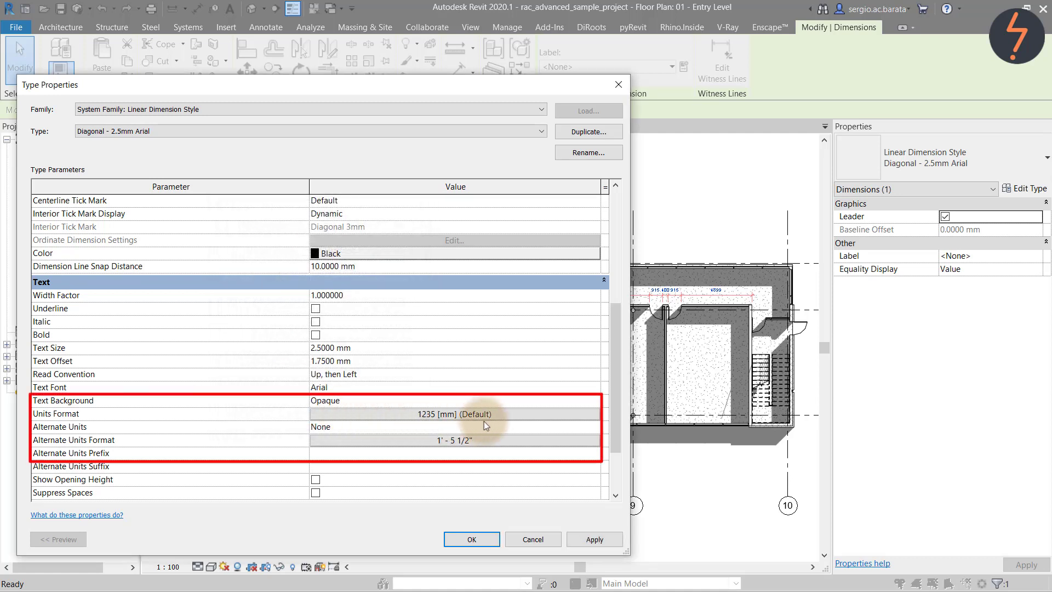
{"action": "left_click", "coordinate": [454, 426]}
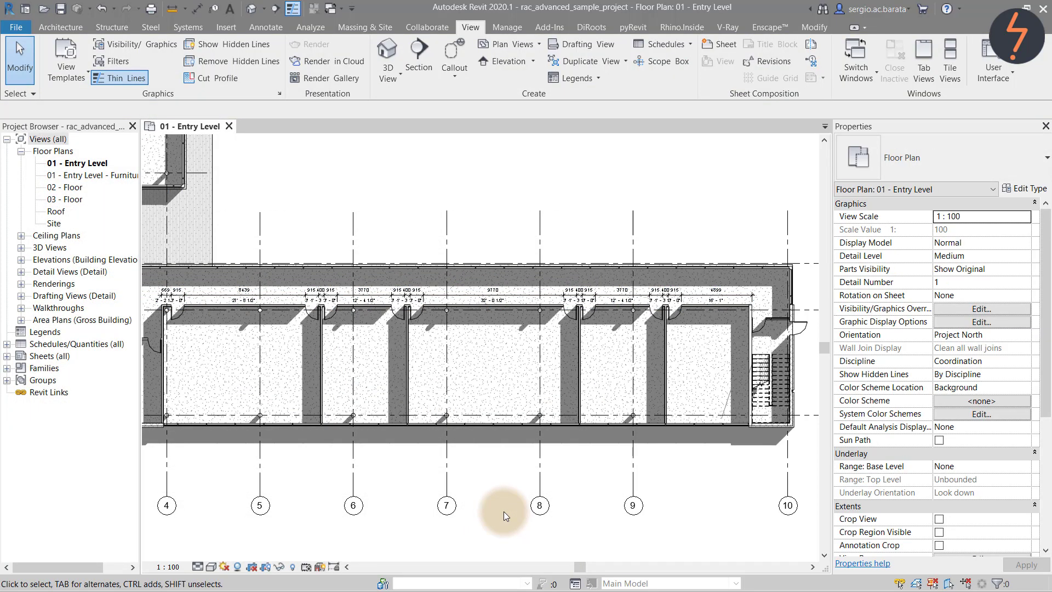
{"action": "mouse_move", "coordinate": [236, 248]}
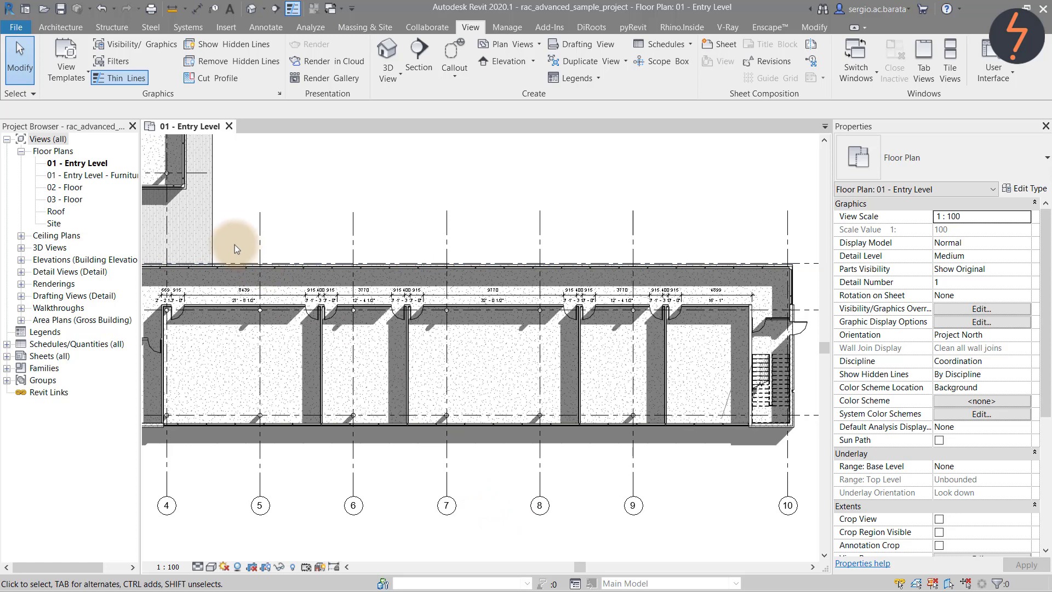
{"action": "right_click", "coordinate": [235, 247]}
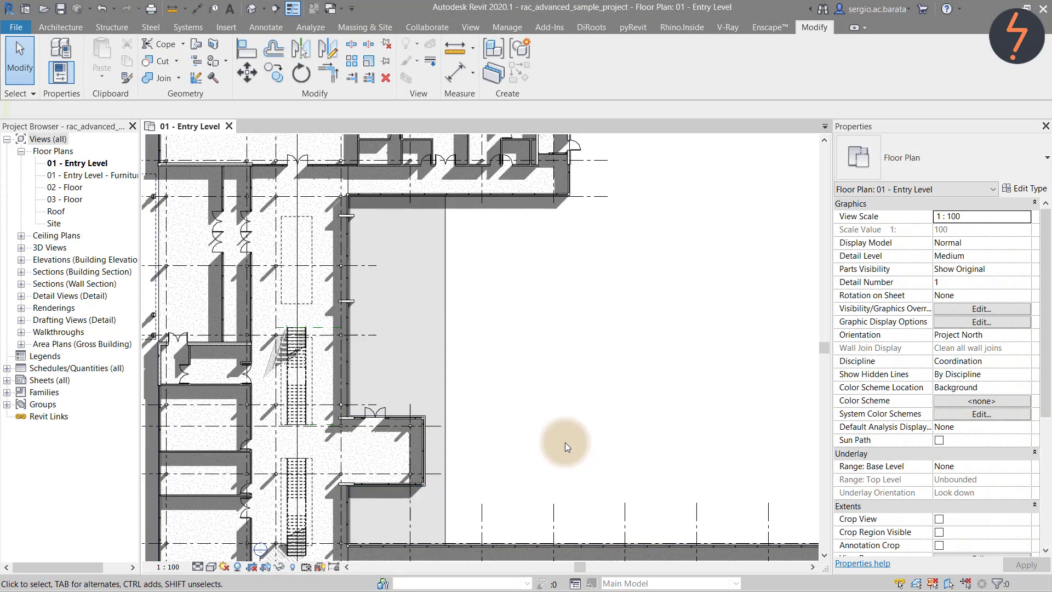
Model in-place casework boxes named MIP_Casework by sketching and finishing extrusions.
{"action": "left_click", "coordinate": [161, 54]}
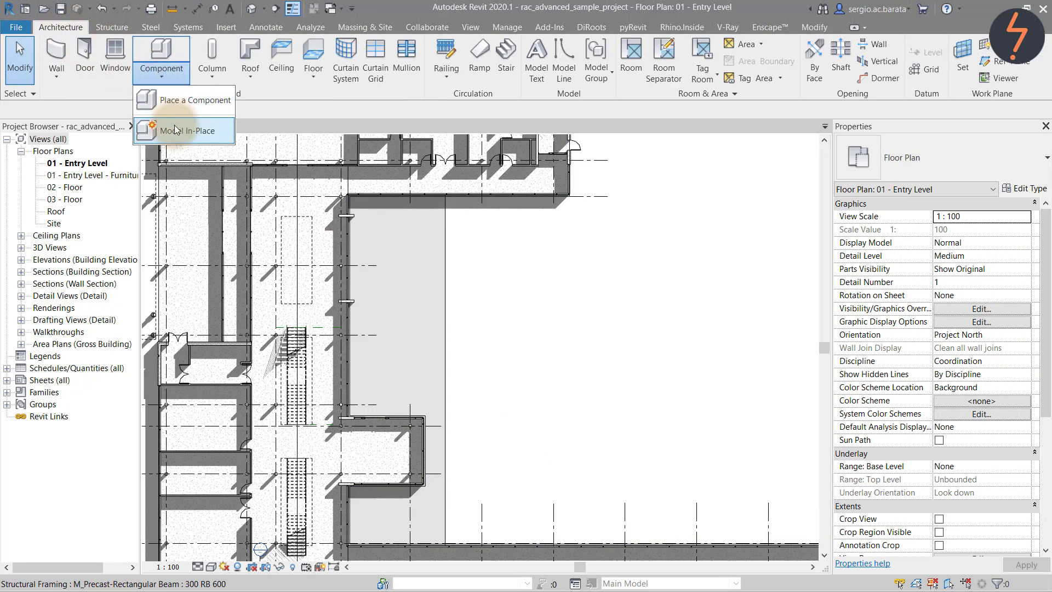
{"action": "left_click", "coordinate": [187, 131]}
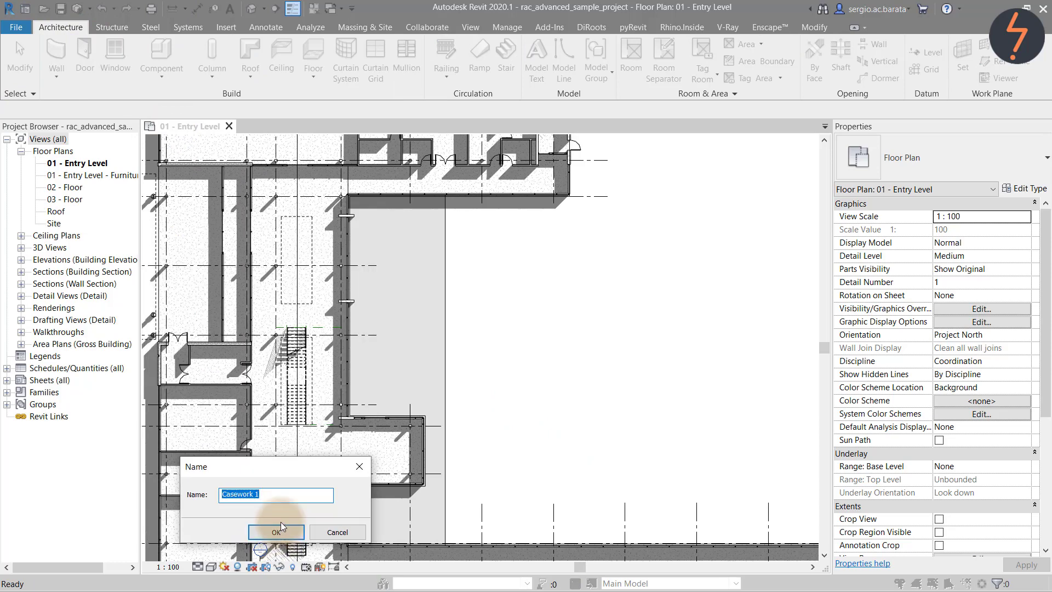
{"action": "type", "text": "MIP_Casewo"}
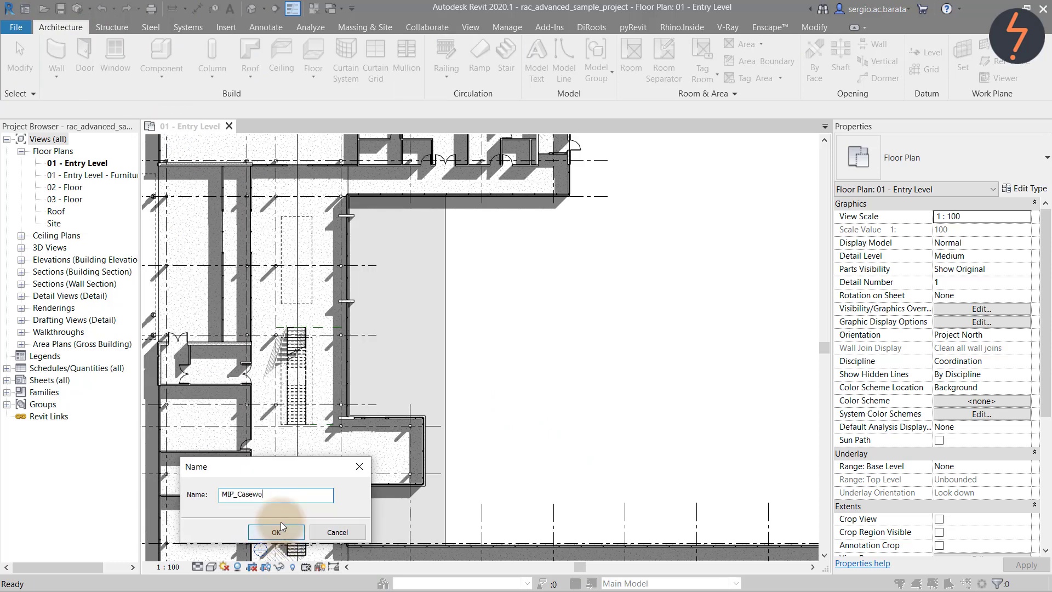
{"action": "left_click", "coordinate": [275, 532]}
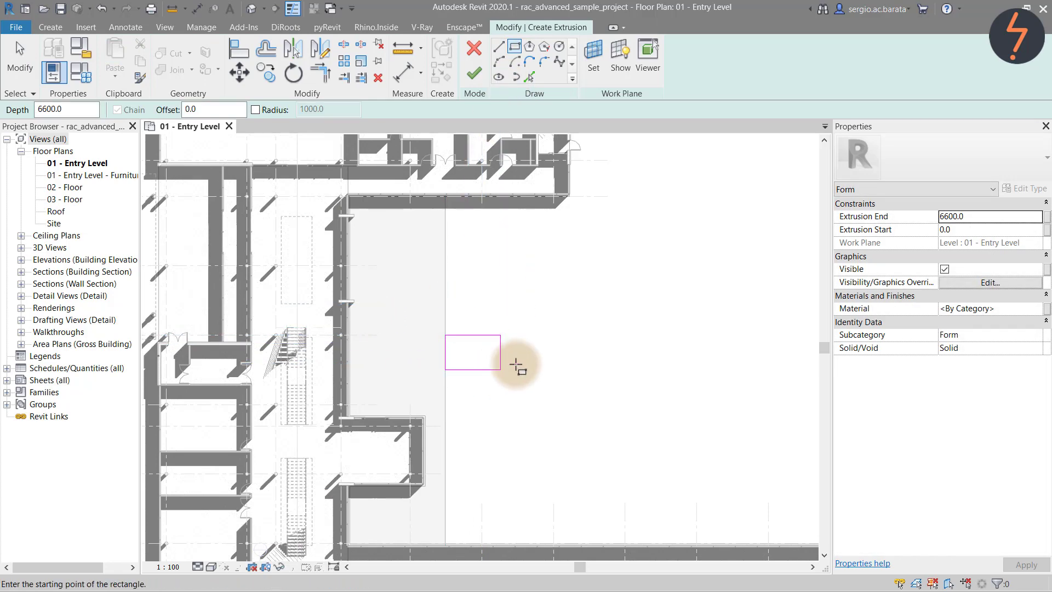
{"action": "left_click", "coordinate": [474, 73]}
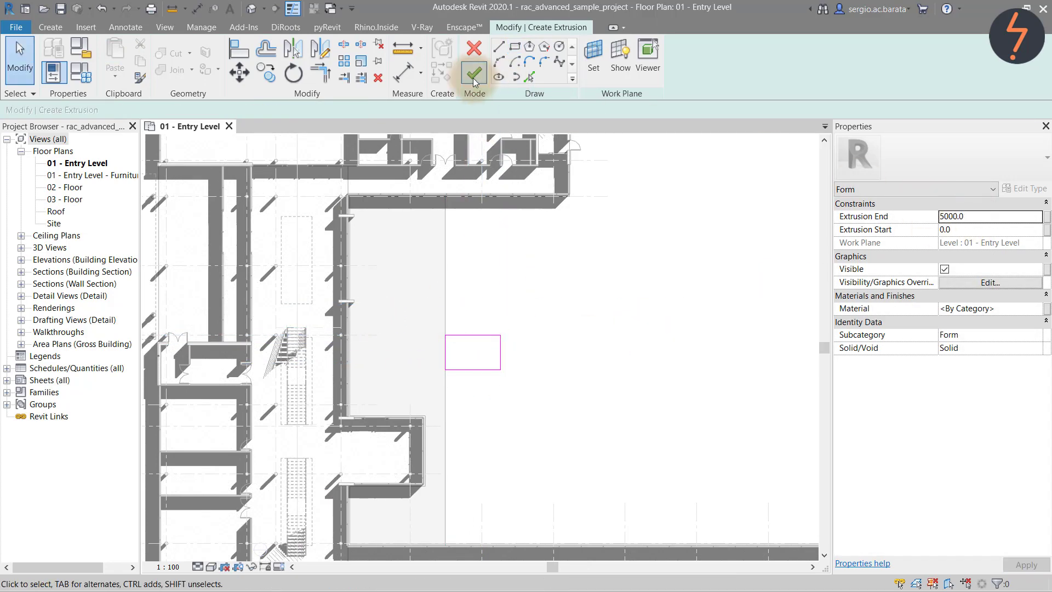
{"action": "left_click", "coordinate": [474, 72]}
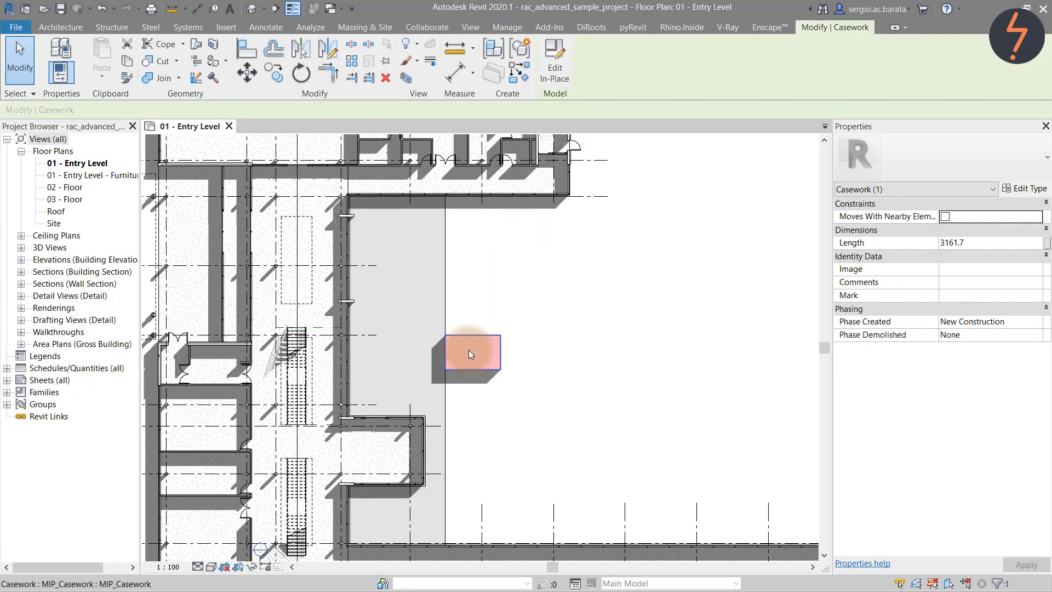
{"action": "type", "text": "5000"}
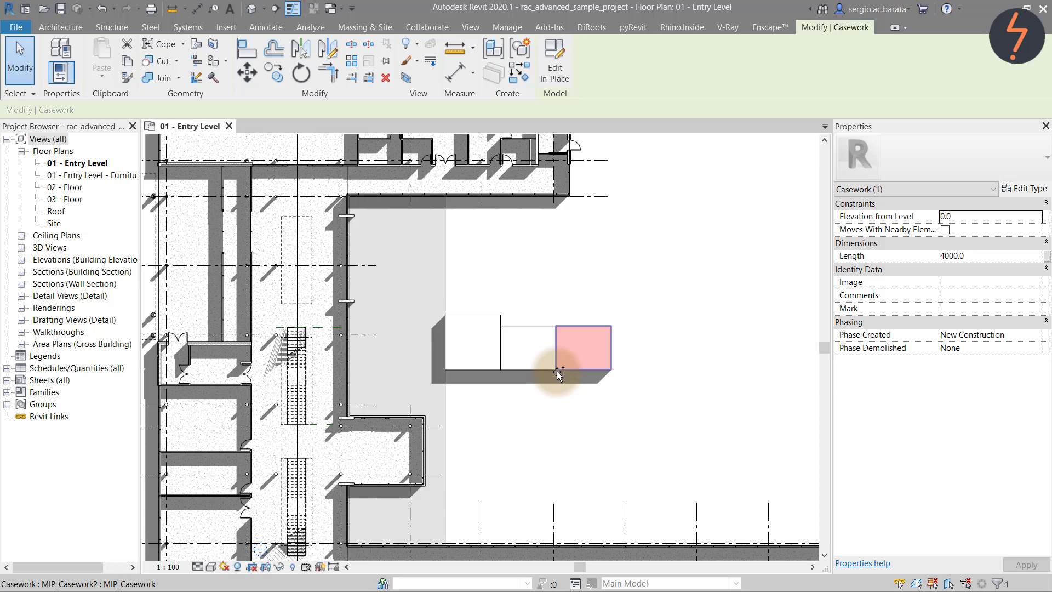
{"action": "left_click", "coordinate": [462, 286]}
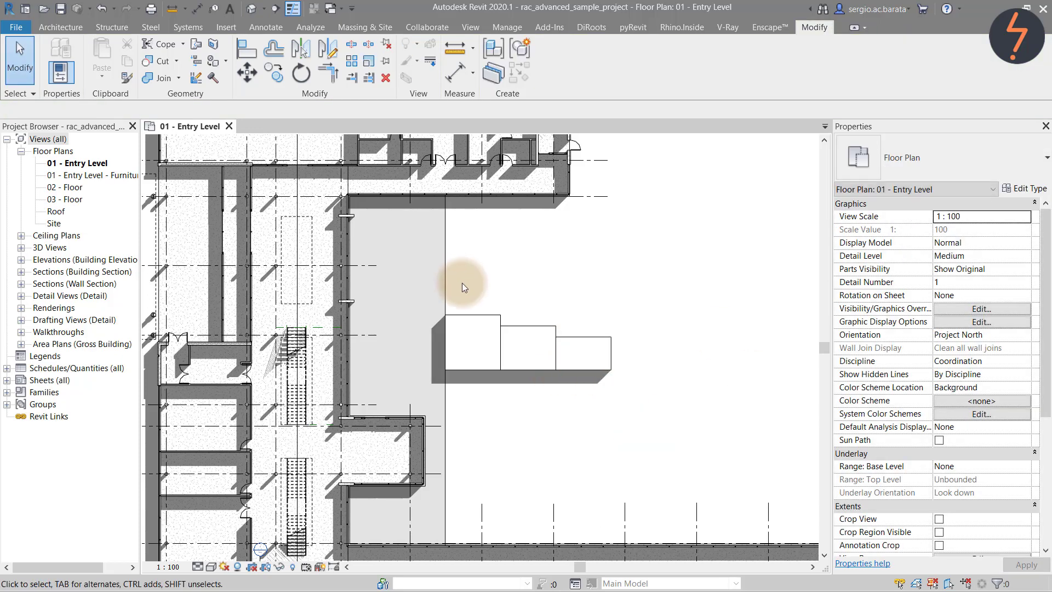
Edit the first casework block in place and group its geometry as MIP_ExportAsRVT.
{"action": "left_click", "coordinate": [473, 341]}
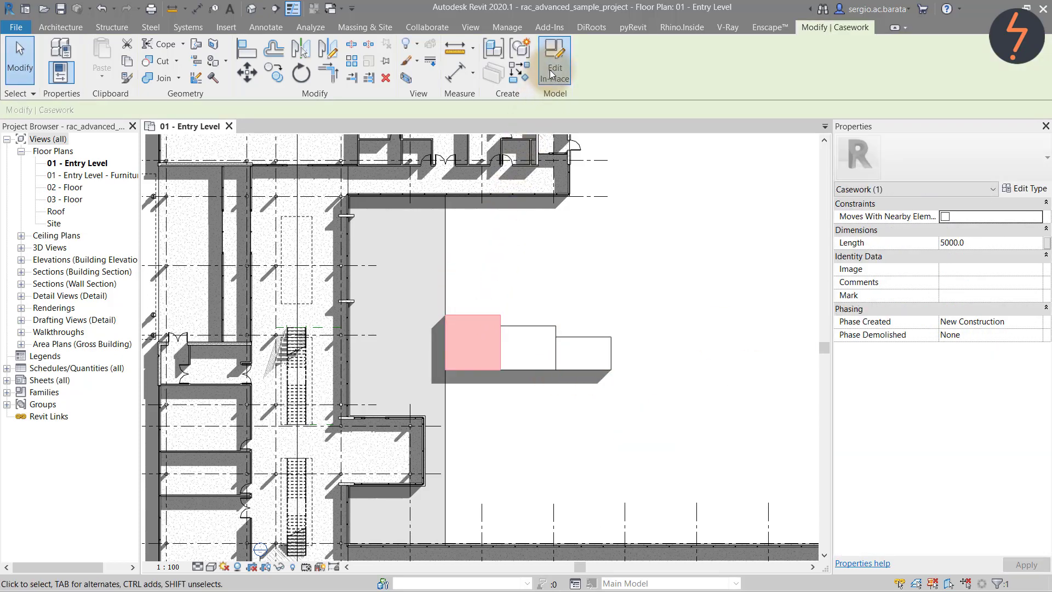
{"action": "left_click", "coordinate": [554, 54]}
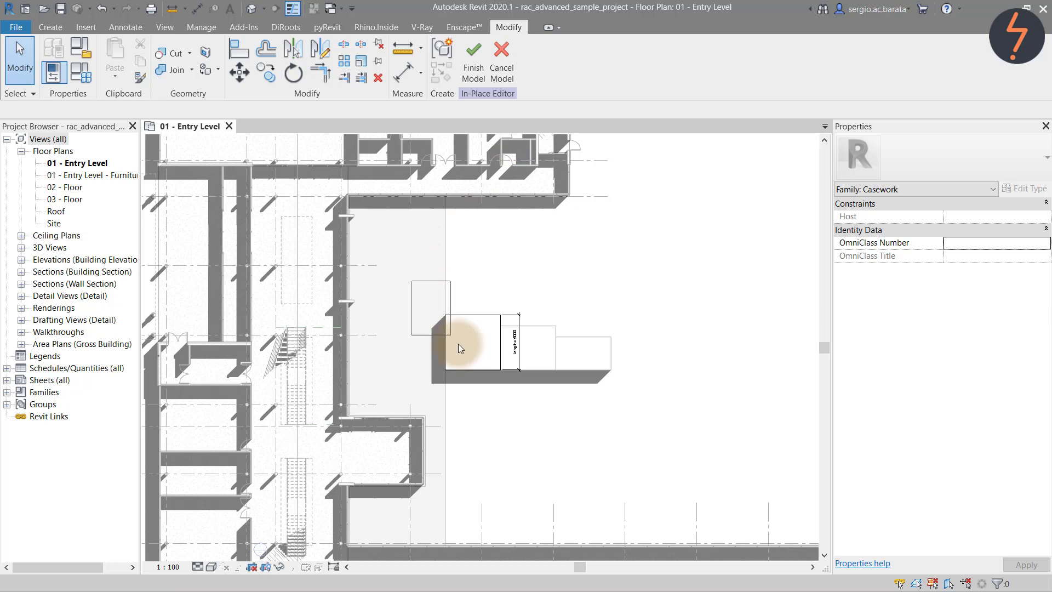
{"action": "left_click", "coordinate": [469, 344]}
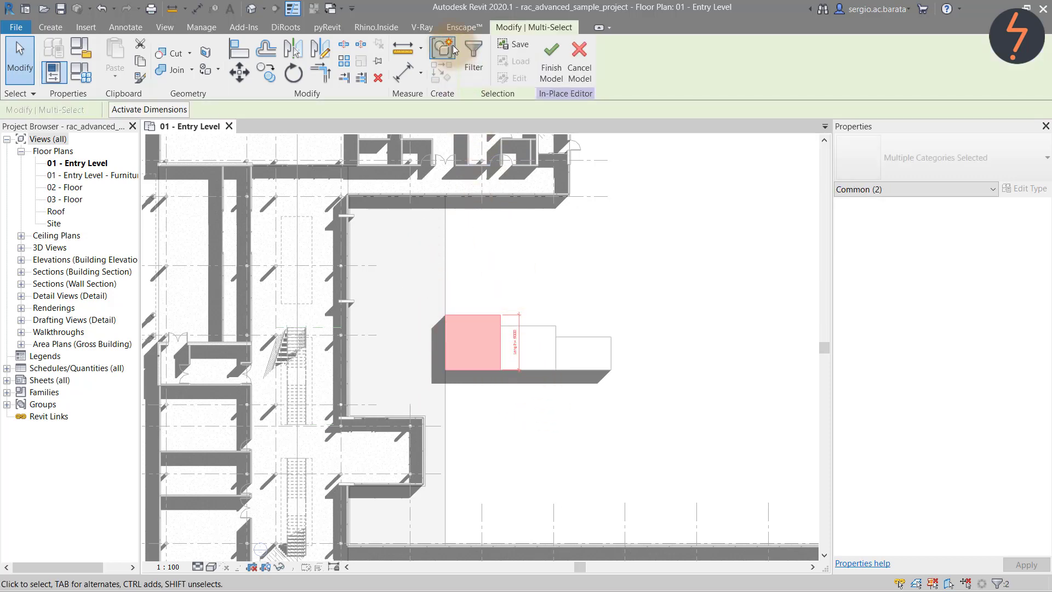
{"action": "left_click", "coordinate": [438, 47]}
{"action": "type", "text": "MIP_ExportAs"}
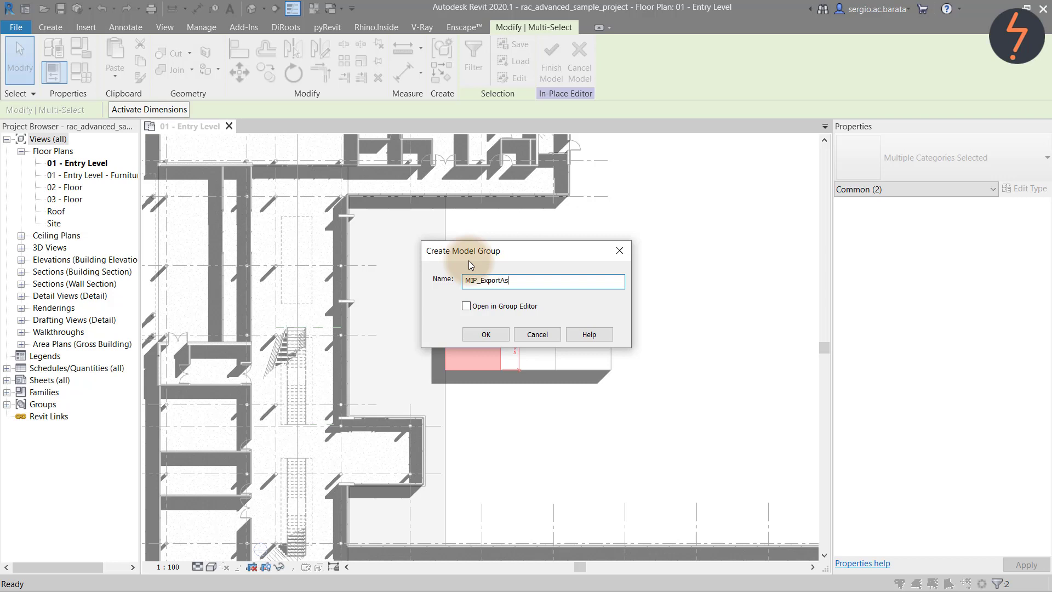
{"action": "left_click", "coordinate": [486, 334]}
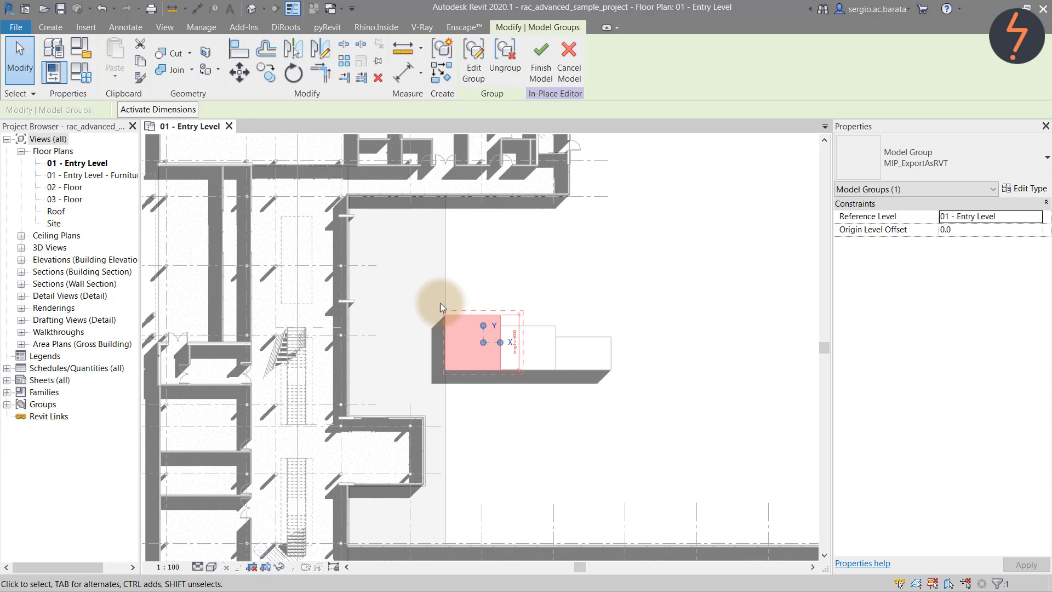
{"action": "left_click", "coordinate": [16, 25]}
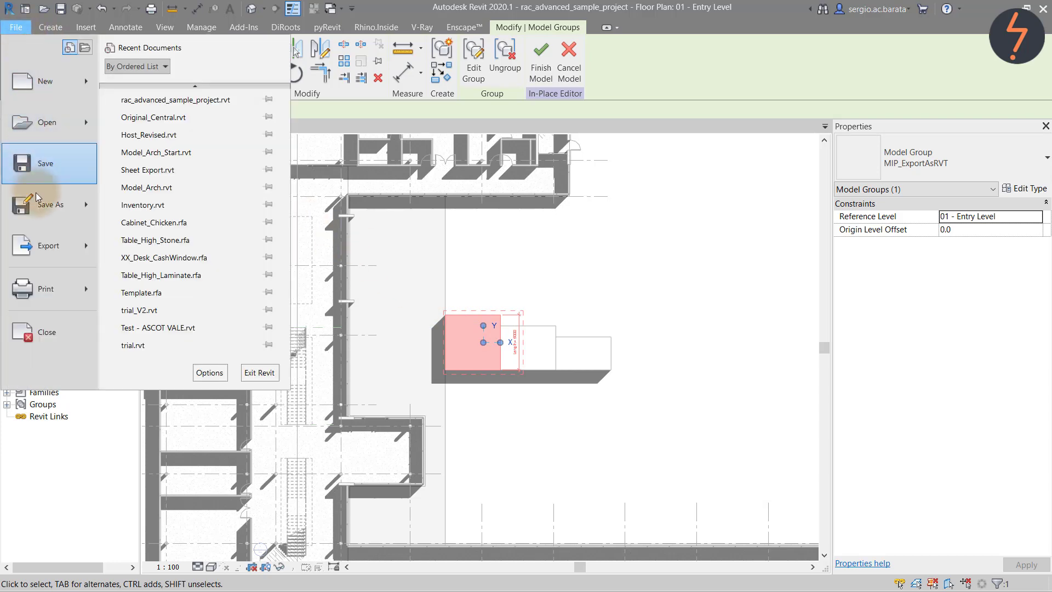
Save the MIP_ExportAsRVT group as a Revit family in ThingsYouMayNotKnow.
{"action": "left_click", "coordinate": [51, 205]}
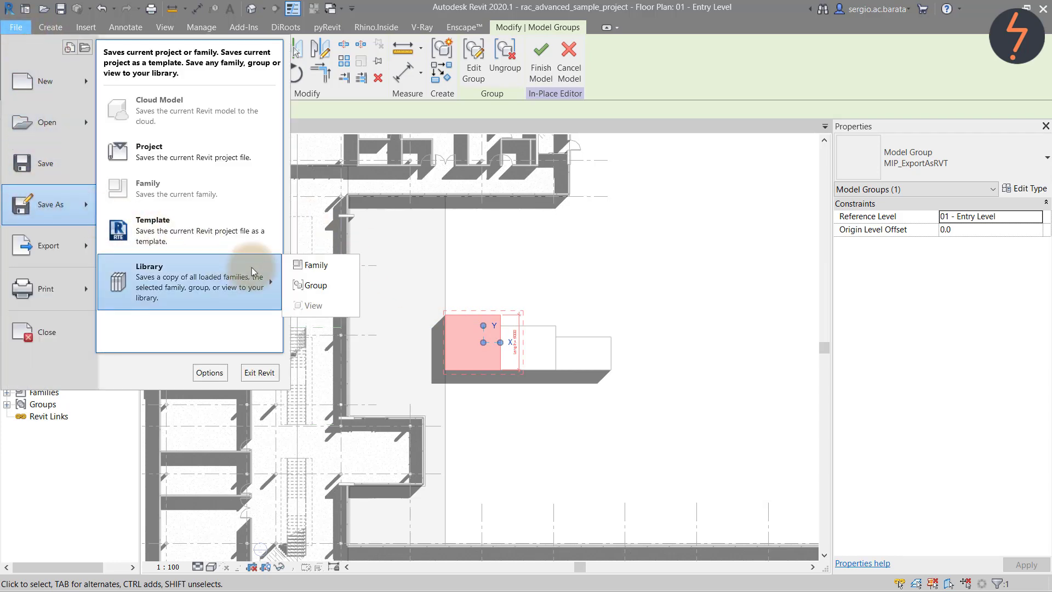
{"action": "left_click", "coordinate": [315, 285]}
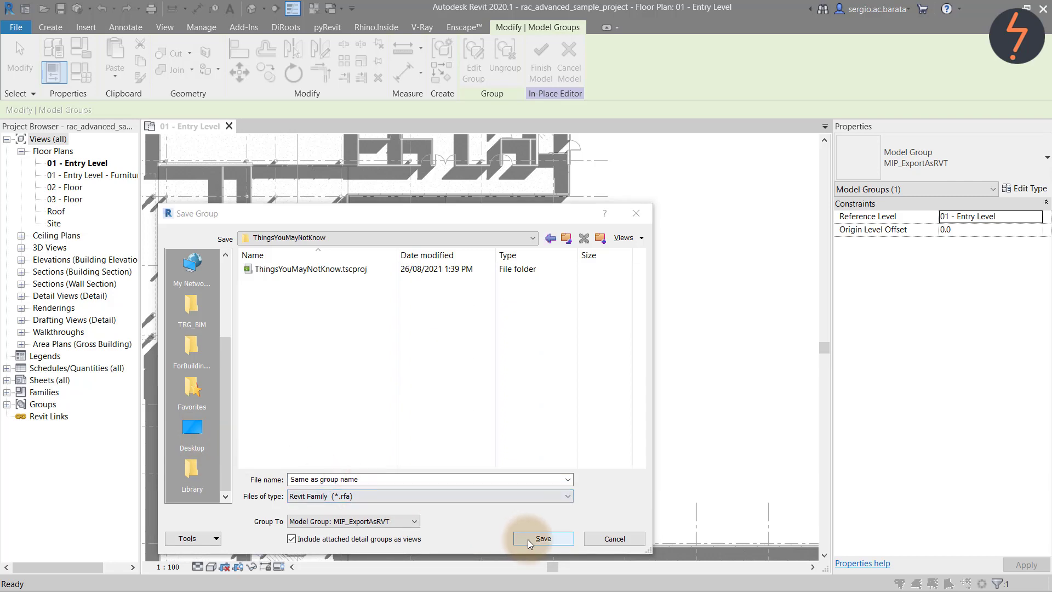
{"action": "left_click", "coordinate": [543, 539]}
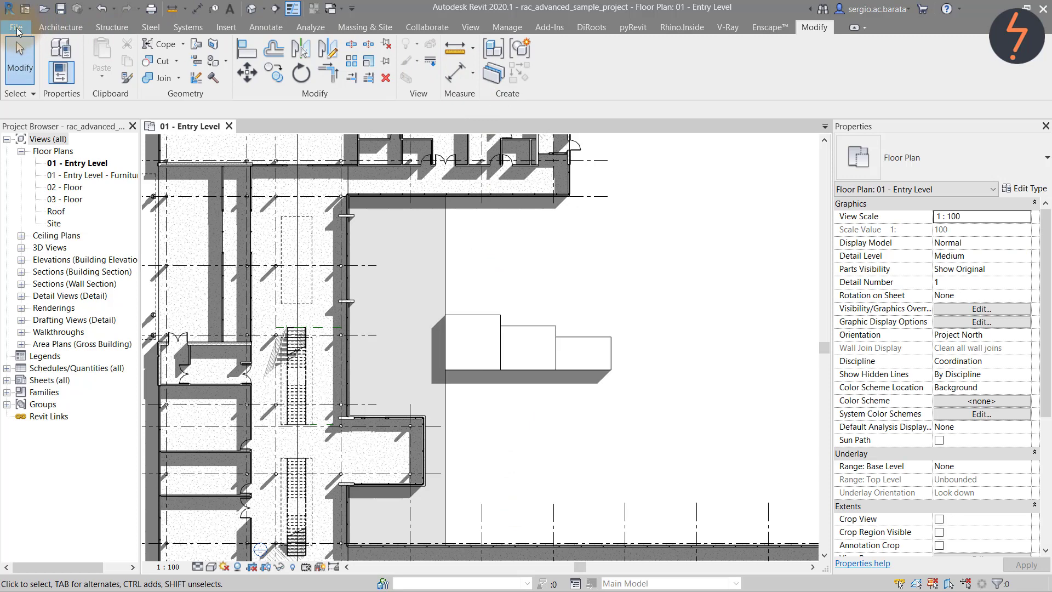
Open the saved MIP_ExportAsRVT family from disk.
{"action": "left_click", "coordinate": [19, 26]}
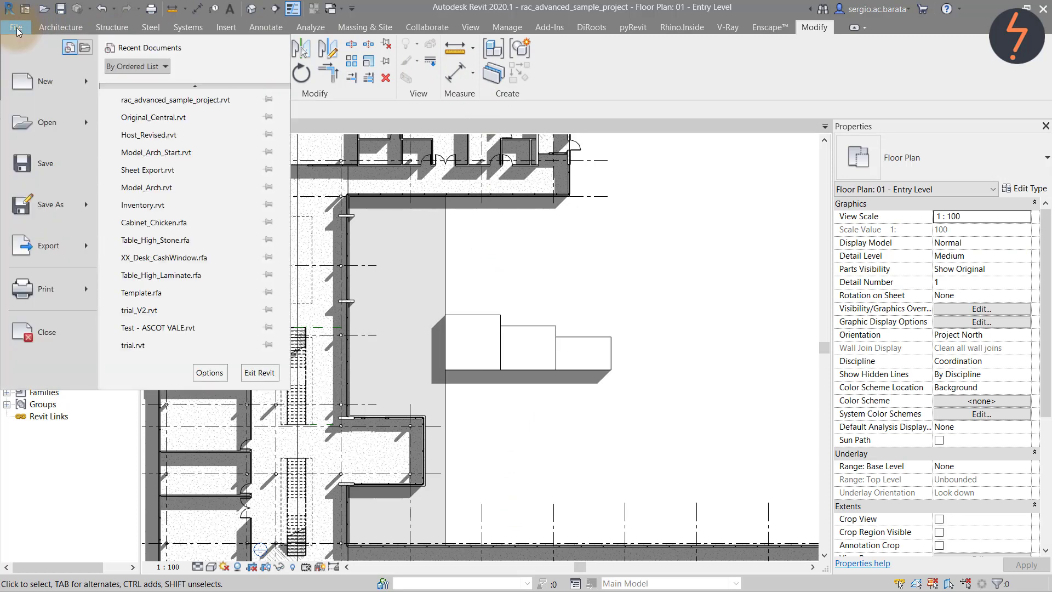
{"action": "left_click", "coordinate": [47, 122]}
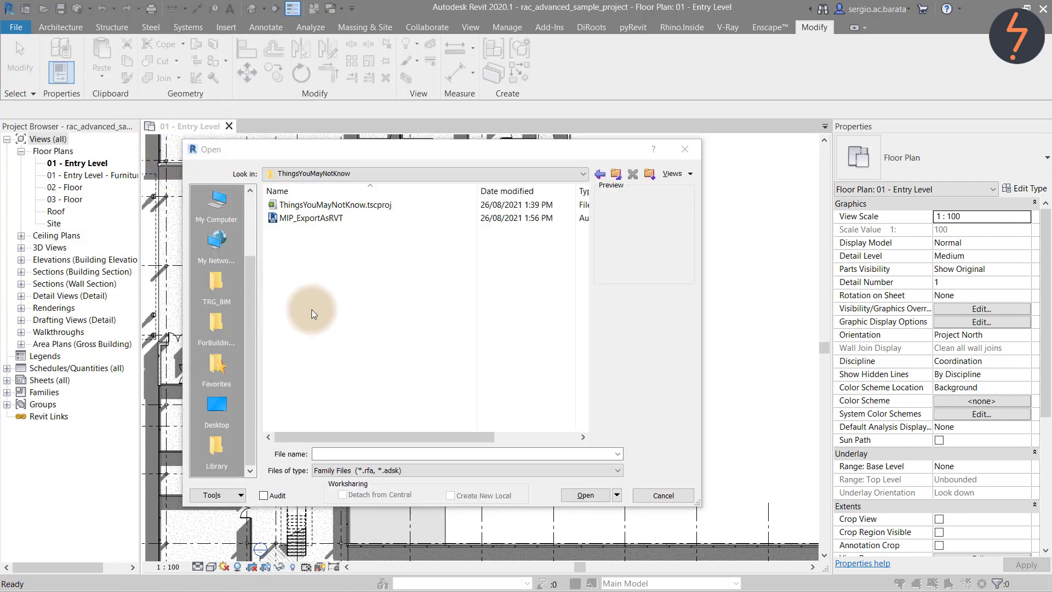
{"action": "left_click", "coordinate": [311, 217]}
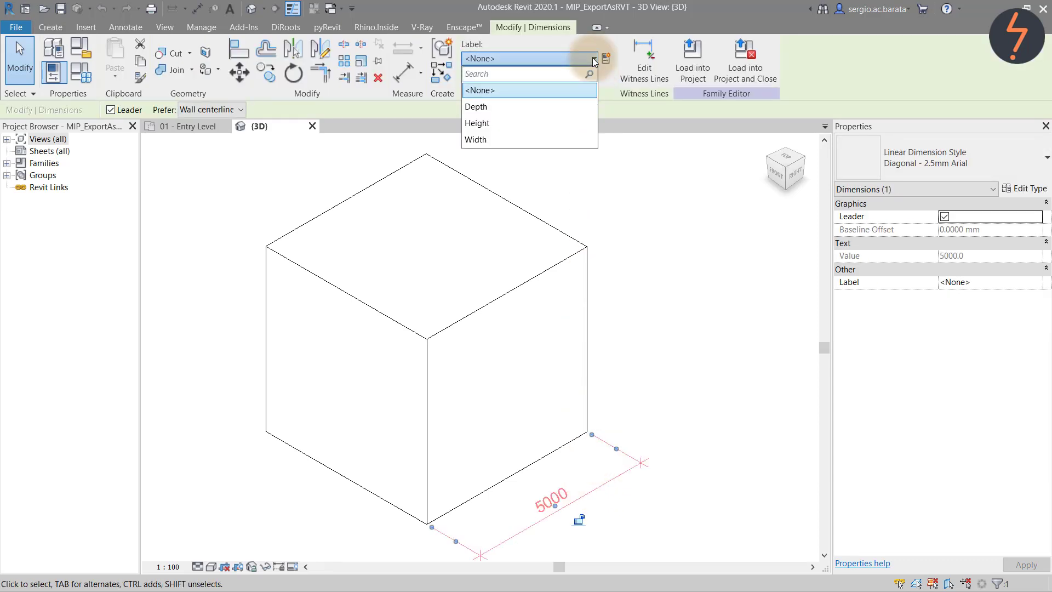
Label the 5000 dimension Depth and enter 4000 in Family Types.
{"action": "left_click", "coordinate": [476, 107]}
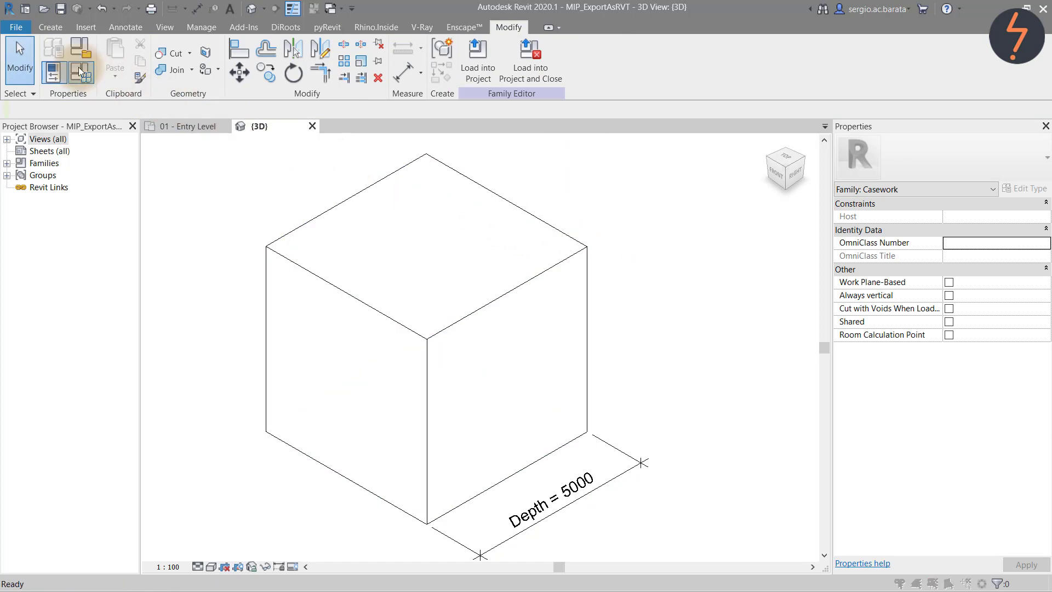
{"action": "left_click", "coordinate": [81, 72]}
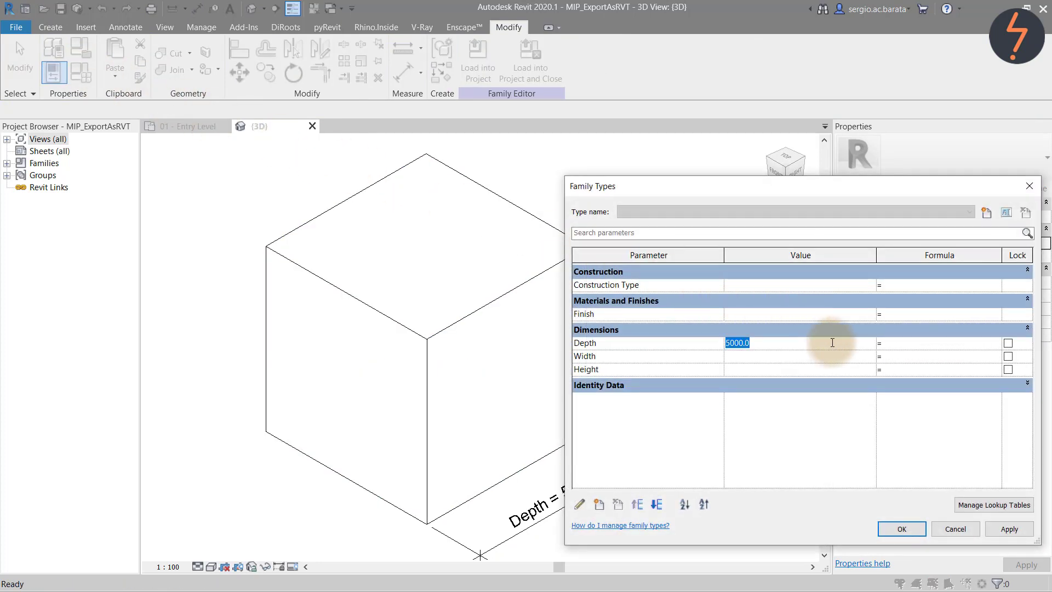
{"action": "type", "text": "4000"}
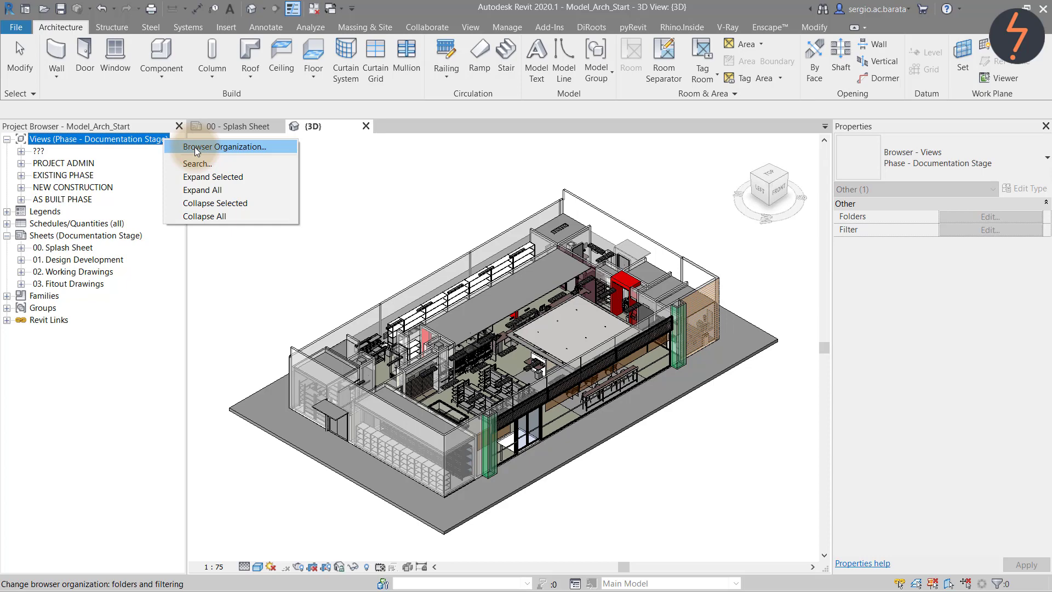
Apply the Not On Sheets browser organization scheme to the Project Browser views.
{"action": "left_click", "coordinate": [226, 146]}
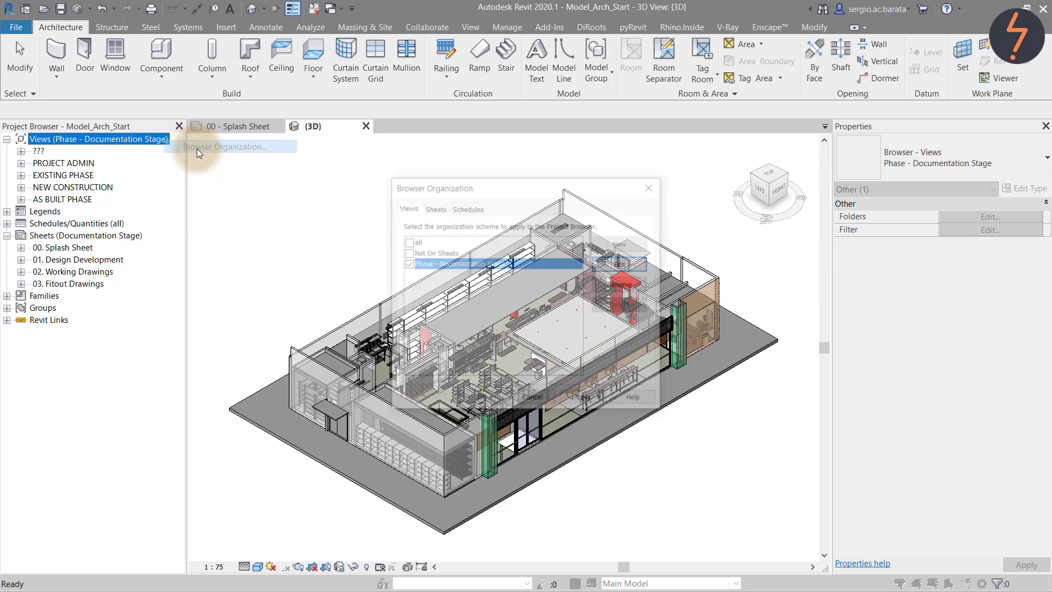
{"action": "left_click", "coordinate": [407, 252]}
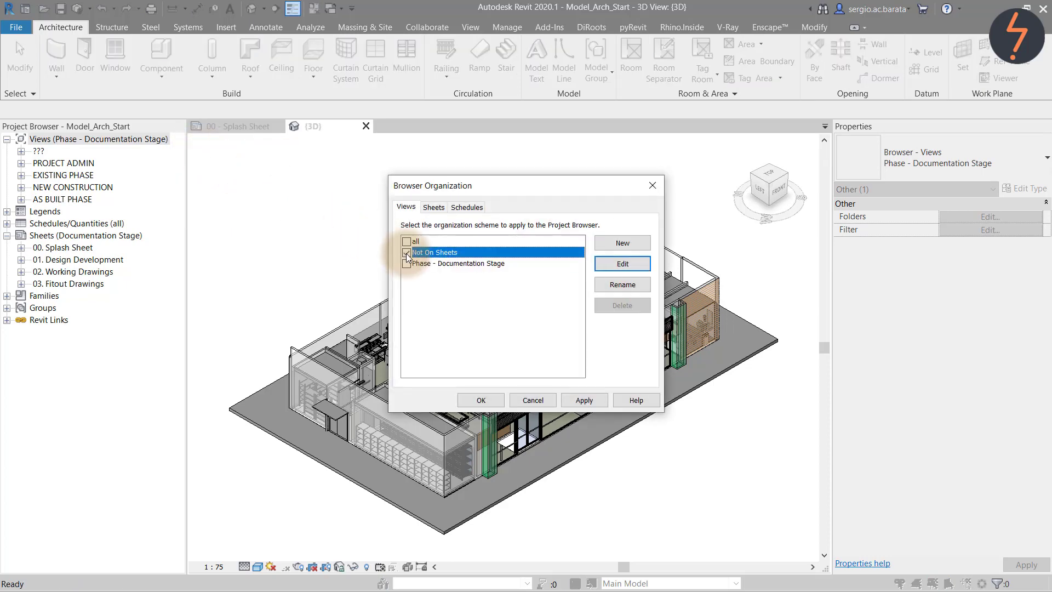
{"action": "left_click", "coordinate": [407, 252]}
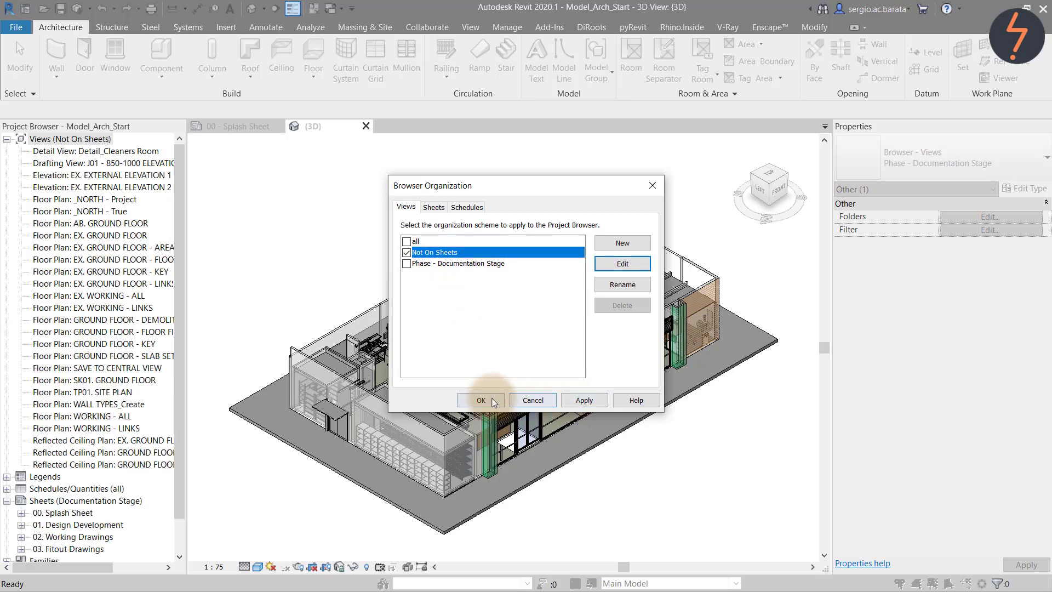
{"action": "left_click", "coordinate": [481, 400]}
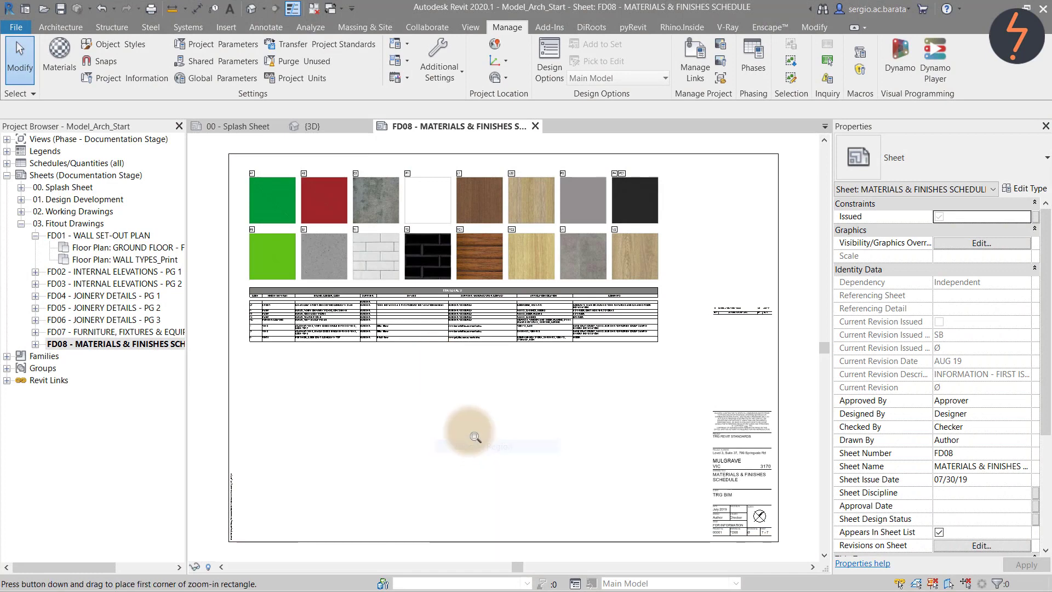
{"action": "left_click_drag", "start_coordinate": [473, 437], "coordinate": [584, 285]}
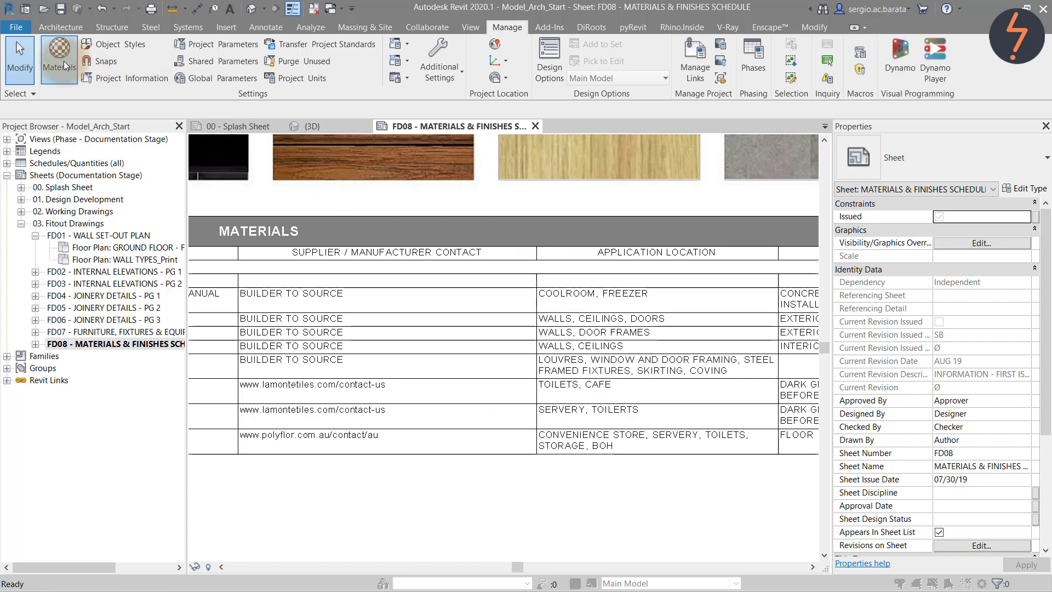
{"action": "left_click", "coordinate": [58, 53]}
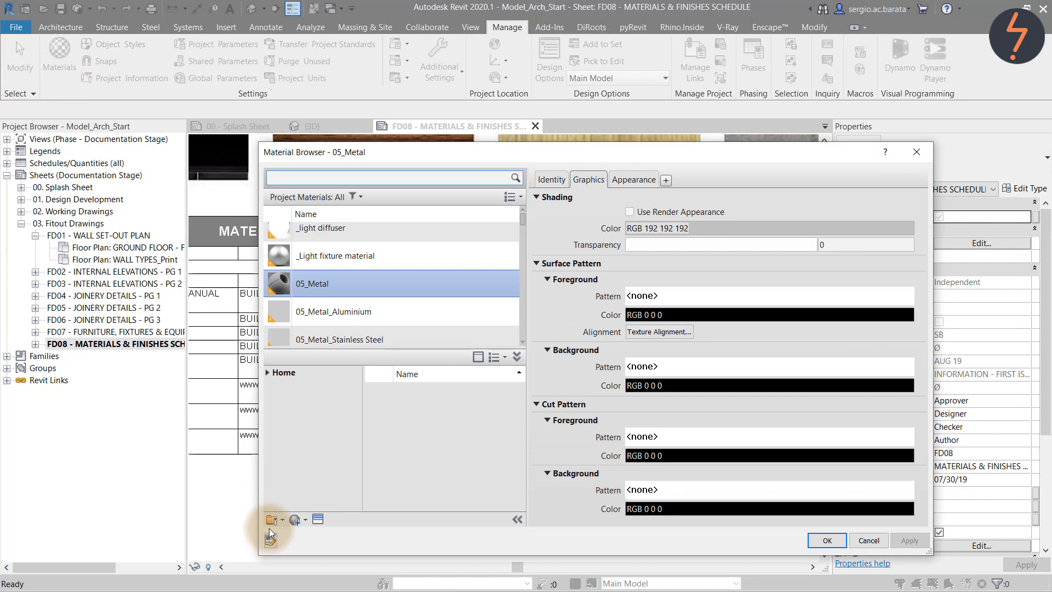
{"action": "left_click", "coordinate": [271, 520]}
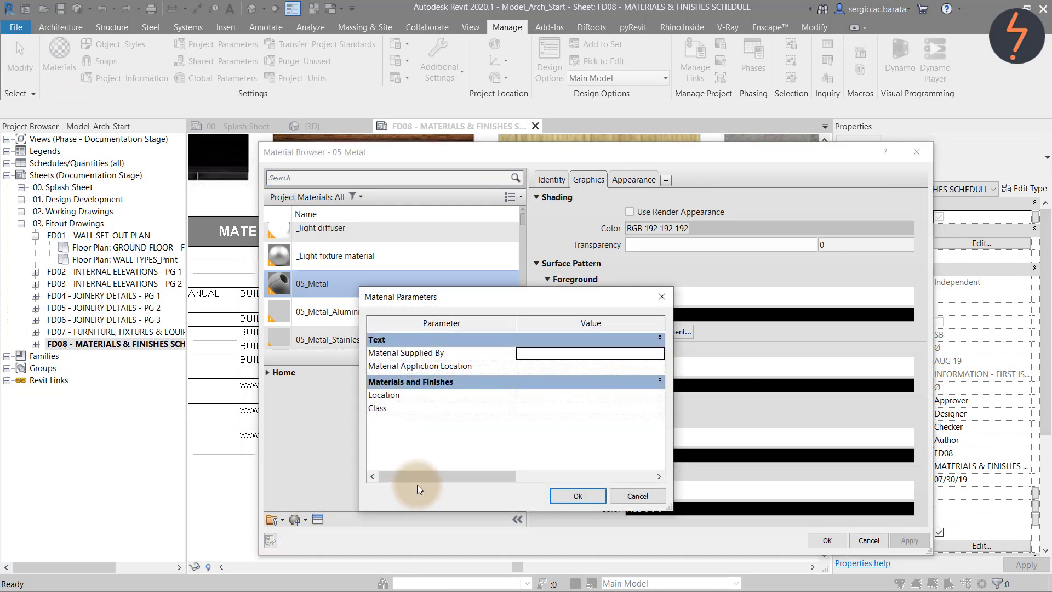
{"action": "left_click", "coordinate": [578, 496]}
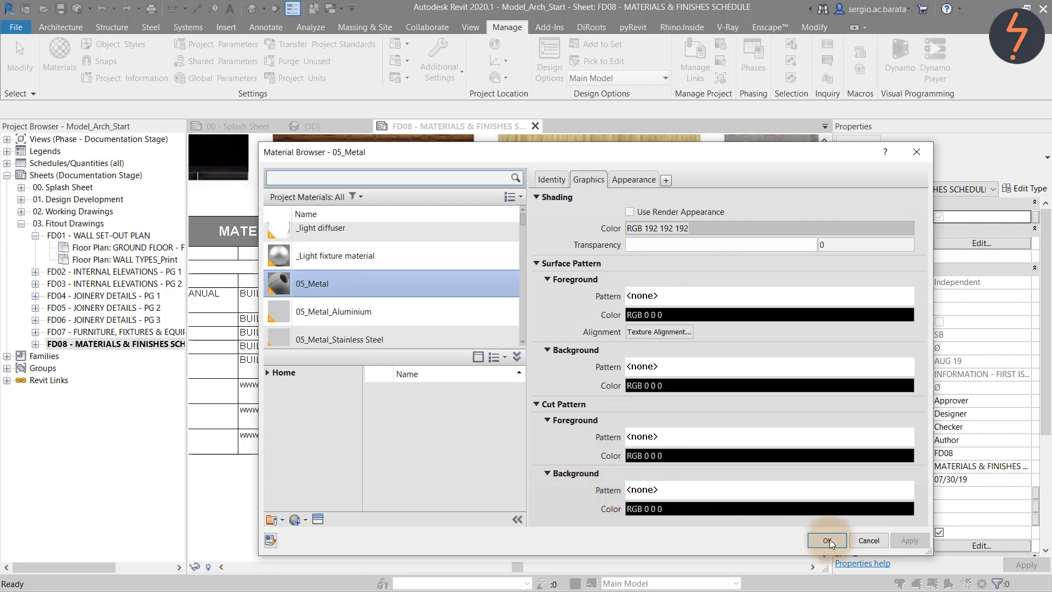
{"action": "left_click", "coordinate": [826, 540]}
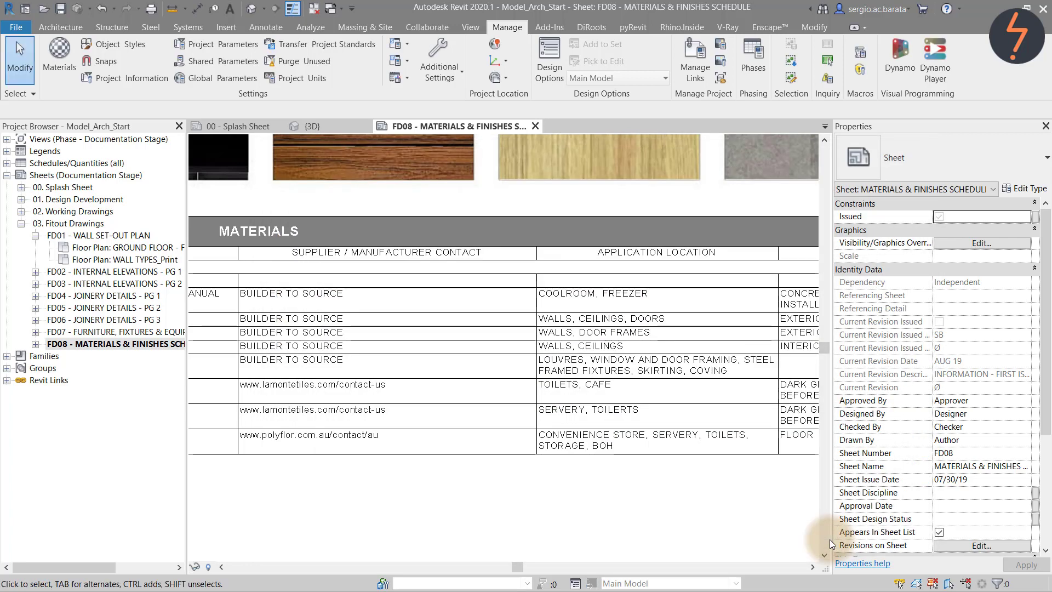
{"action": "mouse_move", "coordinate": [226, 51]}
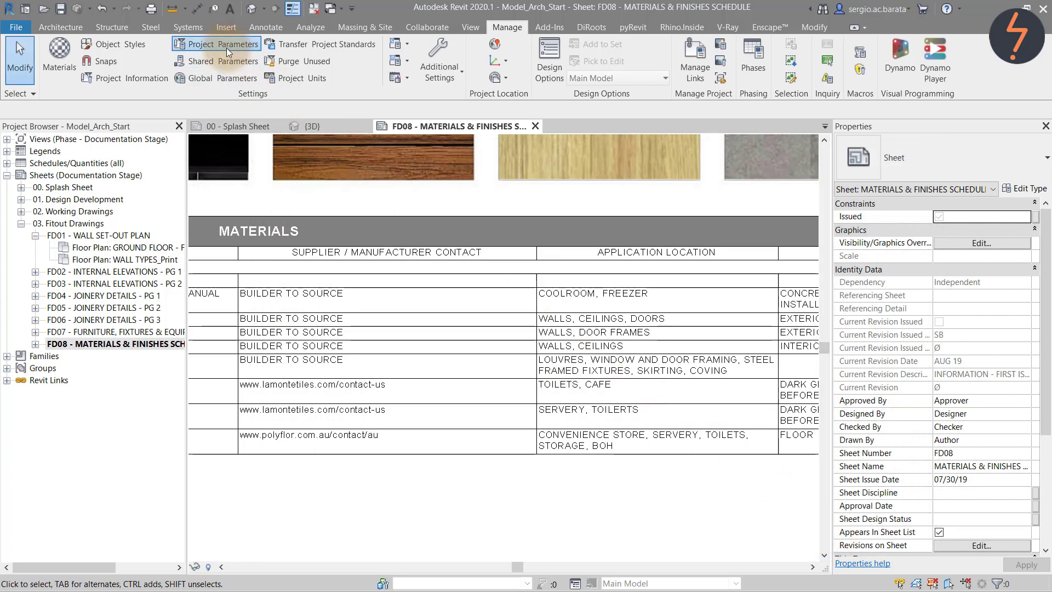
Create text instance parameter Param_1 for Materials, grouped under Materials and Finishes.
{"action": "left_click", "coordinate": [216, 44]}
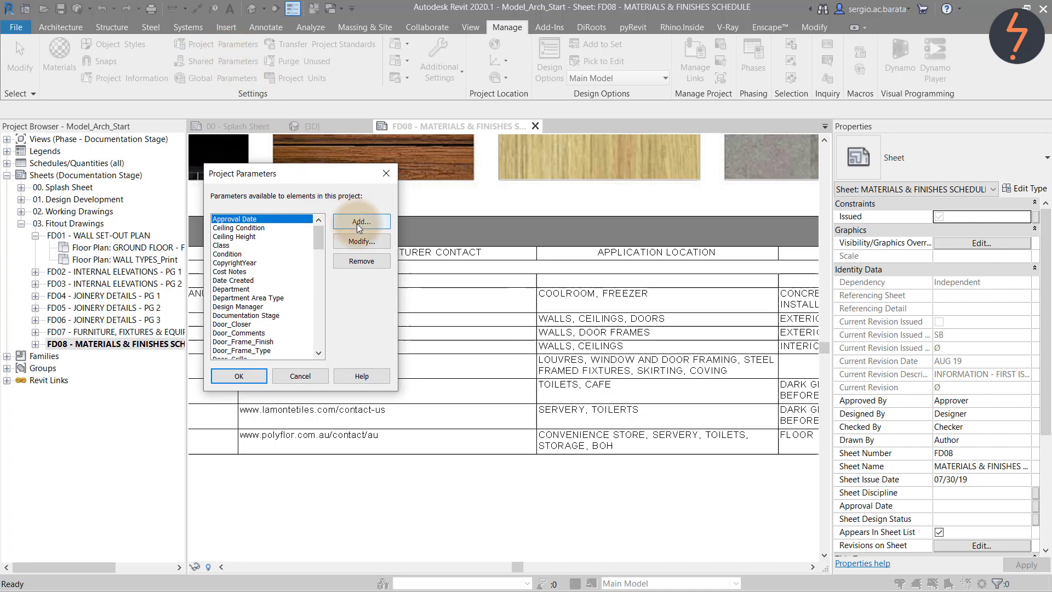
{"action": "left_click", "coordinate": [361, 222]}
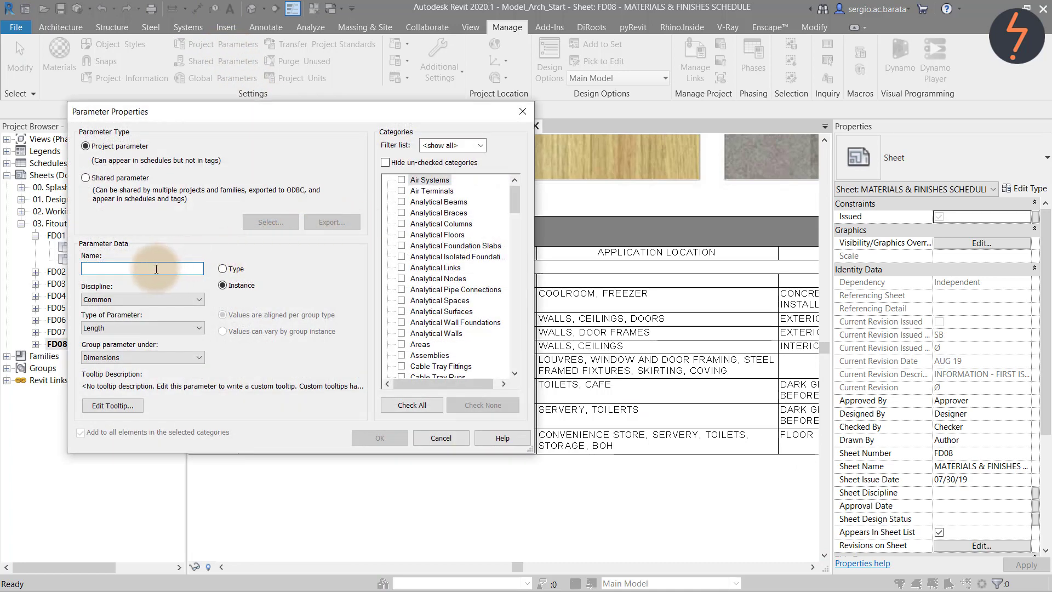
{"action": "type", "text": "Par"}
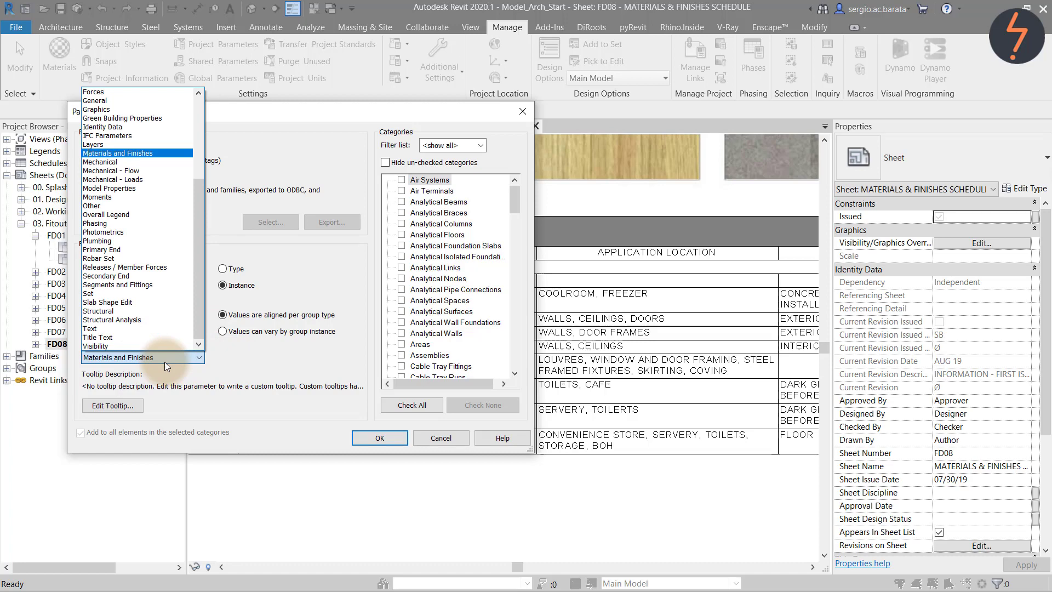
{"action": "left_click", "coordinate": [143, 358]}
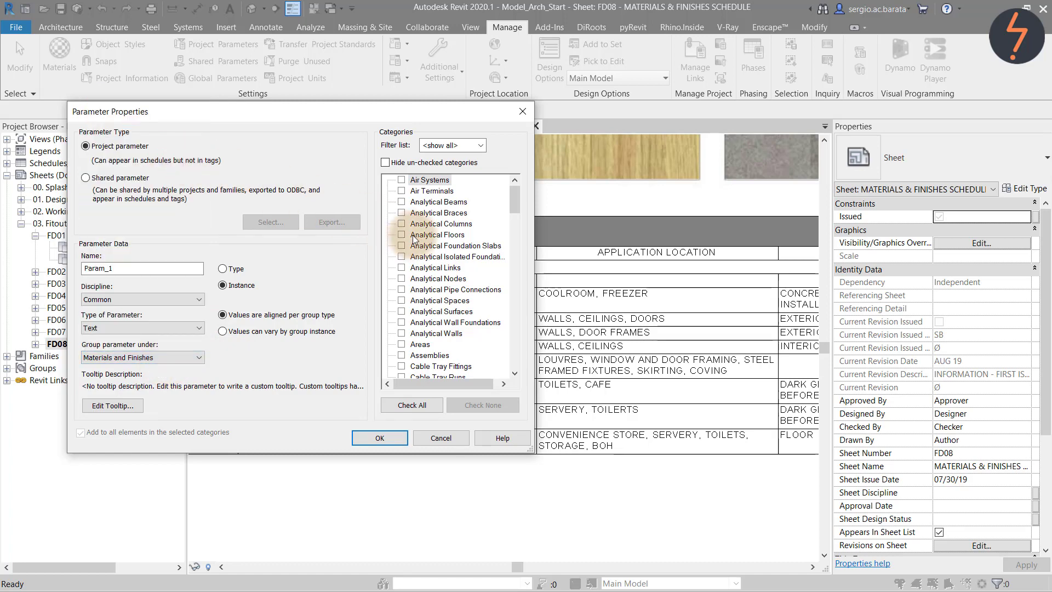
{"action": "scroll", "scroll_direction": "down", "scroll_amount": 3}
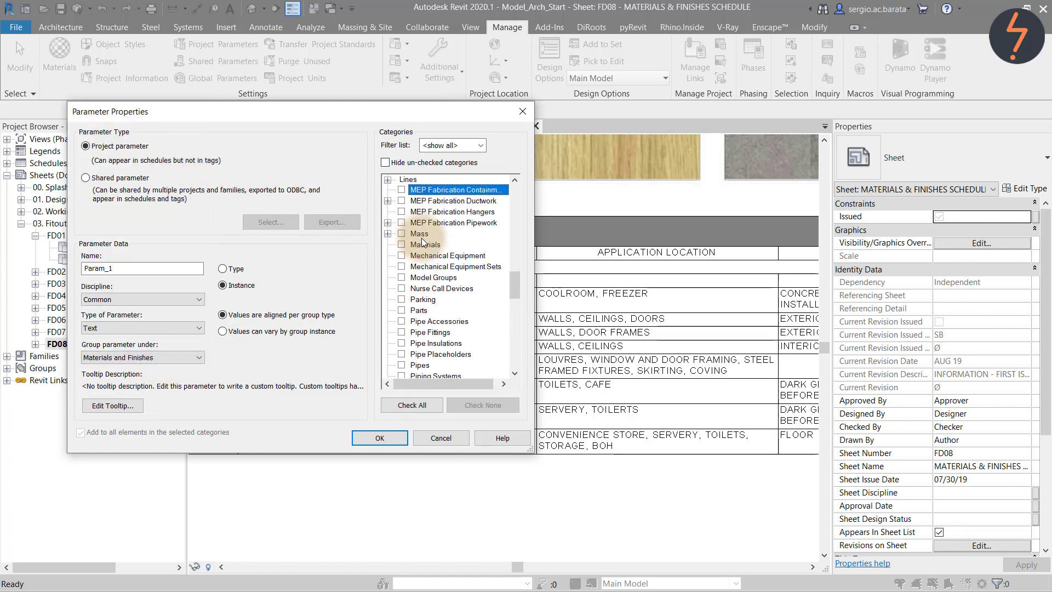
{"action": "scroll", "scroll_direction": "down", "scroll_amount": 3}
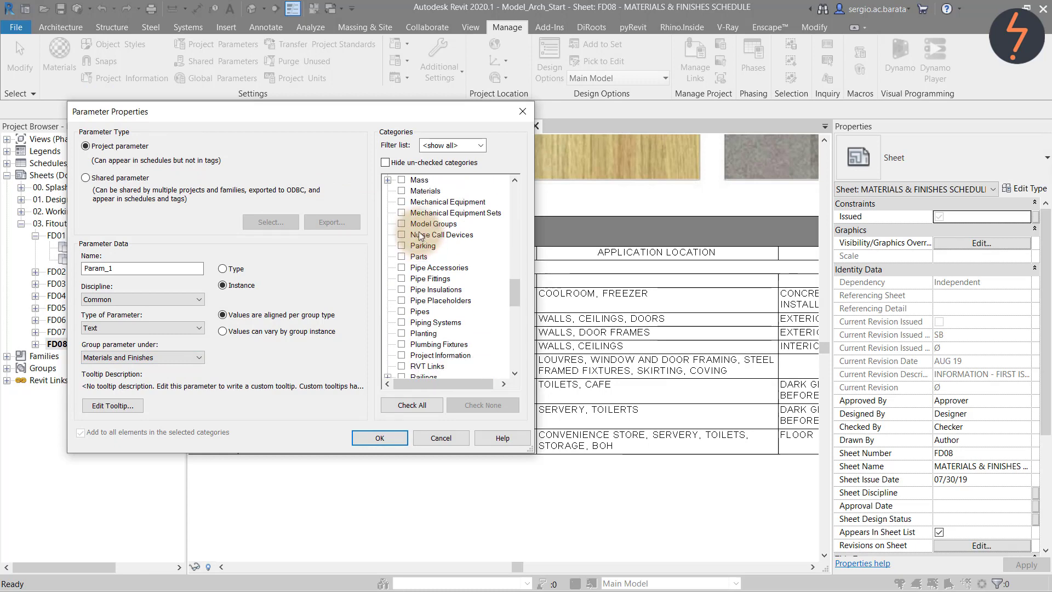
{"action": "left_click", "coordinate": [401, 190]}
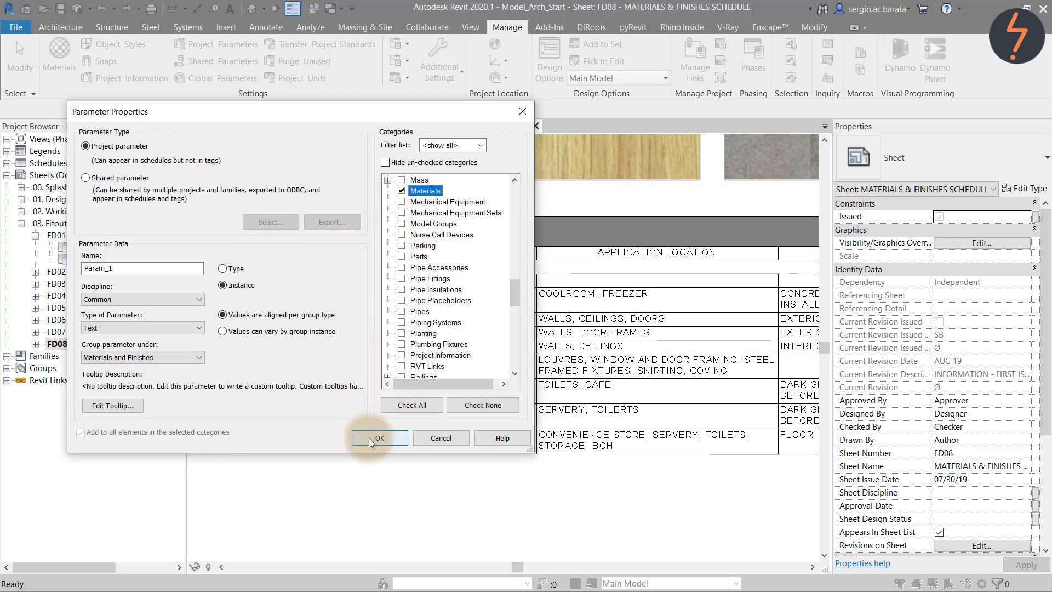
{"action": "left_click", "coordinate": [380, 437]}
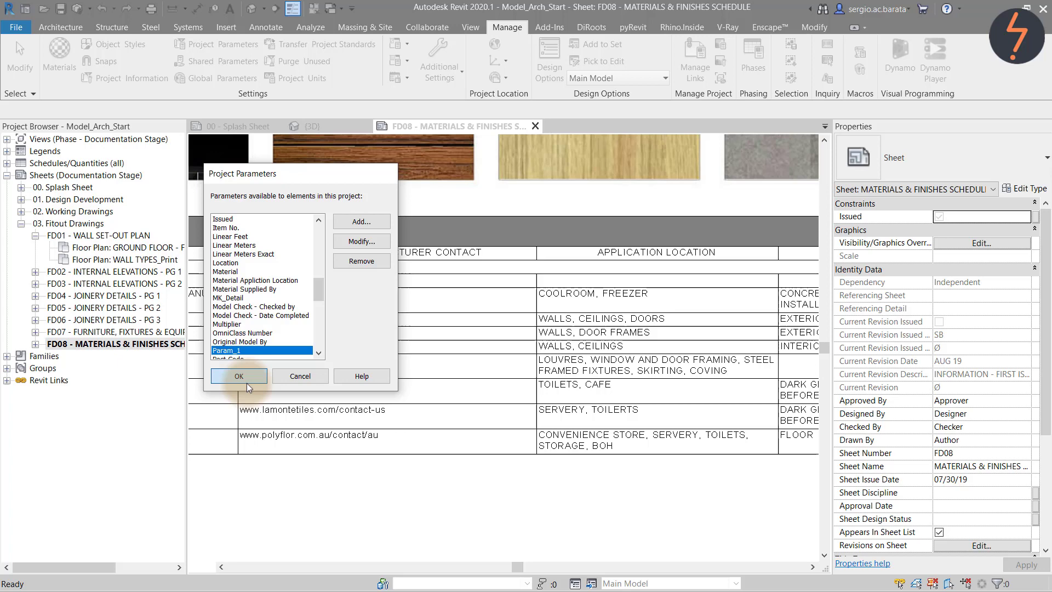
{"action": "left_click", "coordinate": [238, 376]}
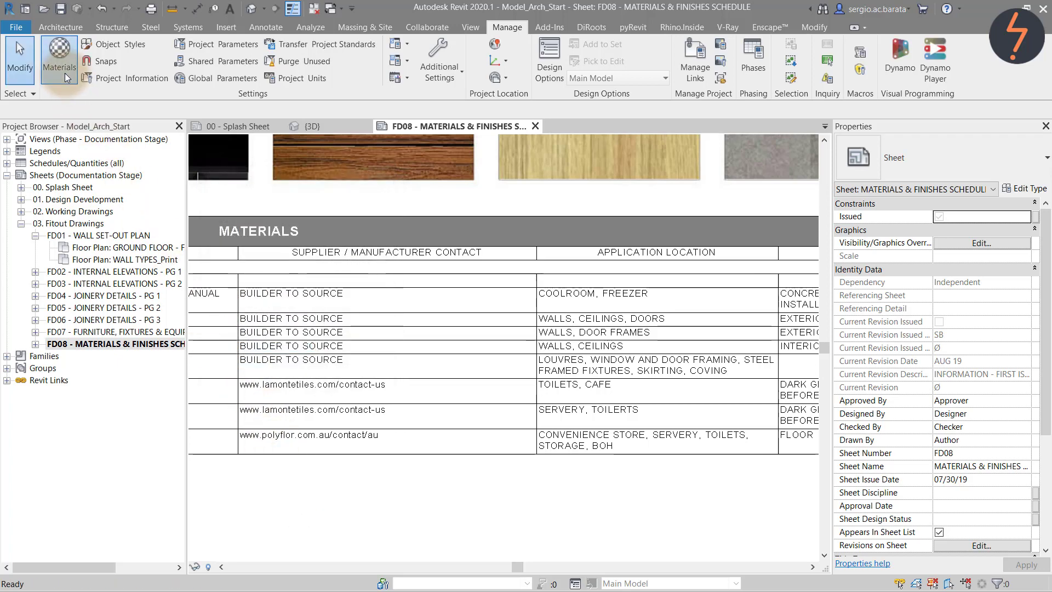
In the Materials dialog, fill in 05_Metal's Param_1 value and close.
{"action": "left_click", "coordinate": [60, 52]}
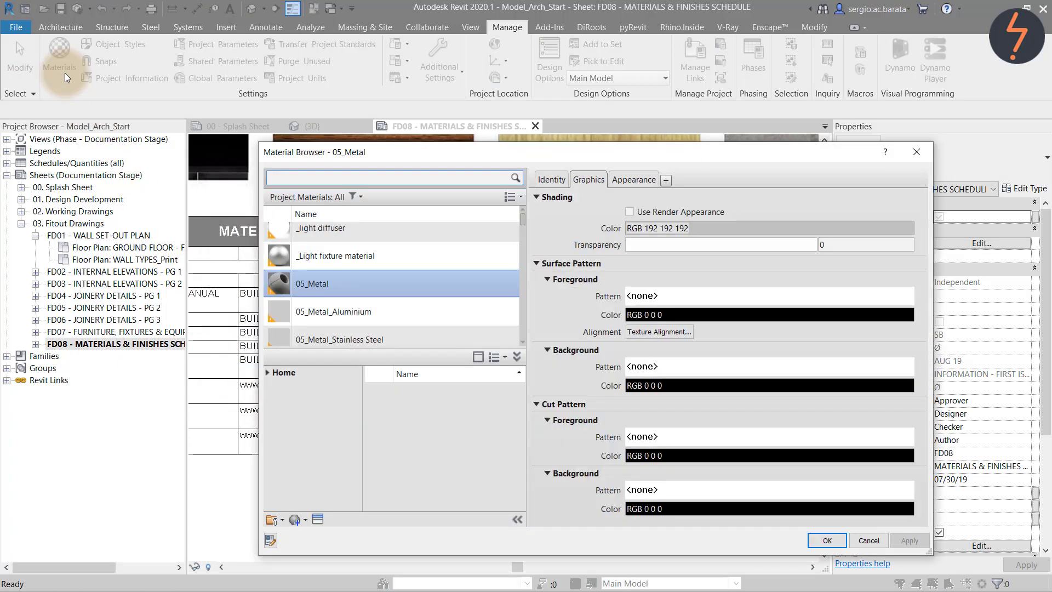
{"action": "left_click", "coordinate": [271, 540]}
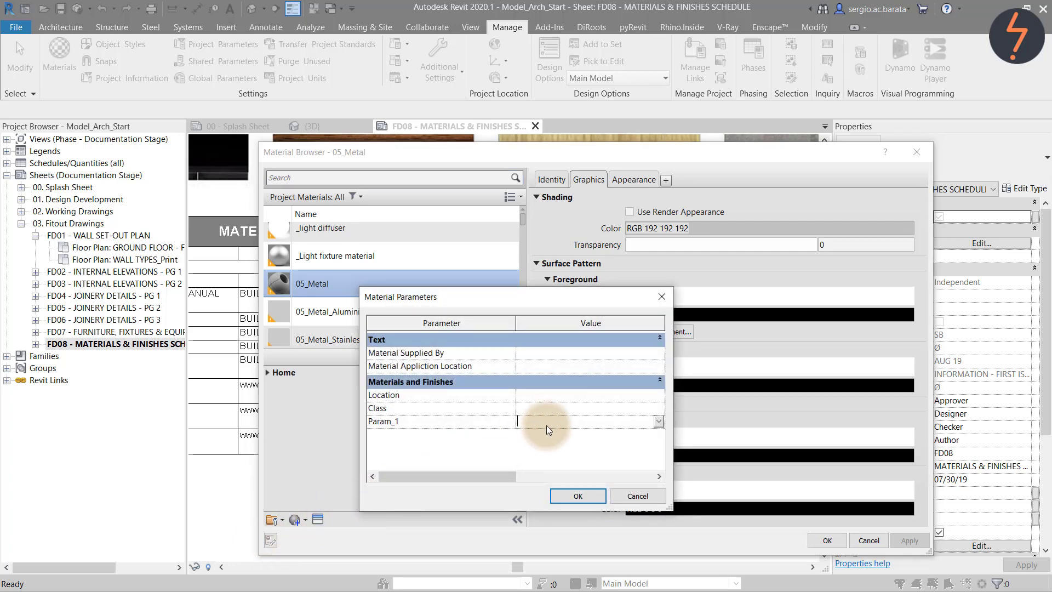
{"action": "type", "text": "Param"}
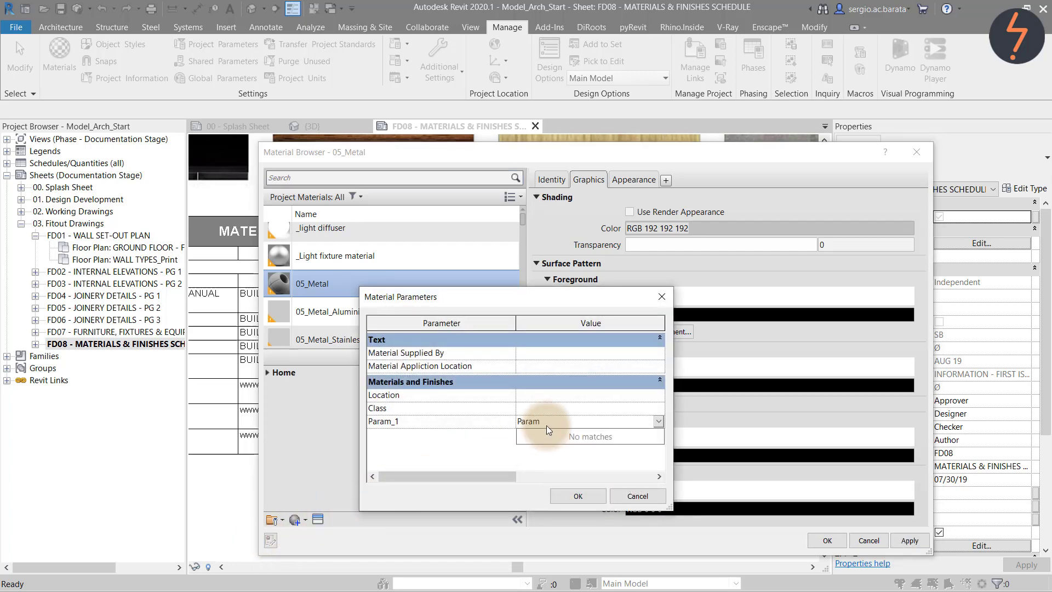
{"action": "type", "text": "Ad"}
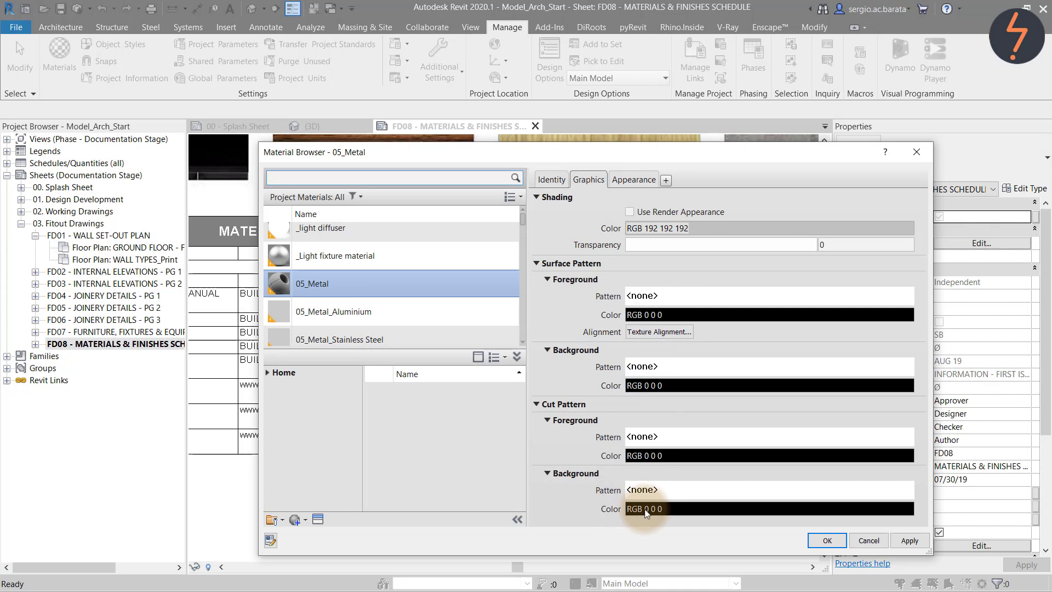
{"action": "left_click", "coordinate": [827, 541]}
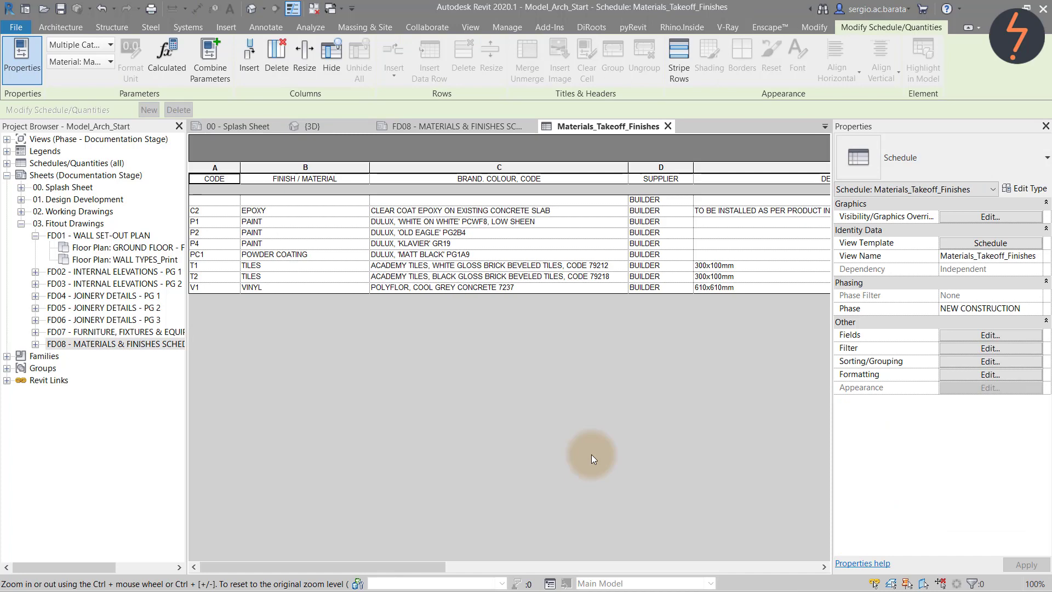
{"action": "mouse_move", "coordinate": [770, 362]}
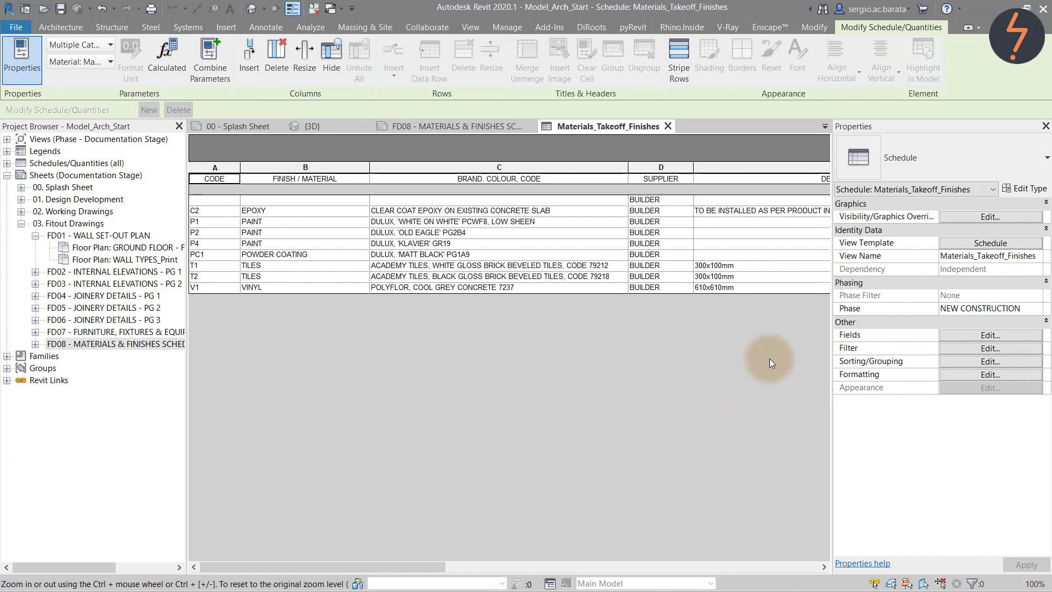
Add Material: Param_1 to the Materials_Takeoff_Finishes scheduled fields.
{"action": "left_click", "coordinate": [990, 335]}
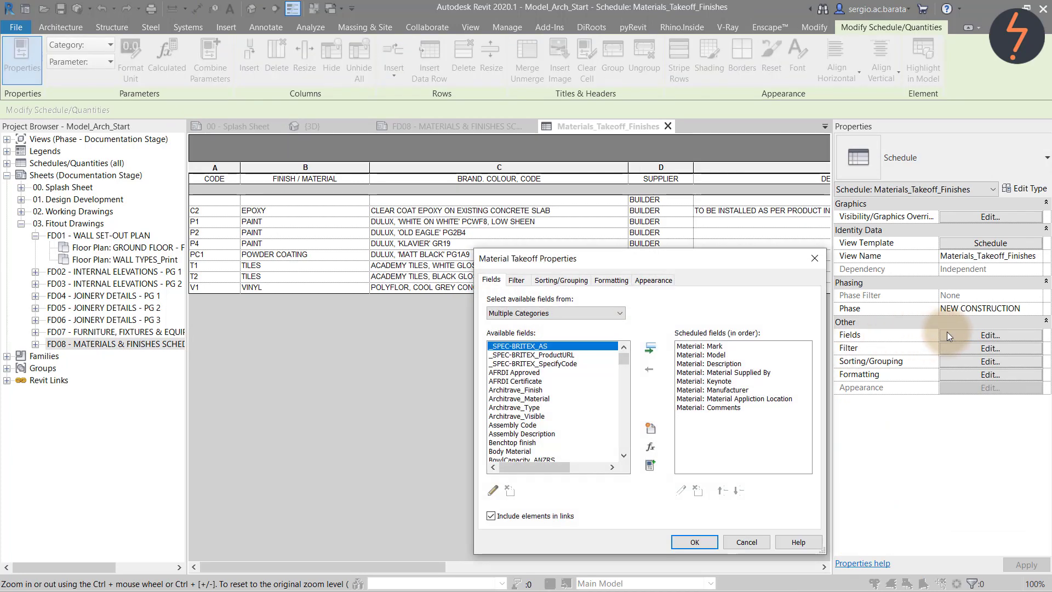
{"action": "mouse_move", "coordinate": [668, 419]}
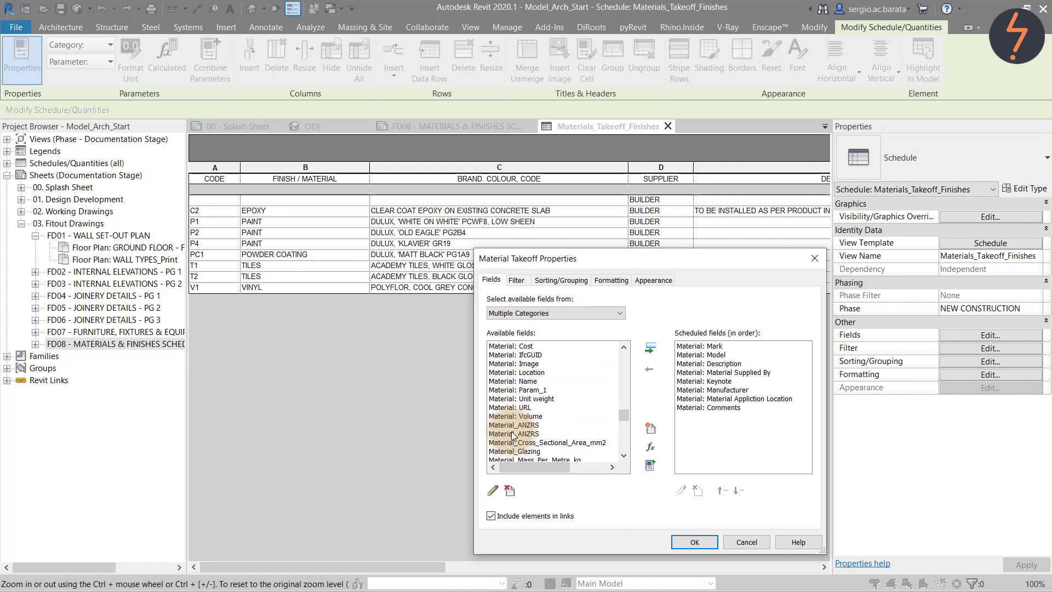
{"action": "left_click", "coordinate": [534, 389]}
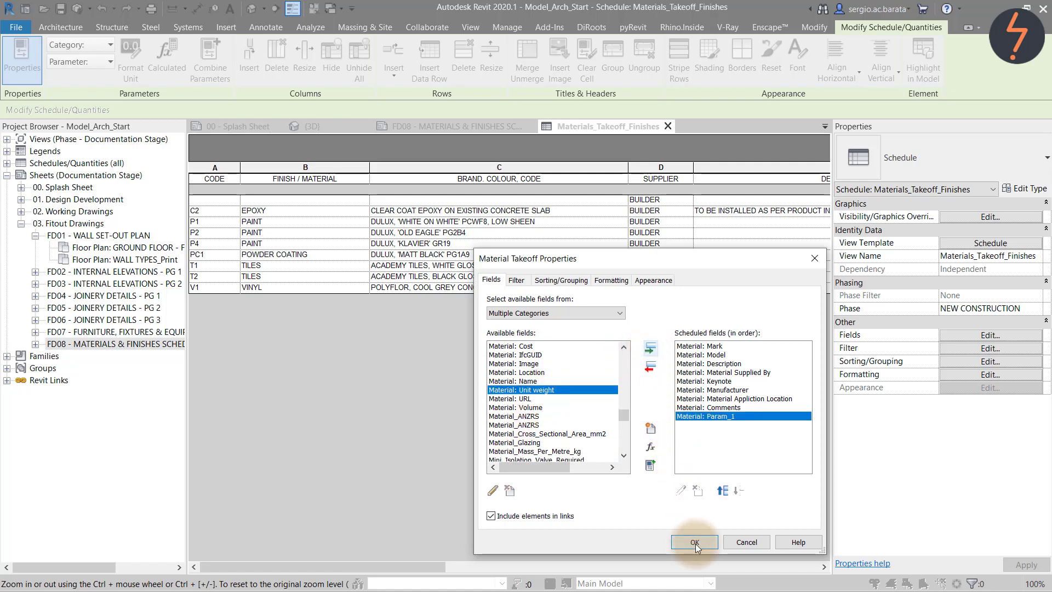
{"action": "left_click", "coordinate": [694, 542]}
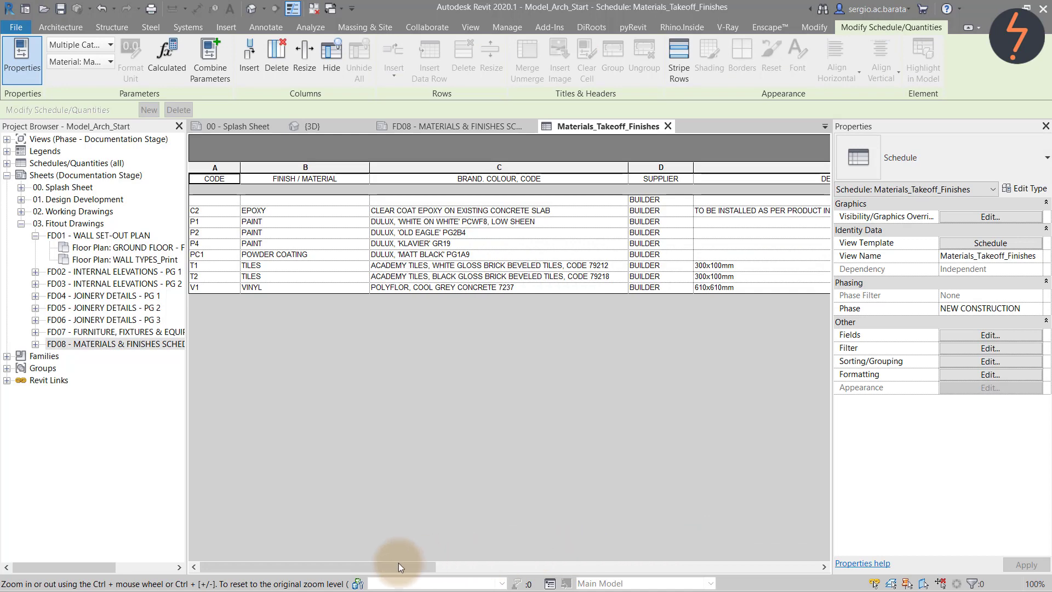
{"action": "left_click_drag", "start_coordinate": [403, 566], "coordinate": [771, 566]}
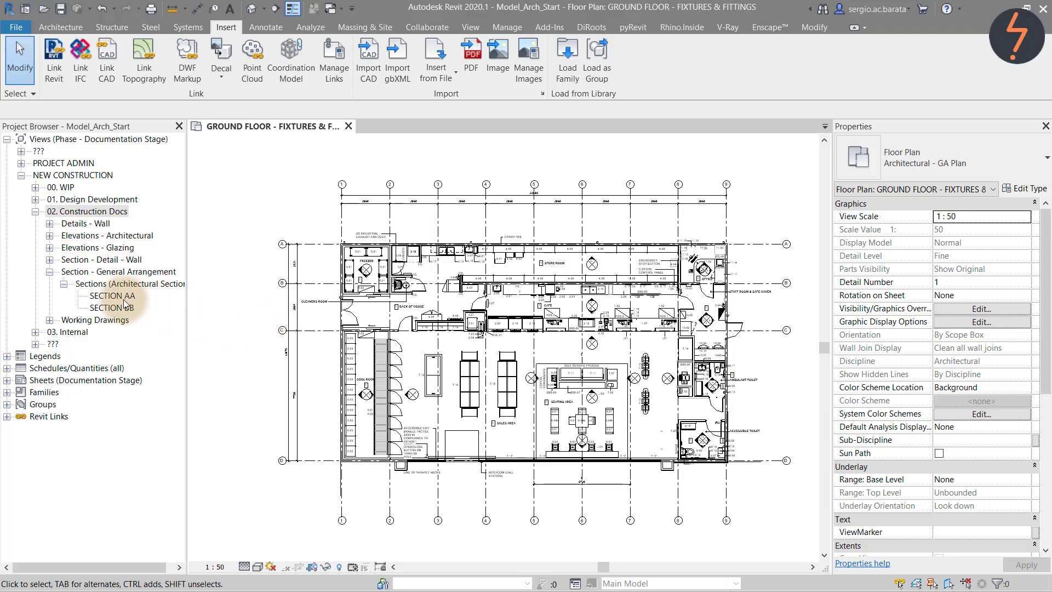
Open SECTION AA and SECTION BB, then use the ViewCube's orientation options in 3D.
{"action": "double_click", "coordinate": [113, 295]}
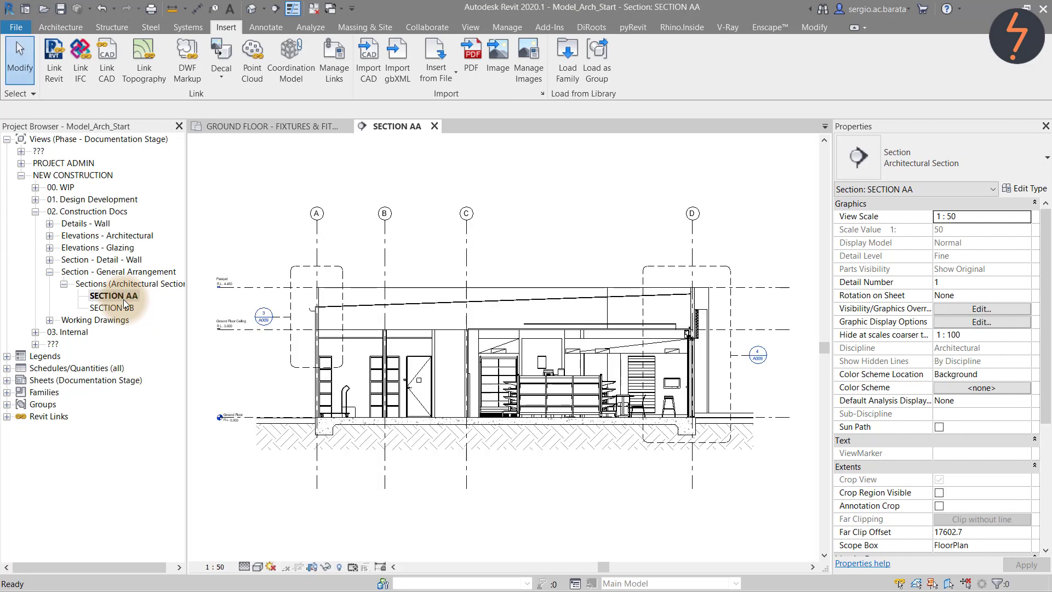
{"action": "mouse_move", "coordinate": [111, 307]}
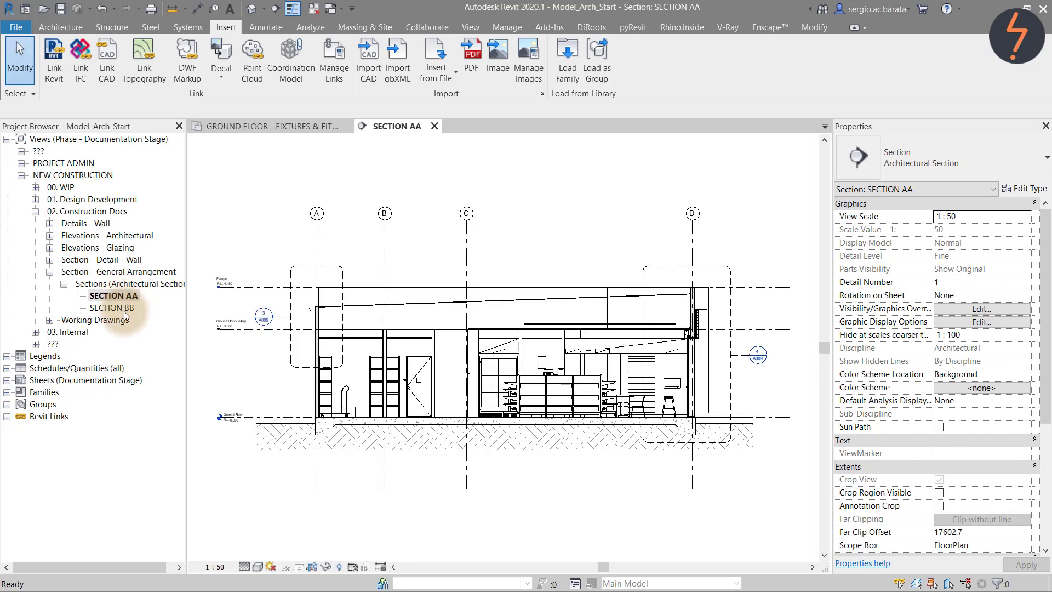
{"action": "double_click", "coordinate": [112, 307]}
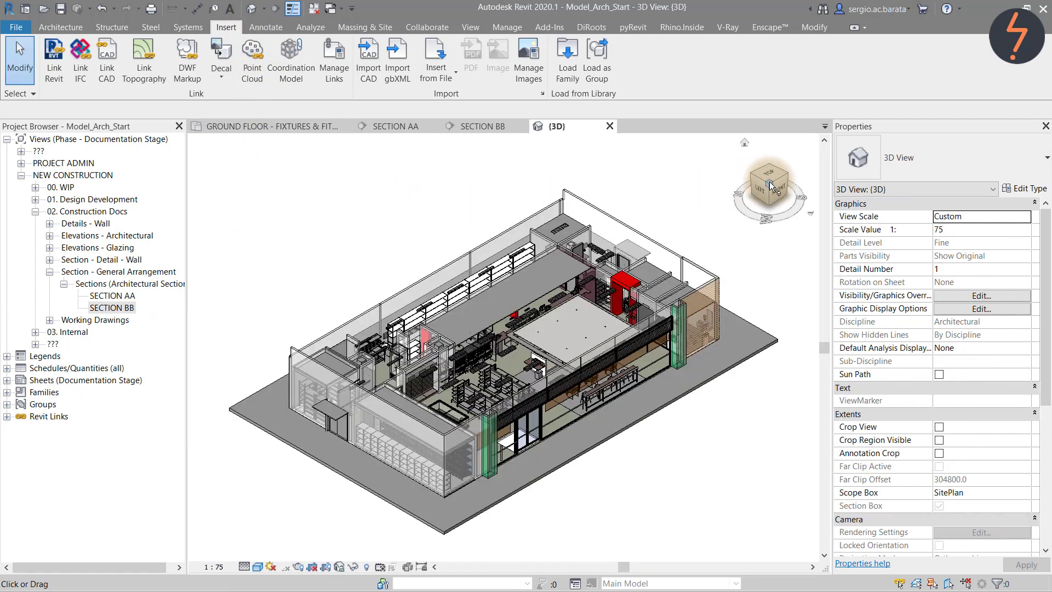
{"action": "right_click", "coordinate": [770, 186]}
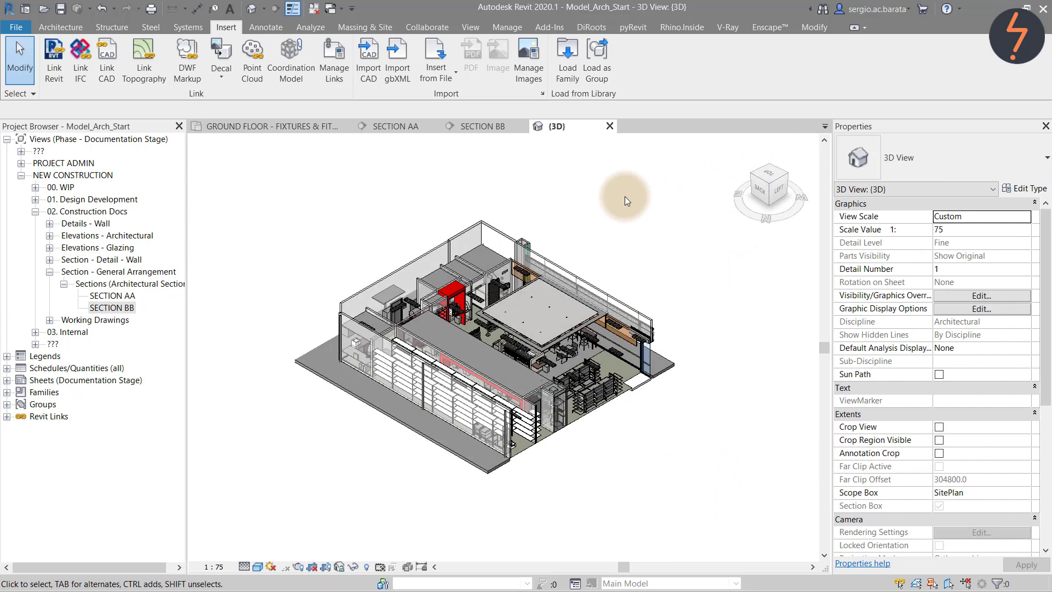
{"action": "right_click", "coordinate": [769, 175]}
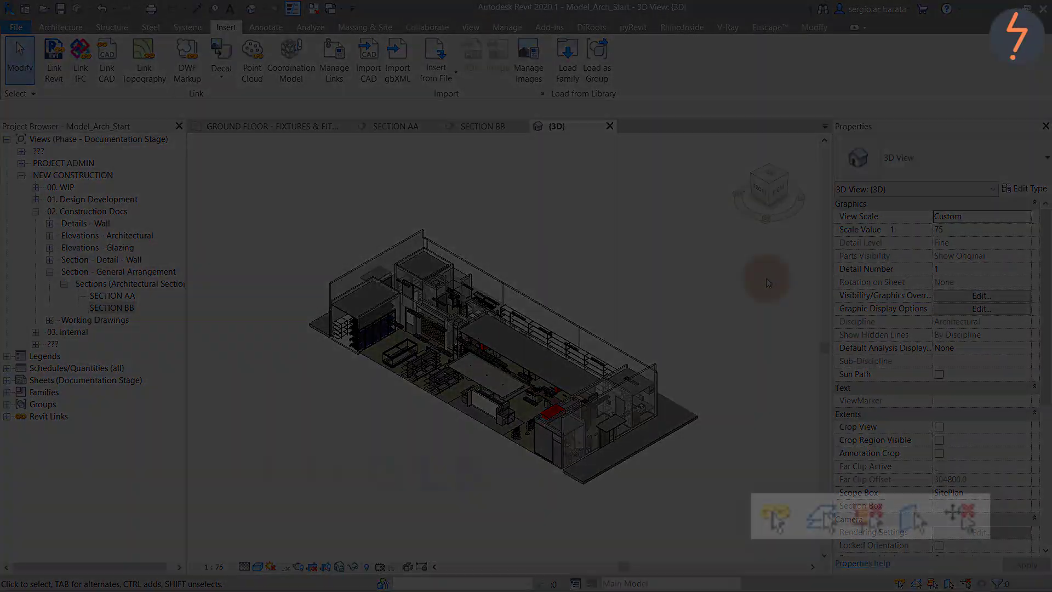
Select the ground floor slab in the 3D view with the linked structure.
{"action": "left_click", "coordinate": [507, 27]}
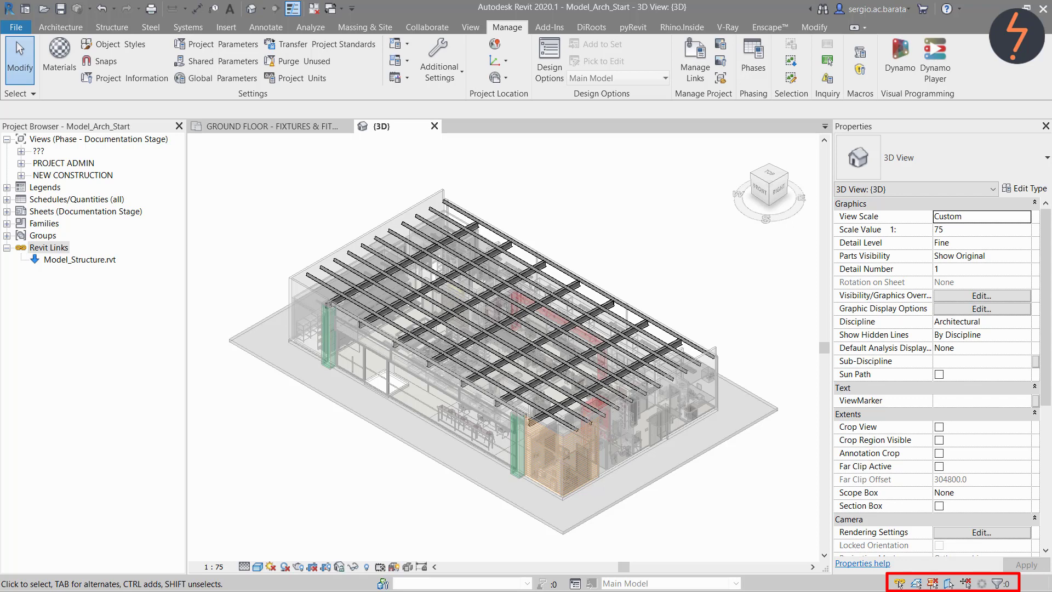
{"action": "left_click", "coordinate": [615, 513]}
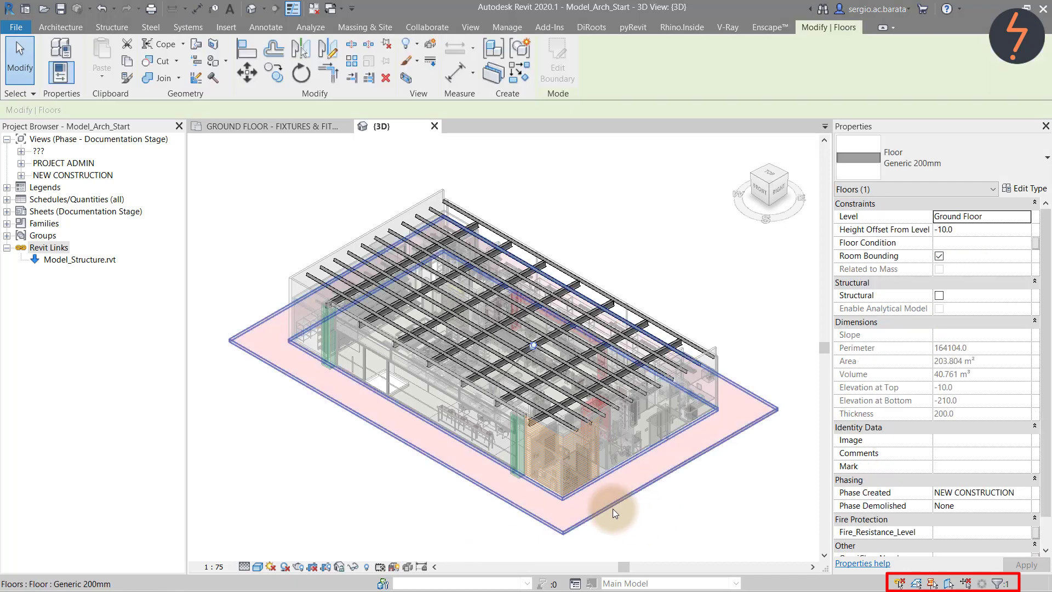
{"action": "mouse_move", "coordinate": [613, 513]}
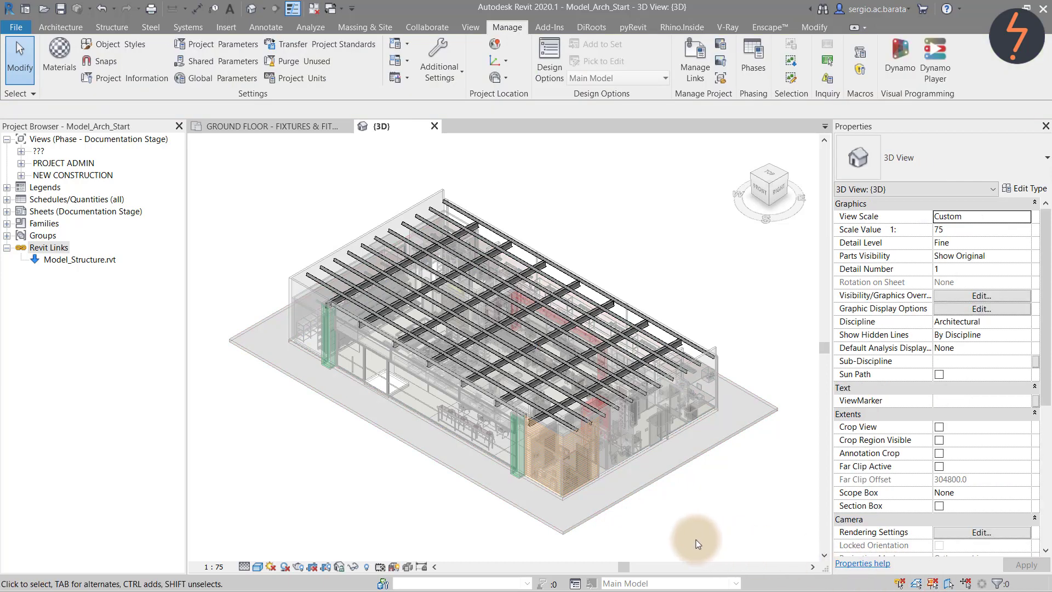
{"action": "mouse_move", "coordinate": [508, 517]}
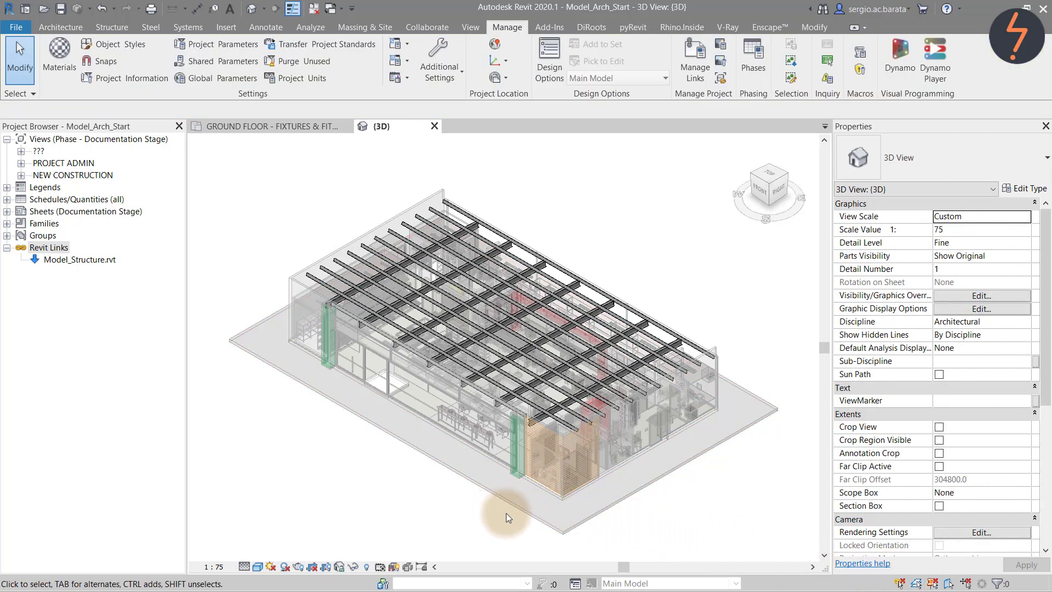
{"action": "mouse_move", "coordinate": [580, 518]}
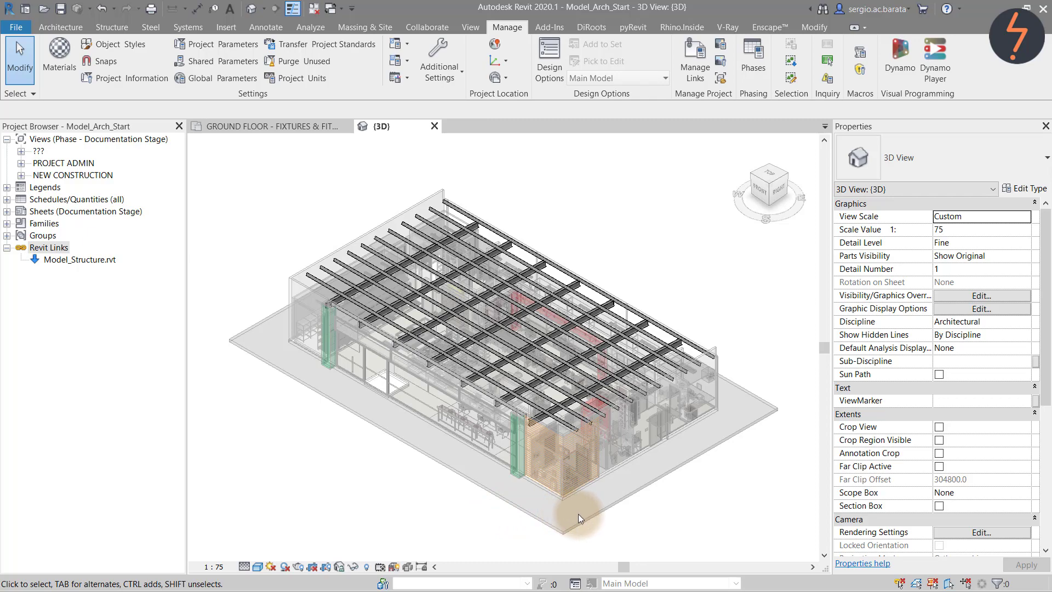
{"action": "mouse_move", "coordinate": [483, 516]}
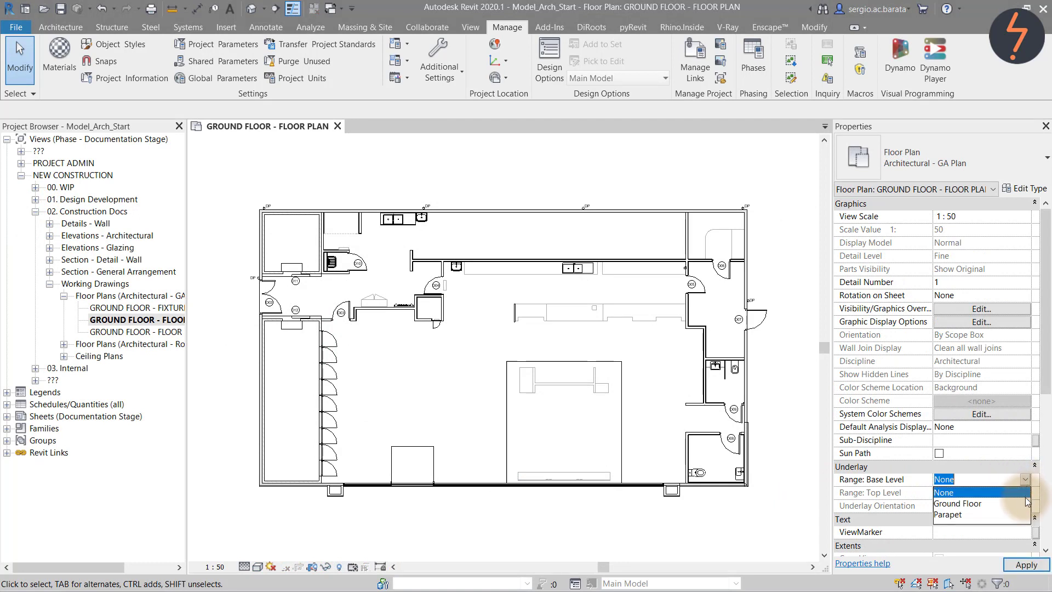
Set the plan's underlay base level to Ground Floor.
{"action": "left_click", "coordinate": [957, 504]}
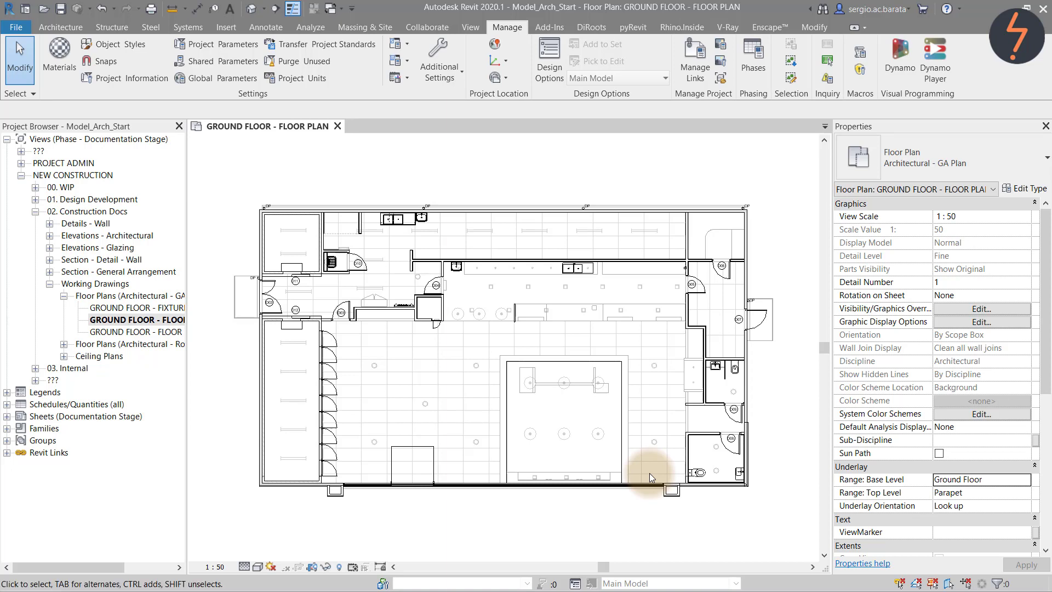
{"action": "mouse_move", "coordinate": [655, 404]}
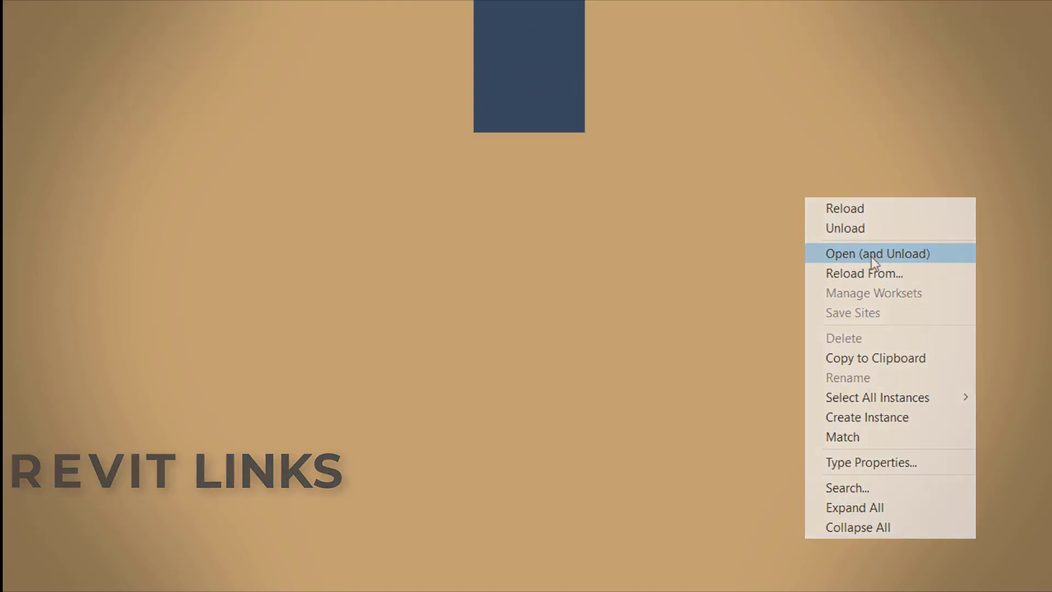
Unload Model_Structure.rvt from the Project Browser, then reload it.
{"action": "left_click", "coordinate": [876, 254]}
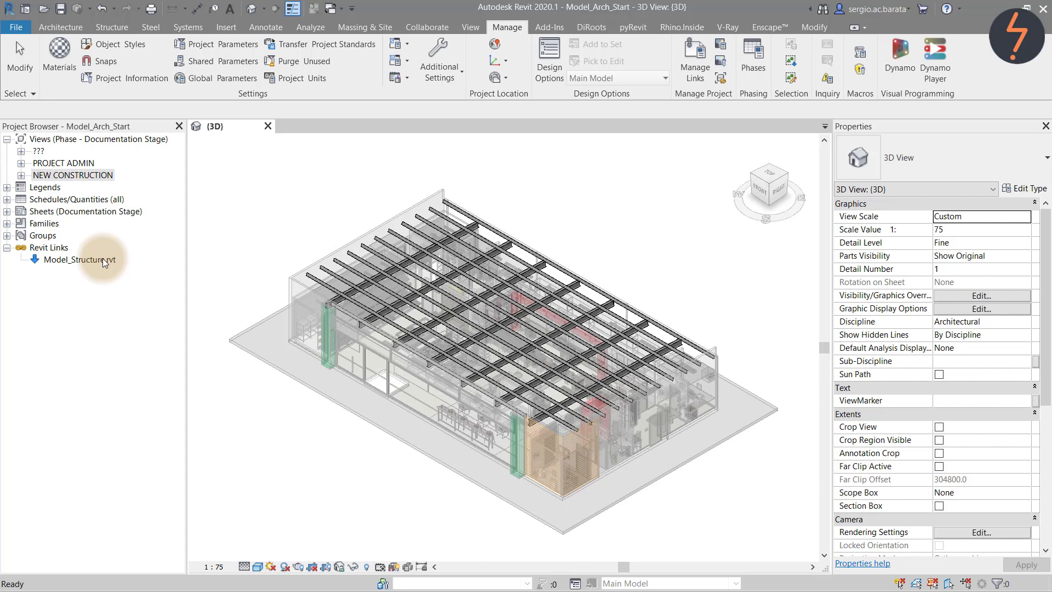
{"action": "right_click", "coordinate": [73, 260]}
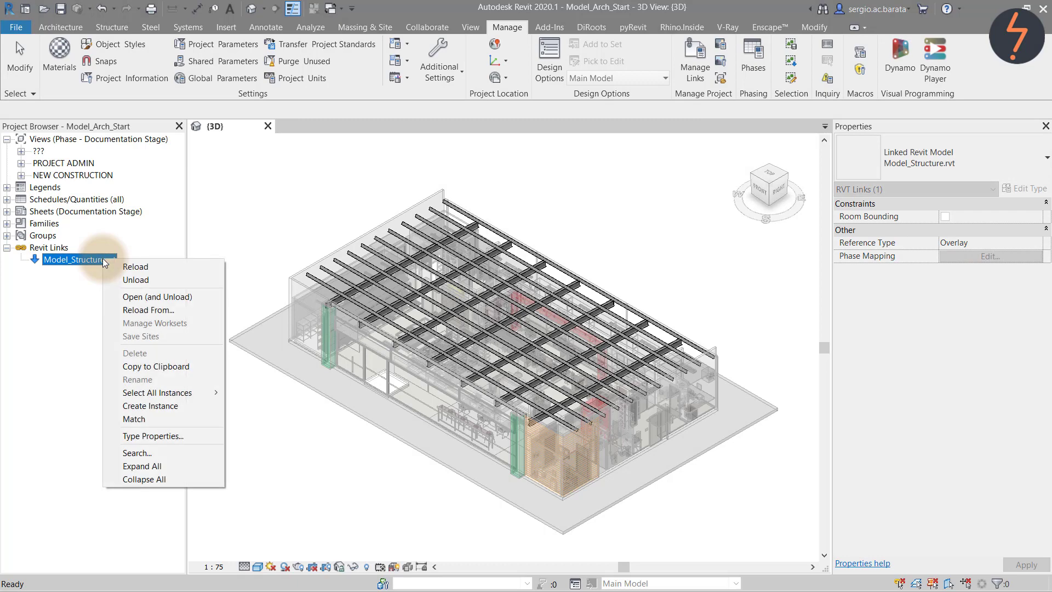
{"action": "left_click", "coordinate": [212, 303]}
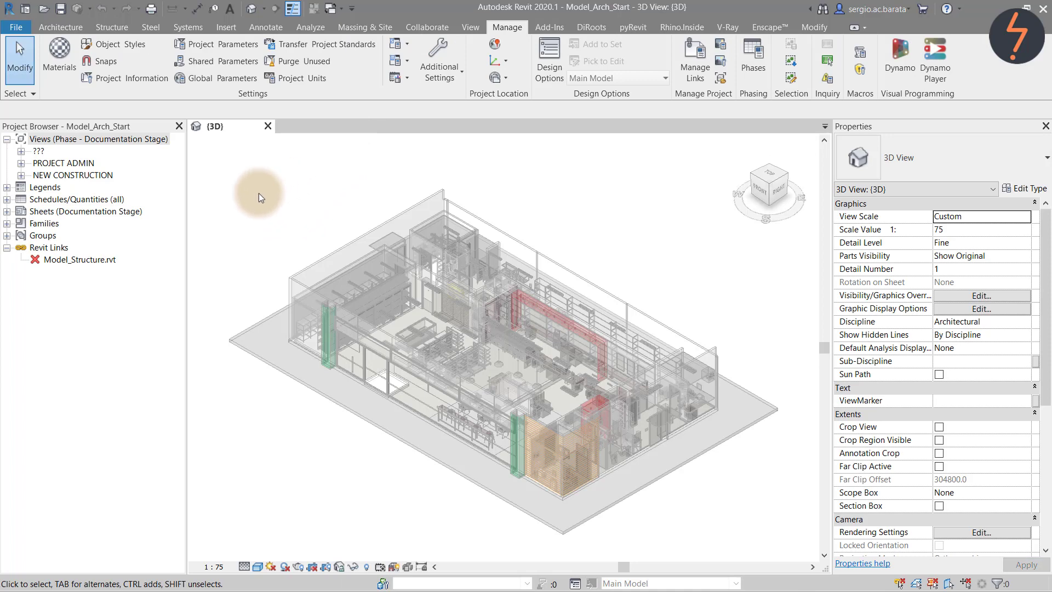
{"action": "right_click", "coordinate": [76, 259]}
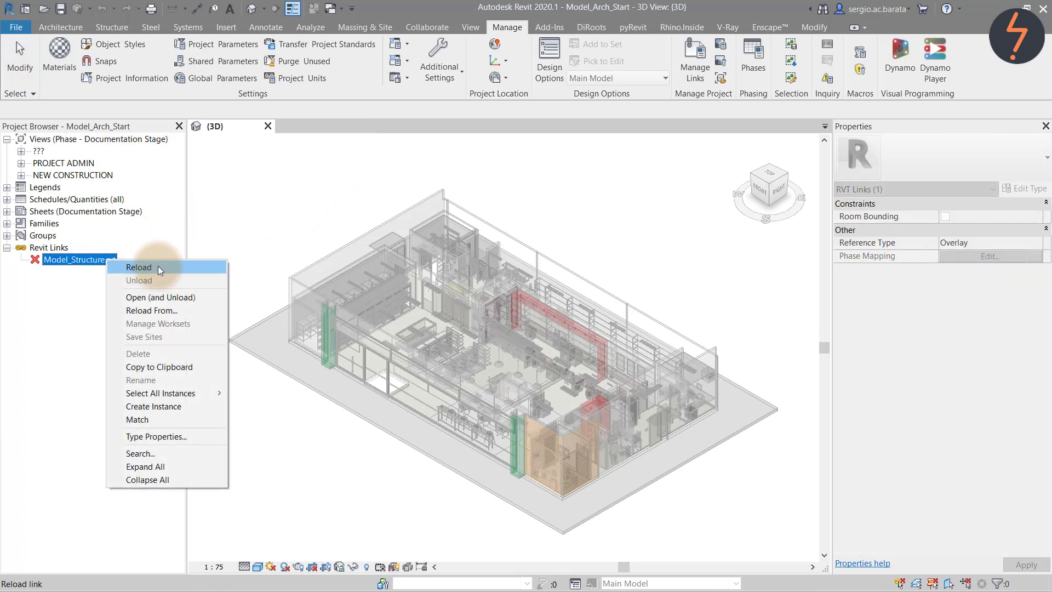
{"action": "left_click", "coordinate": [138, 267]}
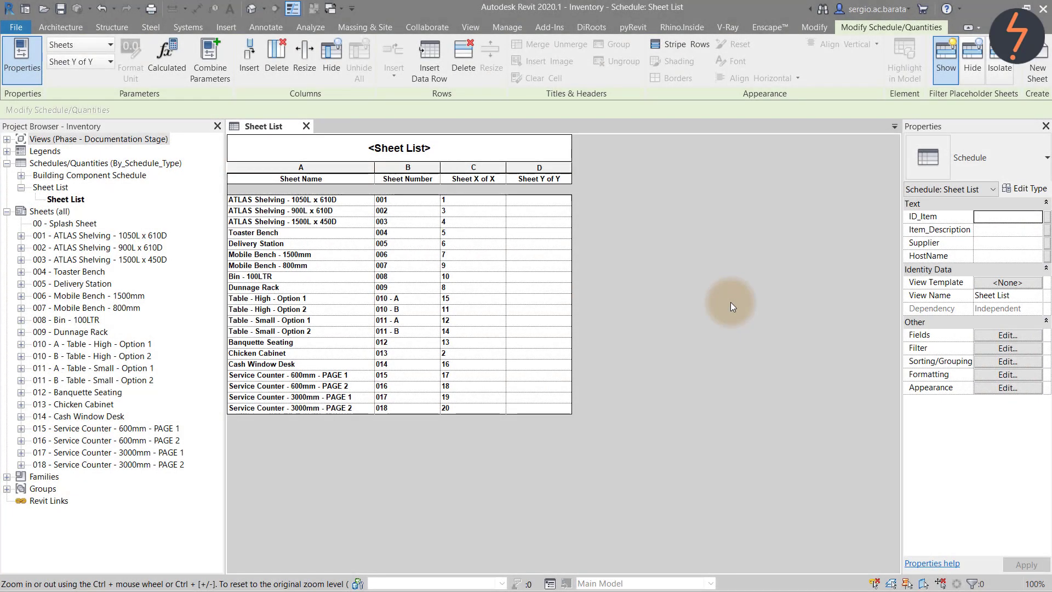
{"action": "mouse_move", "coordinate": [501, 411]}
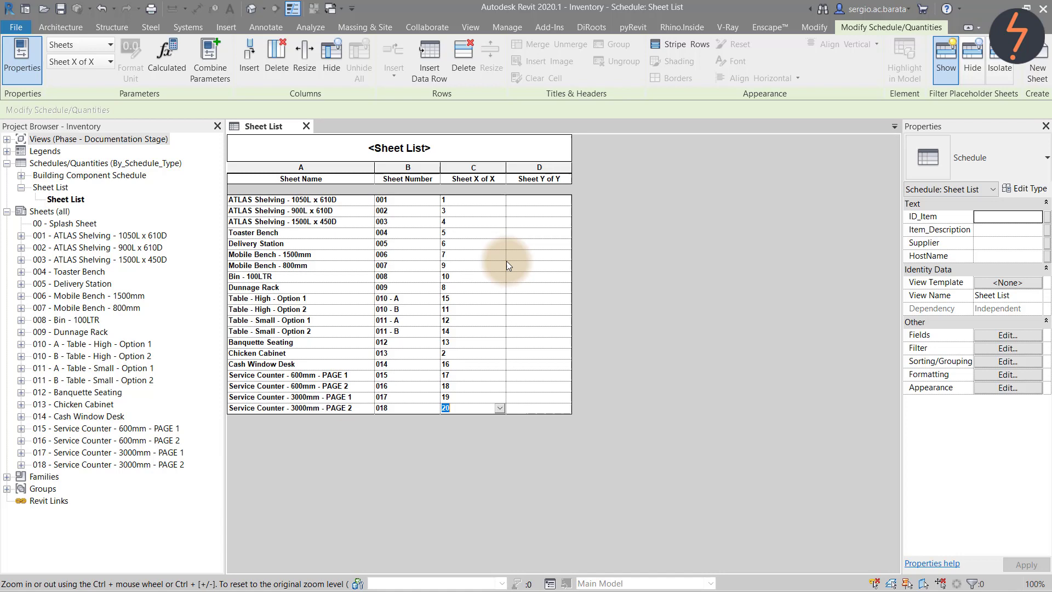
{"action": "mouse_move", "coordinate": [540, 203]}
{"action": "type", "text": "2"}
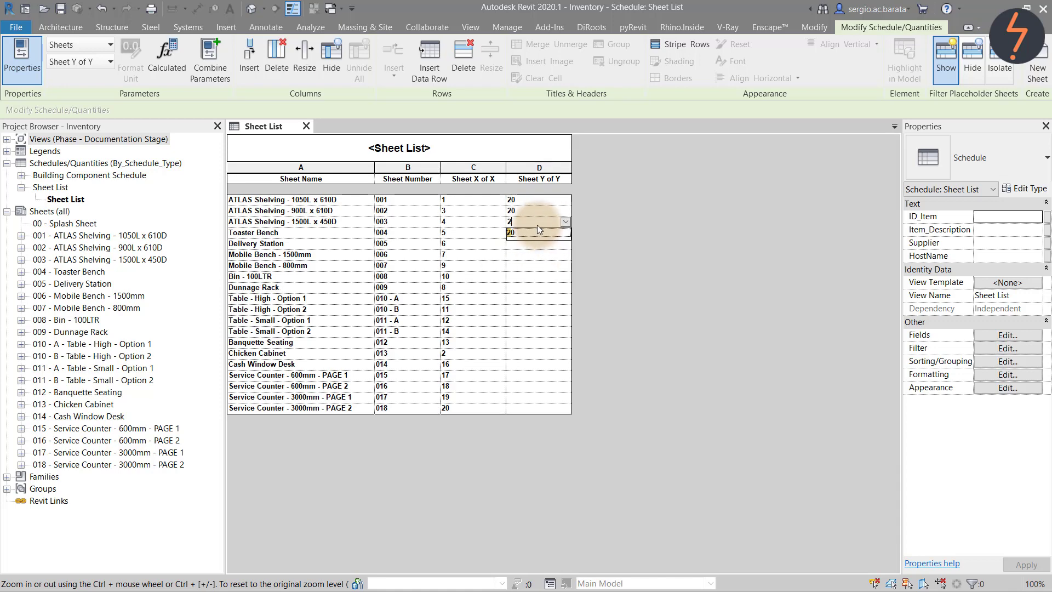
Collapse the Sheet List by unticking Itemize every instance and setting Sort by to none.
{"action": "left_click", "coordinate": [533, 288]}
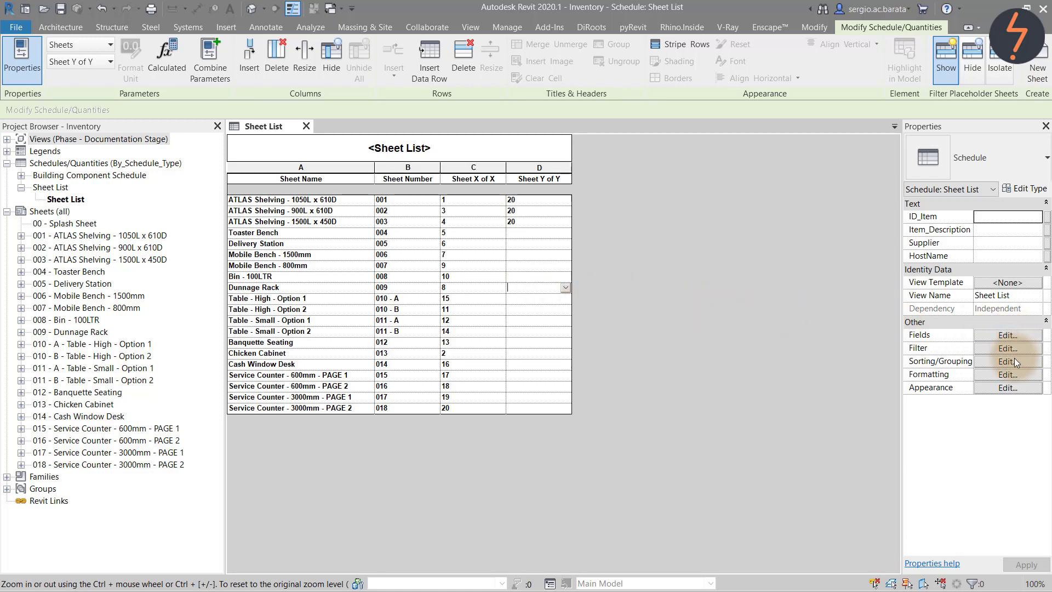
{"action": "left_click", "coordinate": [1007, 360]}
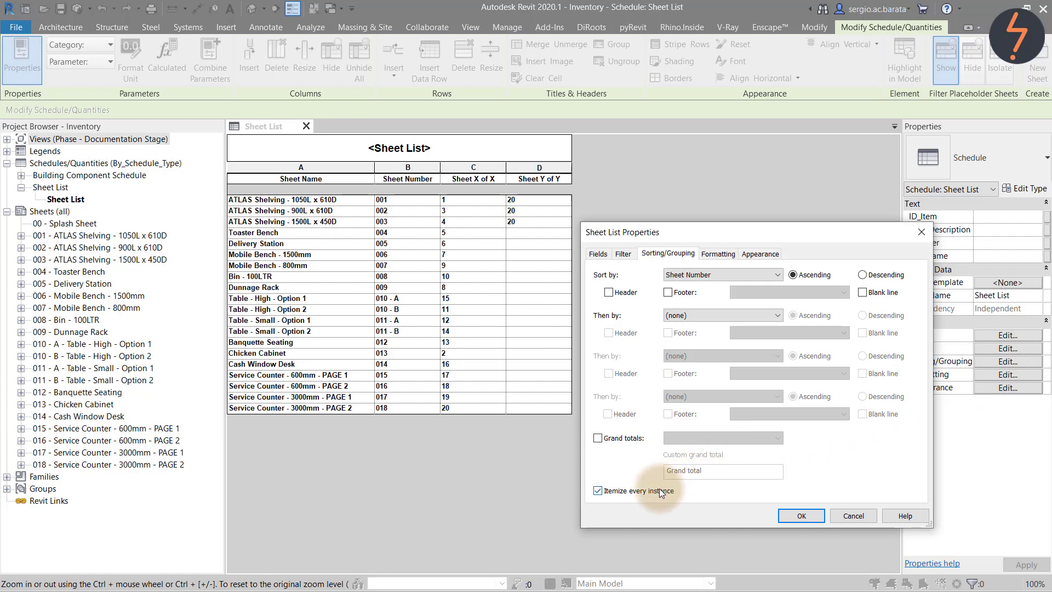
{"action": "left_click", "coordinate": [775, 275]}
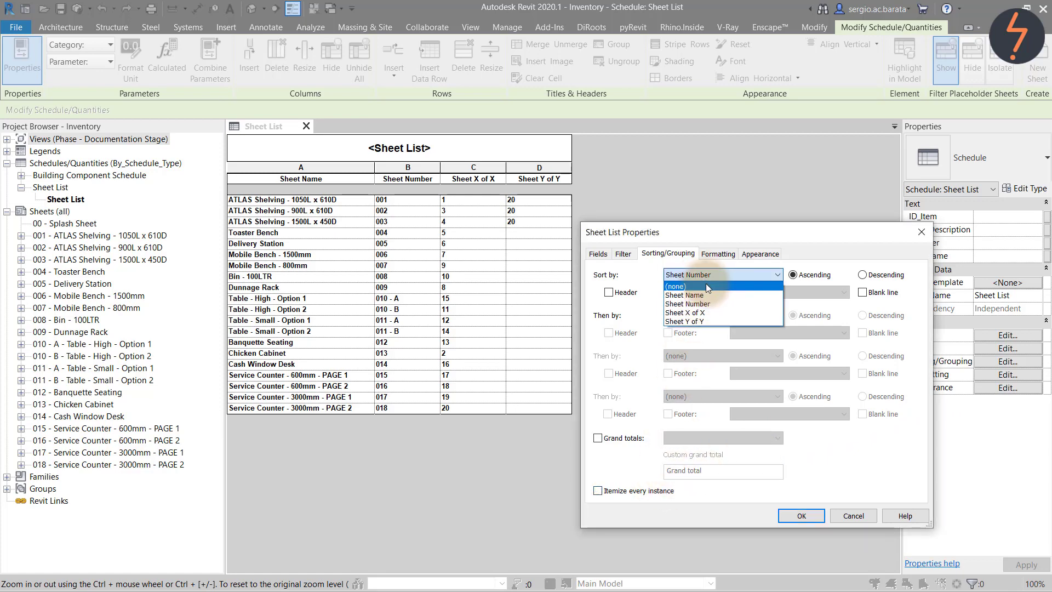
{"action": "left_click", "coordinate": [675, 286]}
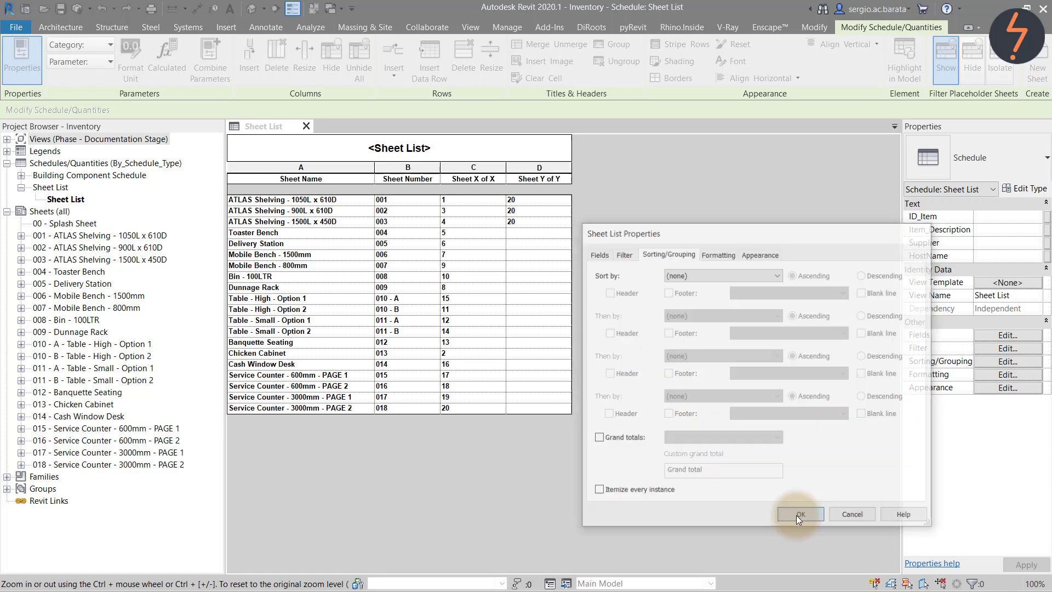
{"action": "left_click", "coordinate": [801, 514]}
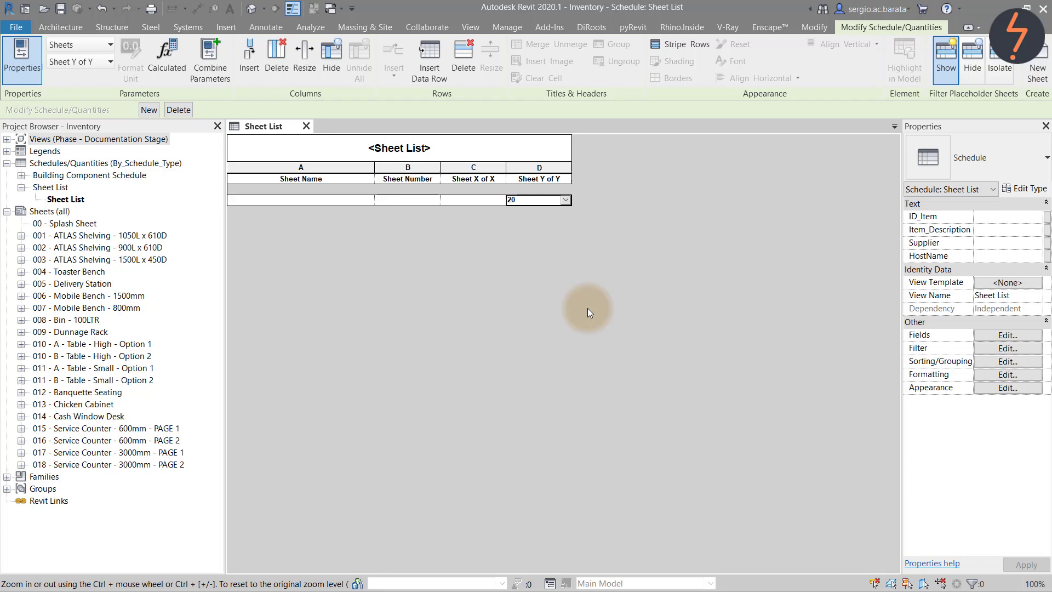
{"action": "mouse_move", "coordinate": [606, 314]}
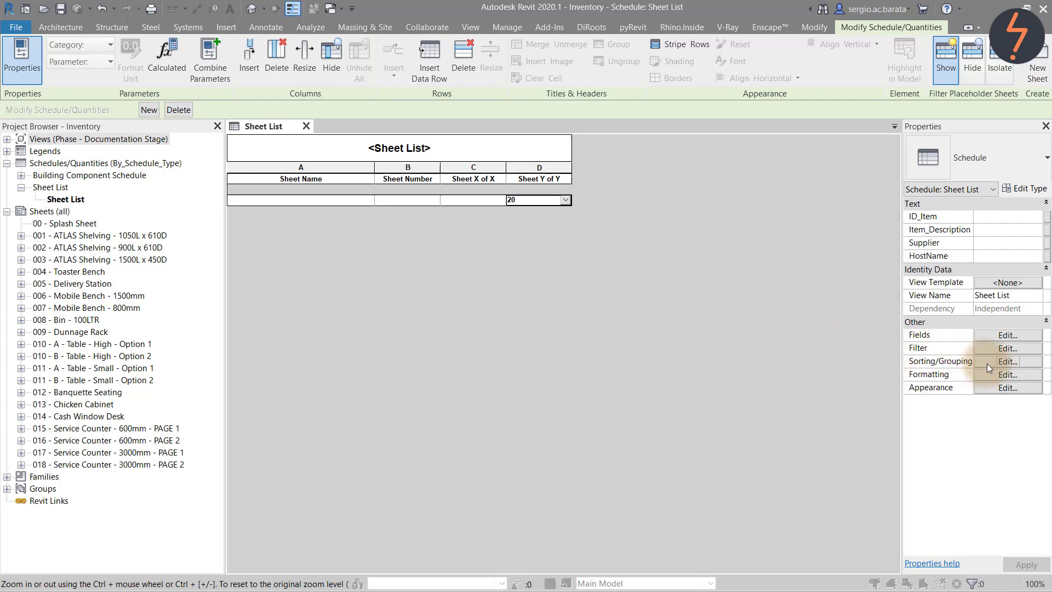
Re-tick Itemize every instance and choose a sort field again.
{"action": "left_click", "coordinate": [1008, 361]}
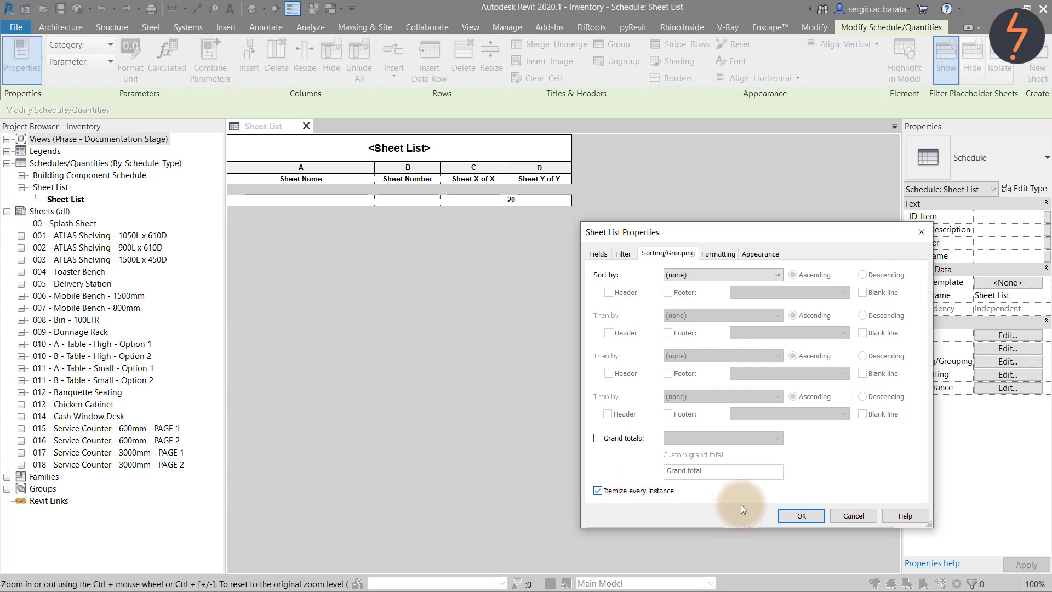
{"action": "left_click", "coordinate": [801, 516]}
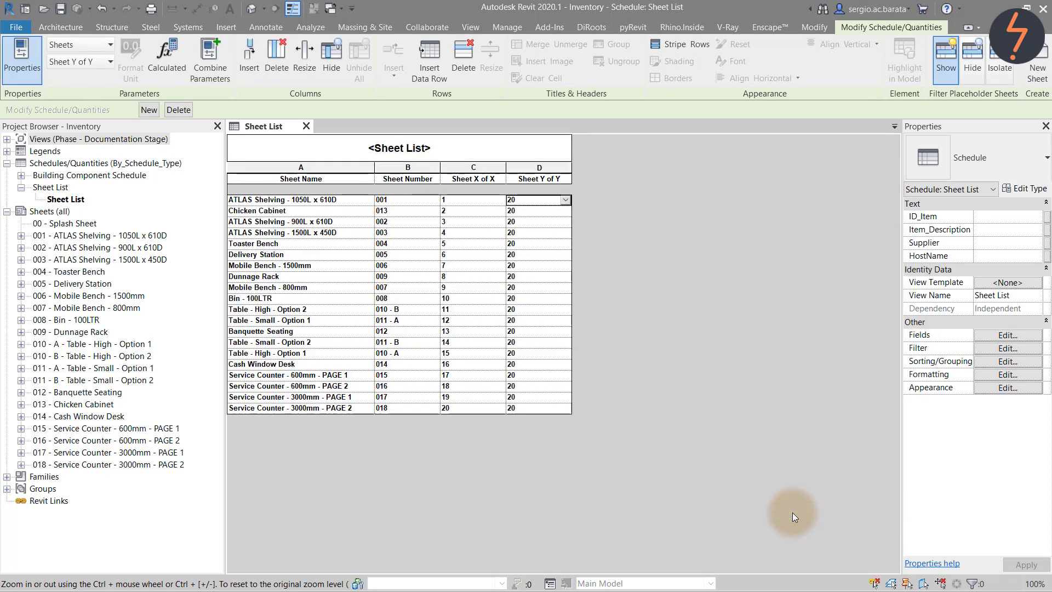
{"action": "left_click", "coordinate": [1008, 361]}
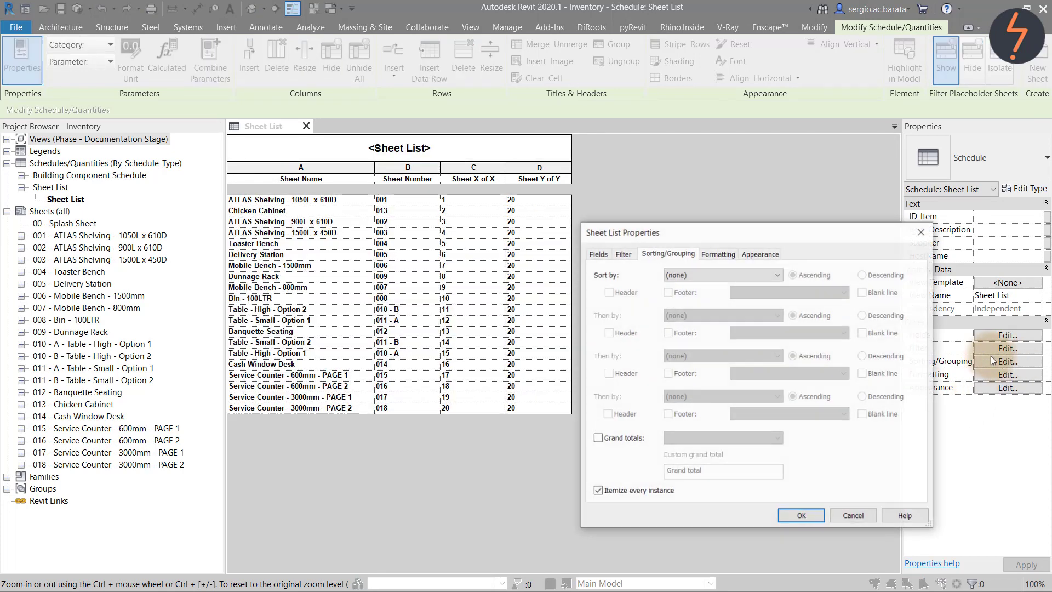
{"action": "left_click", "coordinate": [722, 274]}
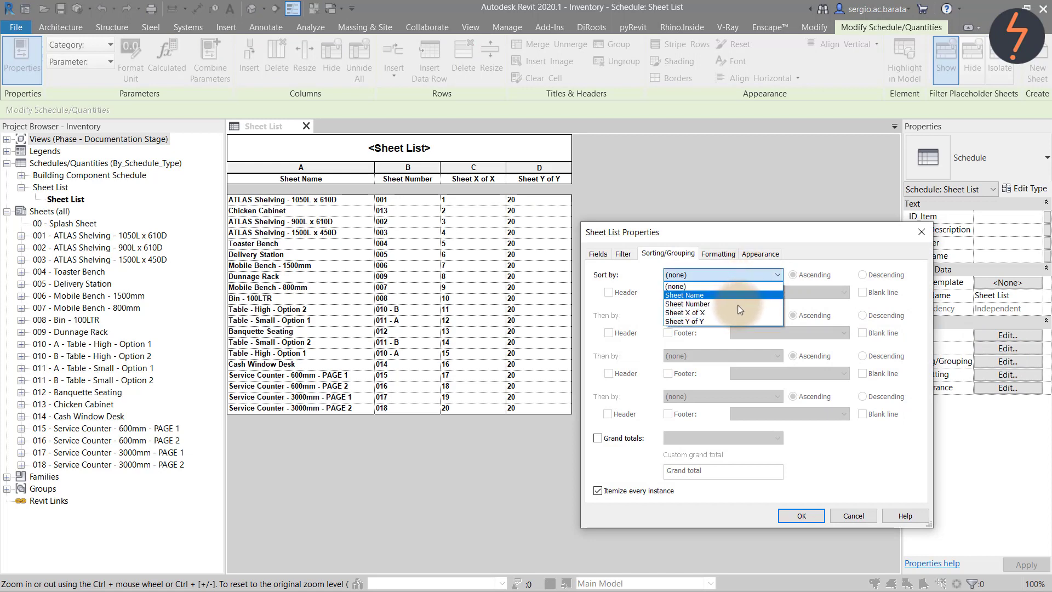
{"action": "left_click", "coordinate": [801, 516]}
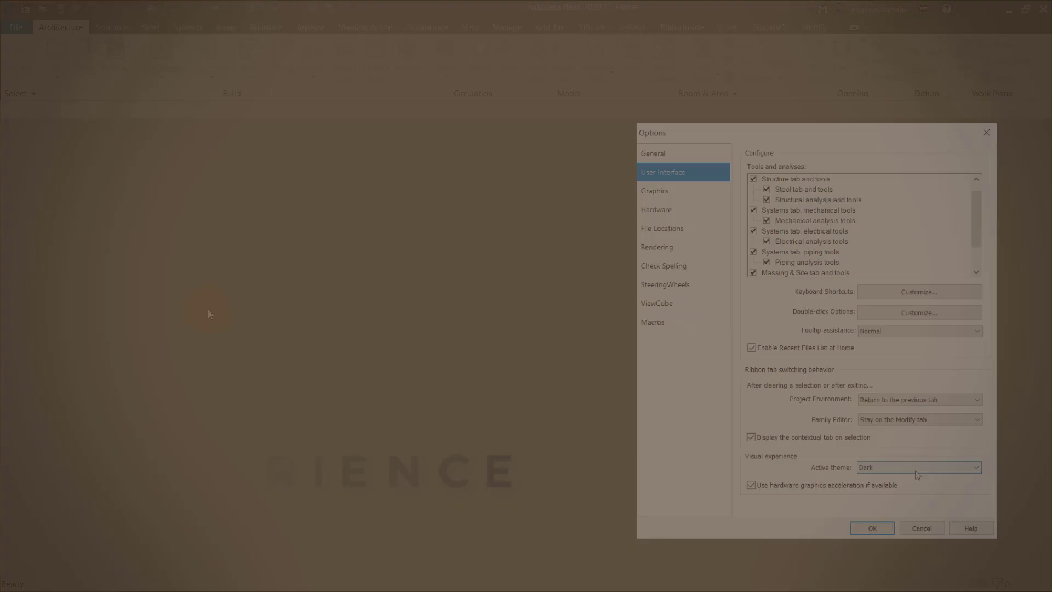
Set the Active theme under Options > User Interface from Dark to Light.
{"action": "left_click", "coordinate": [871, 527]}
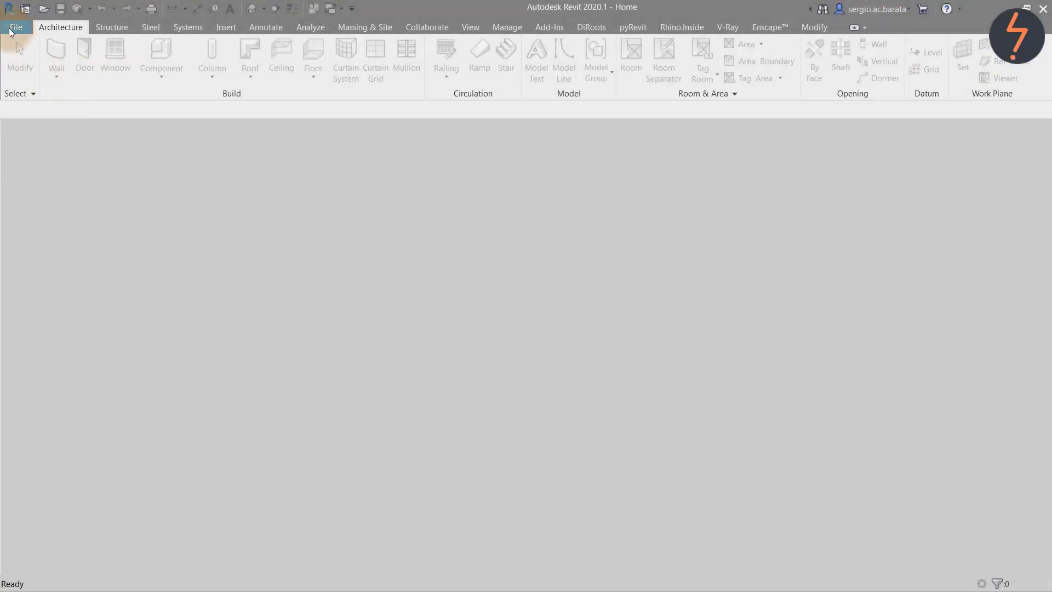
{"action": "left_click", "coordinate": [18, 26]}
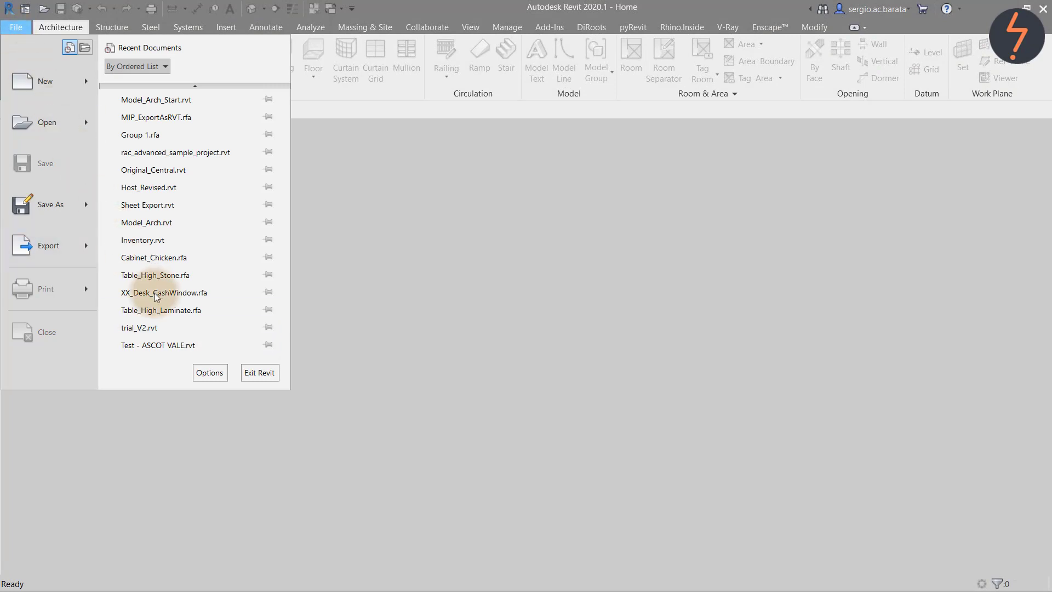
{"action": "mouse_move", "coordinate": [210, 373]}
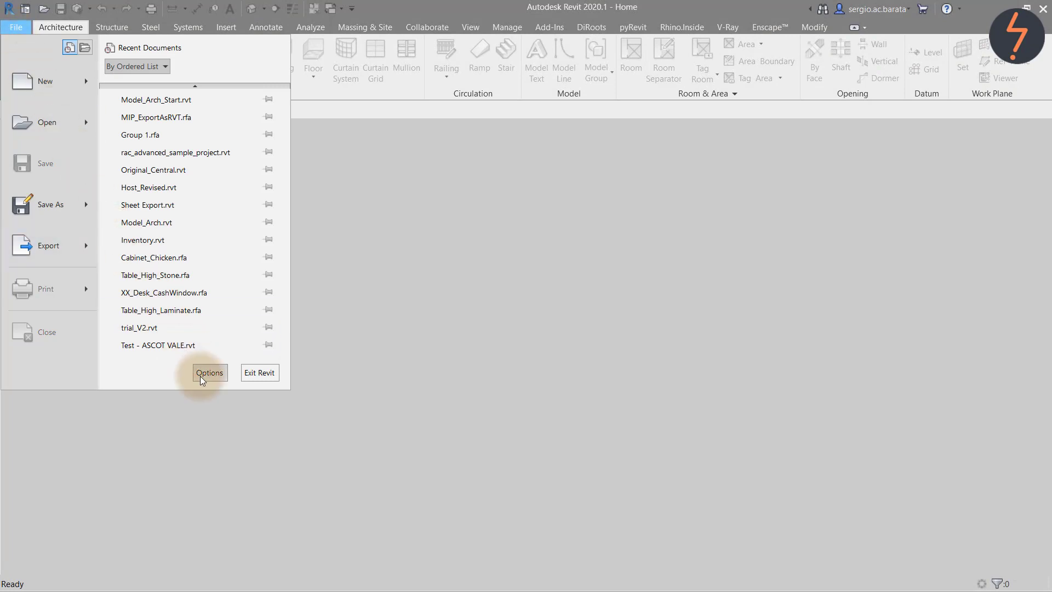
{"action": "left_click", "coordinate": [209, 372]}
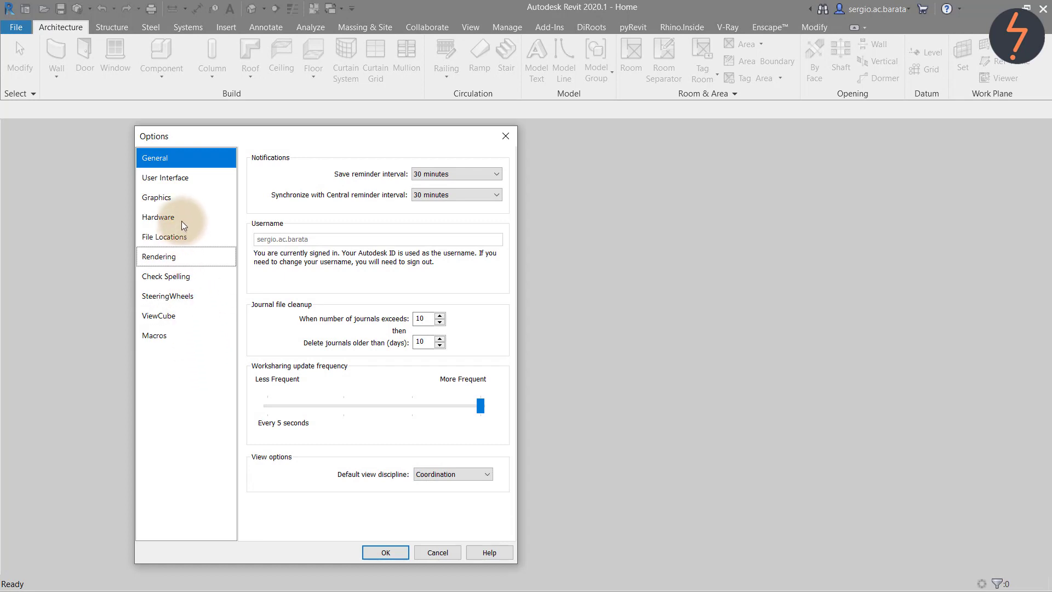
{"action": "left_click", "coordinate": [165, 178]}
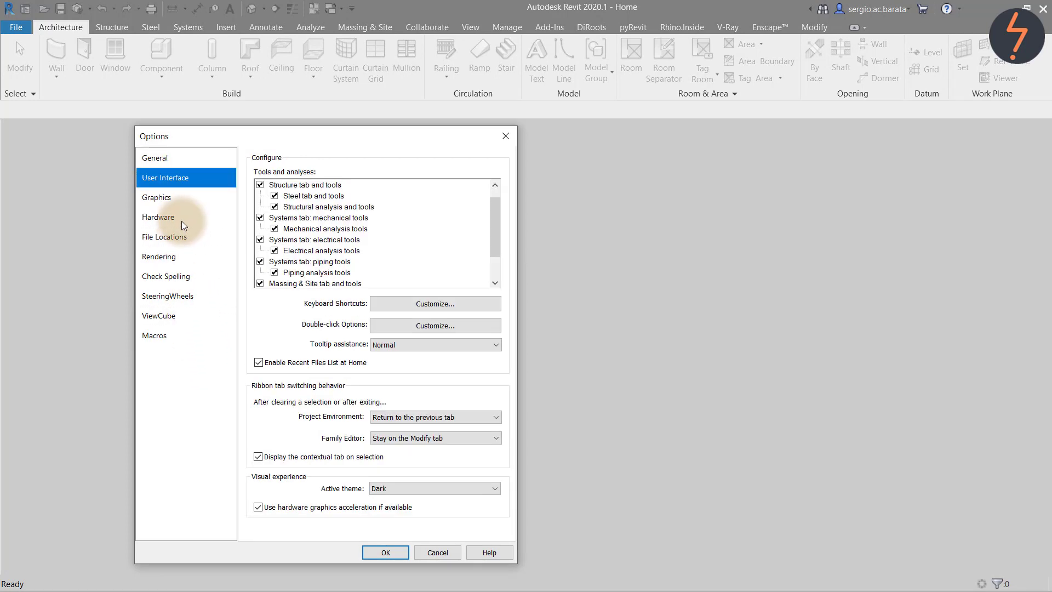
{"action": "left_click", "coordinate": [435, 488]}
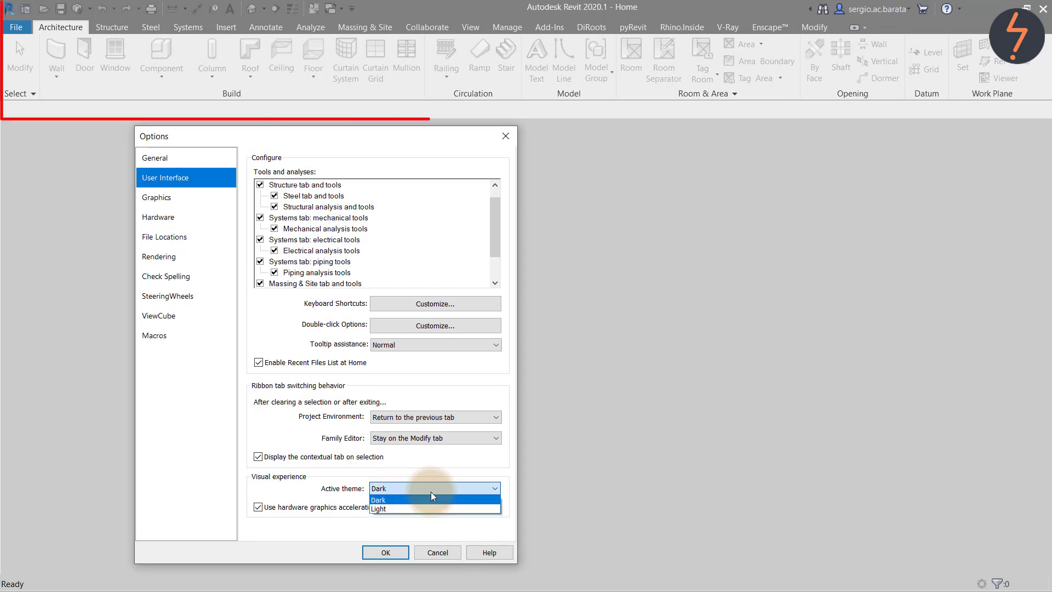
{"action": "left_click", "coordinate": [379, 509]}
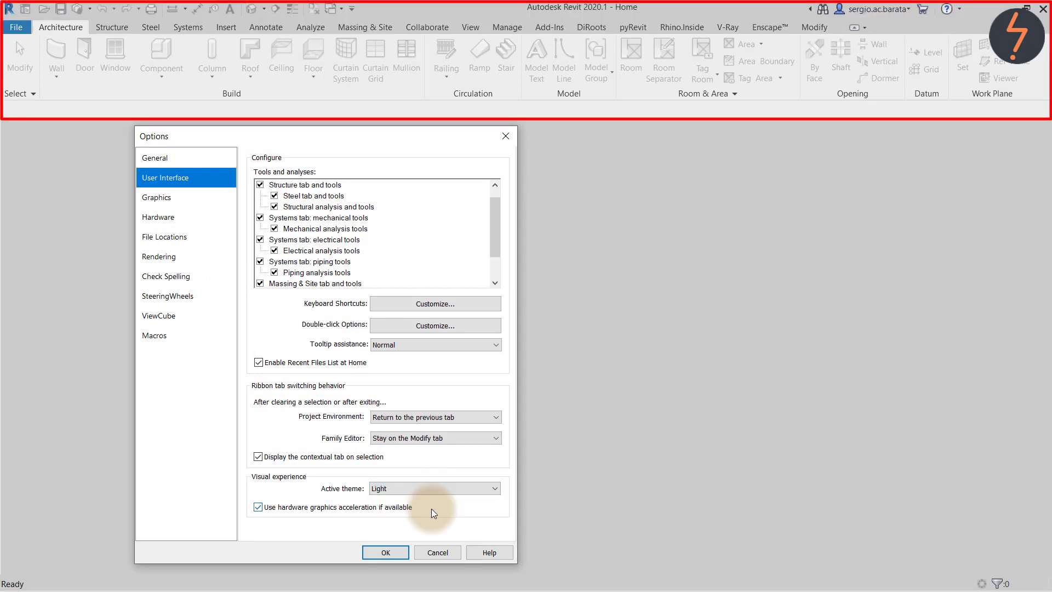